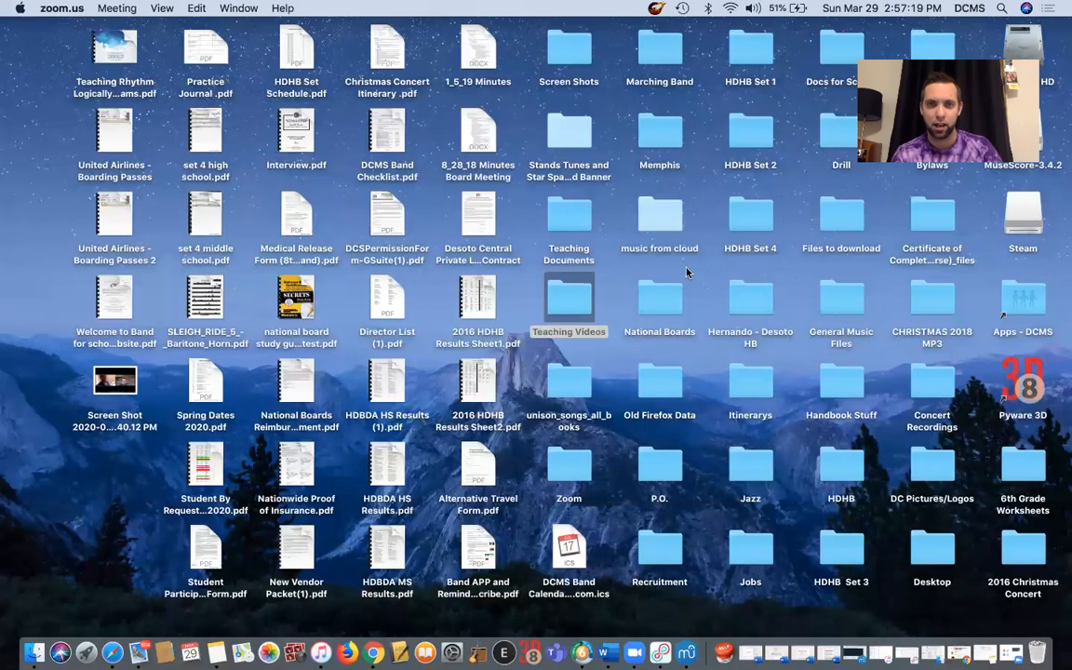
{"action": "mouse_move", "coordinate": [563, 427]}
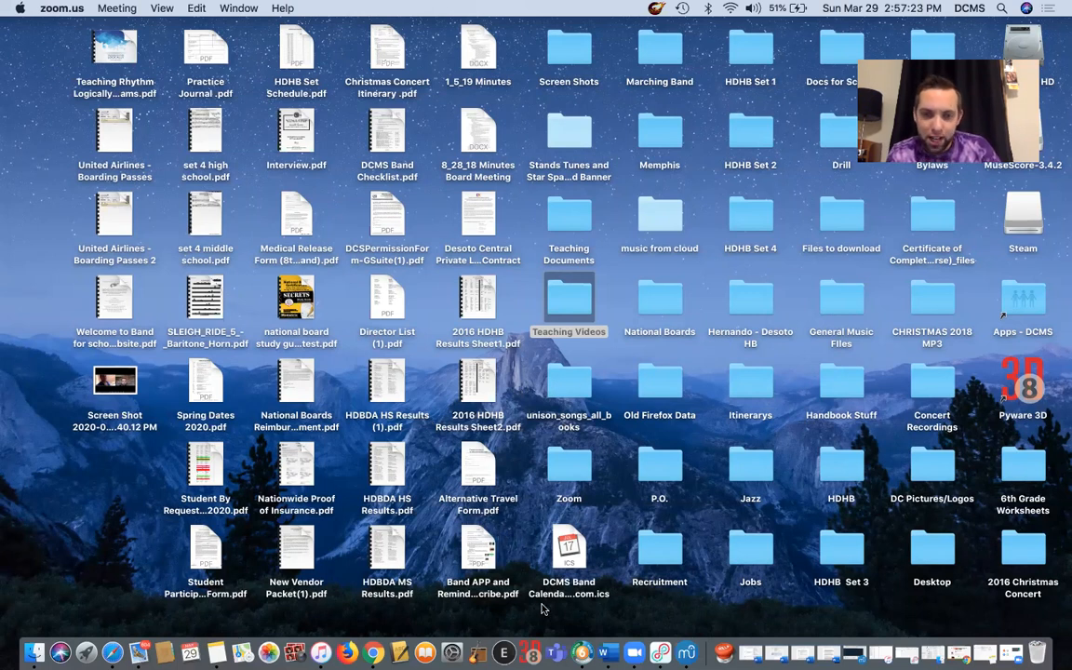
{"action": "mouse_move", "coordinate": [555, 652]}
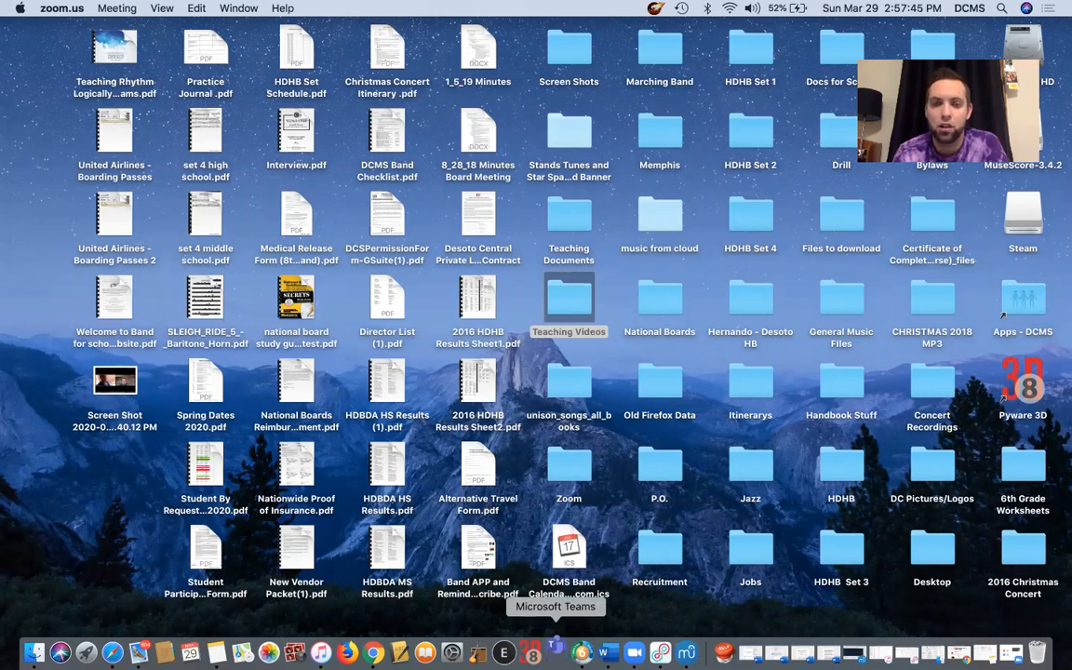
{"action": "left_click", "coordinate": [555, 653]}
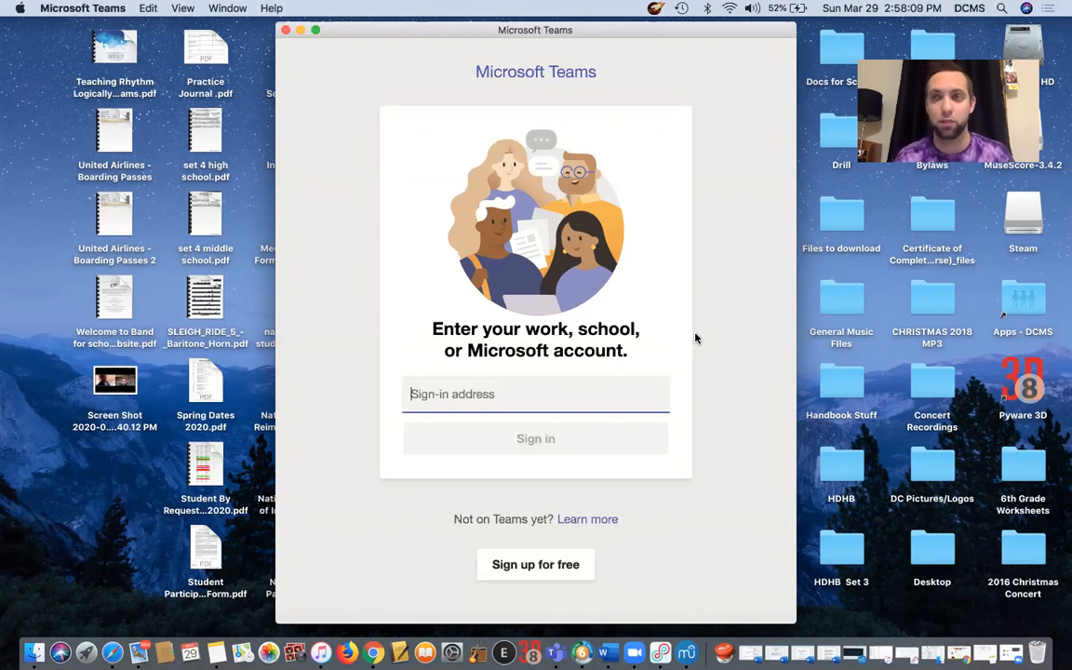
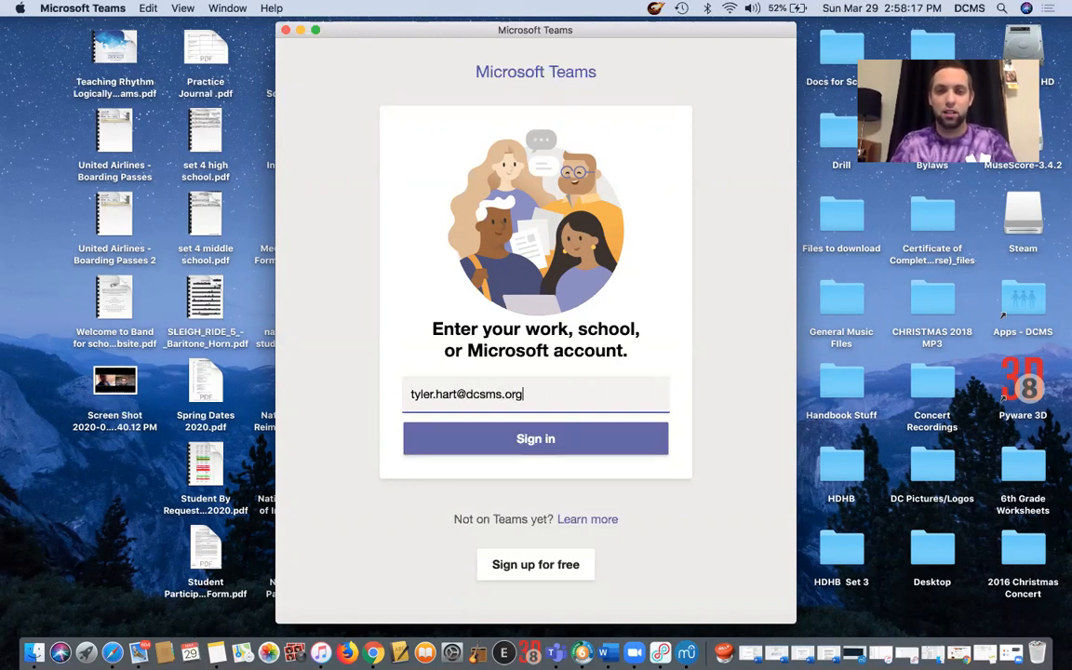
{"action": "left_click", "coordinate": [535, 439]}
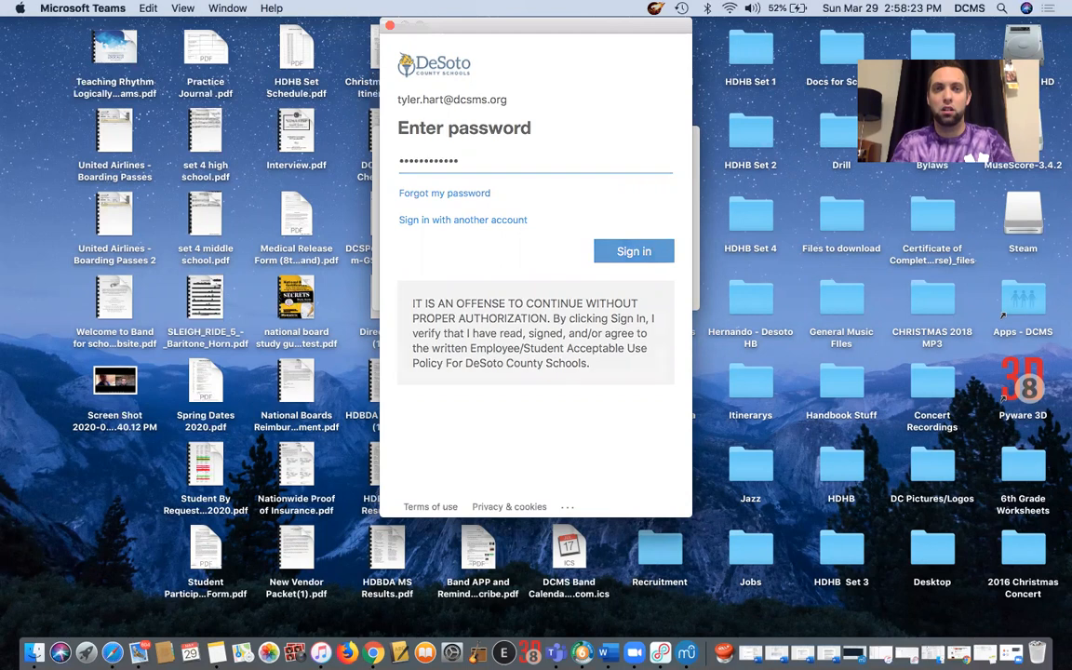
{"action": "left_click", "coordinate": [633, 250]}
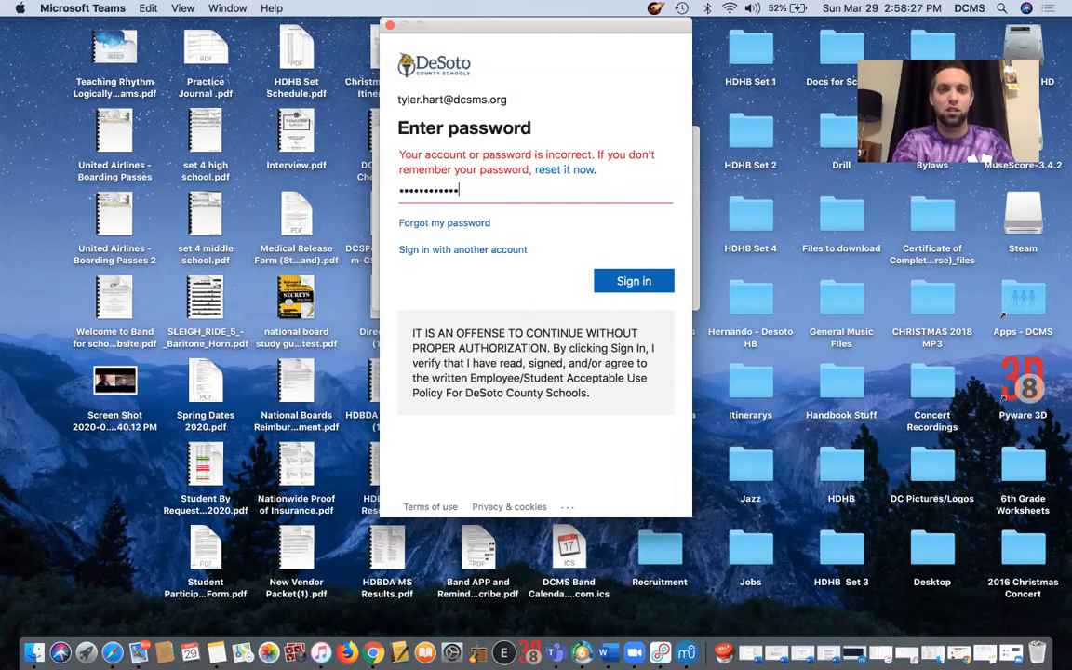
{"action": "left_click", "coordinate": [634, 280]}
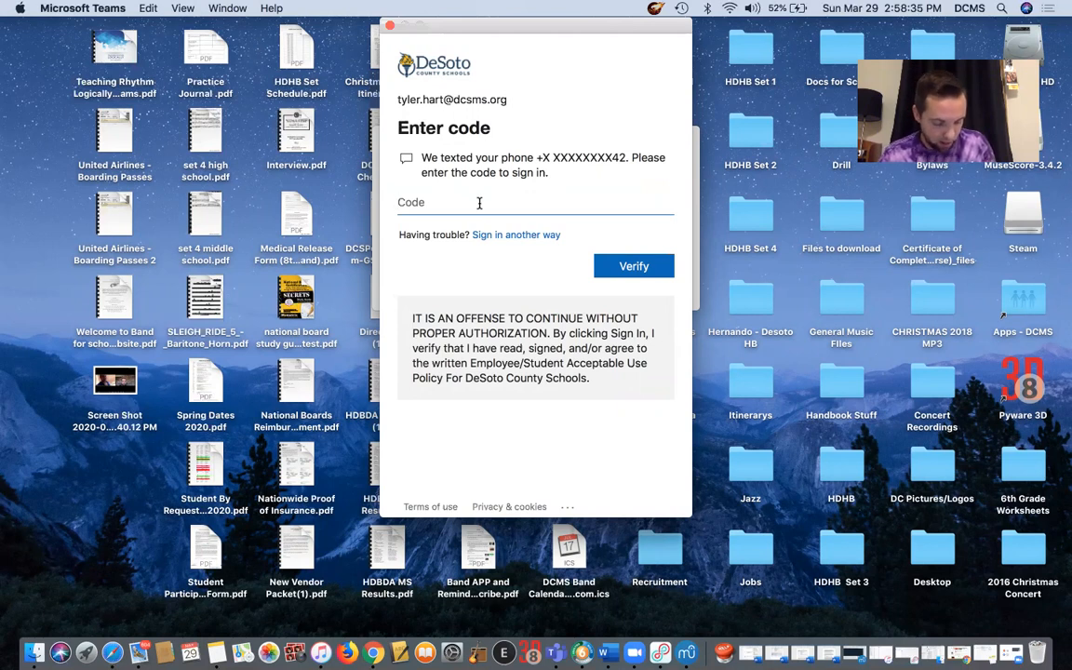
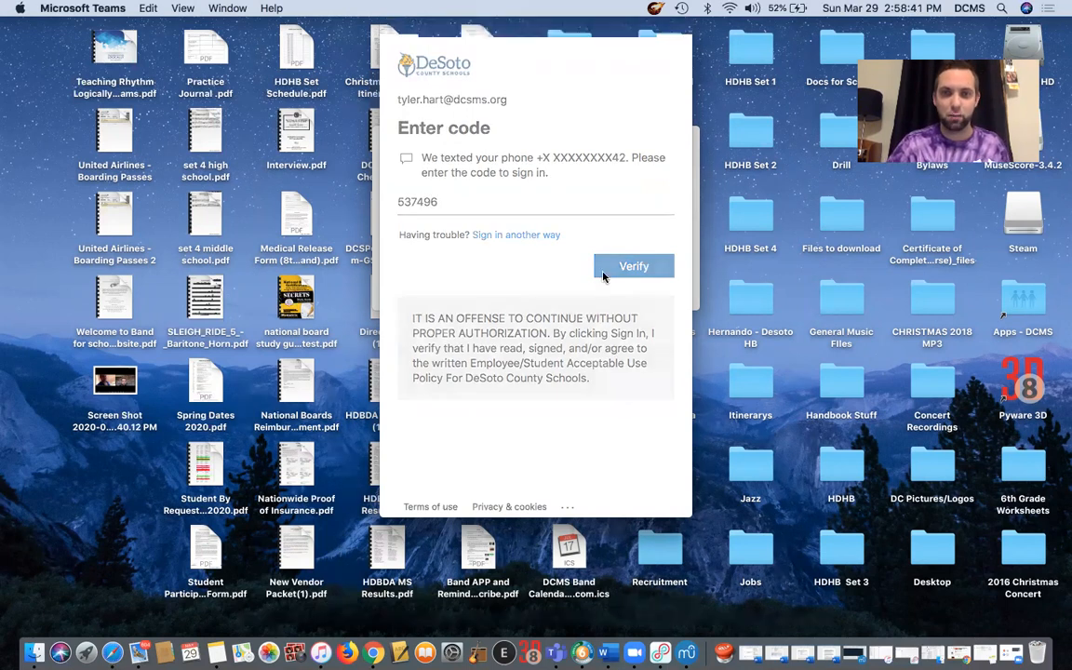
{"action": "left_click", "coordinate": [633, 266]}
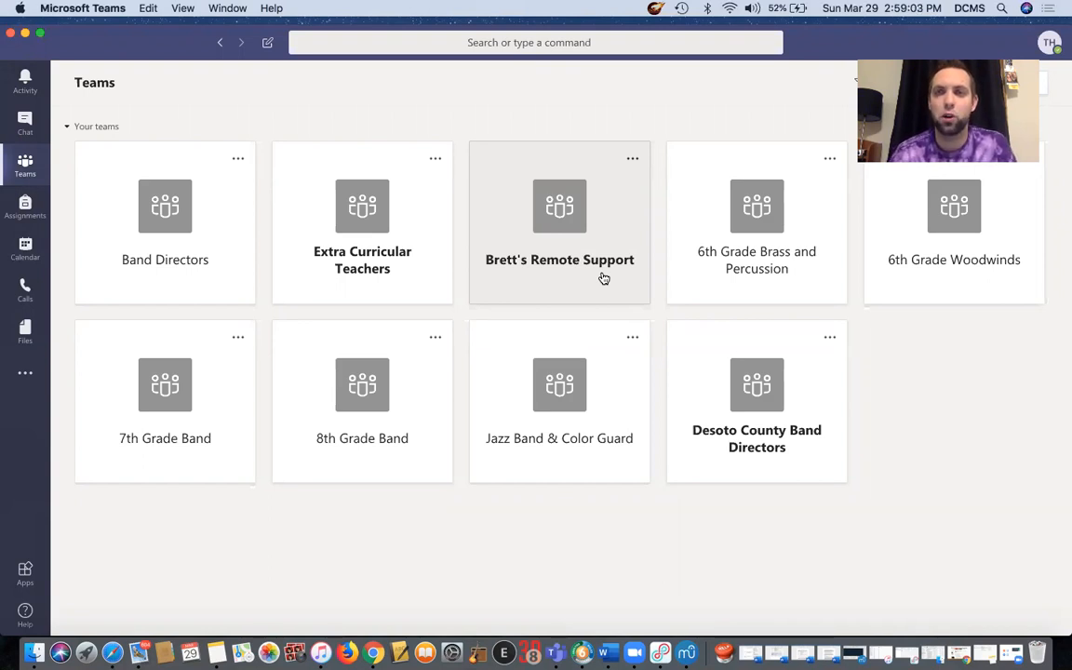
{"action": "mouse_move", "coordinate": [764, 293]}
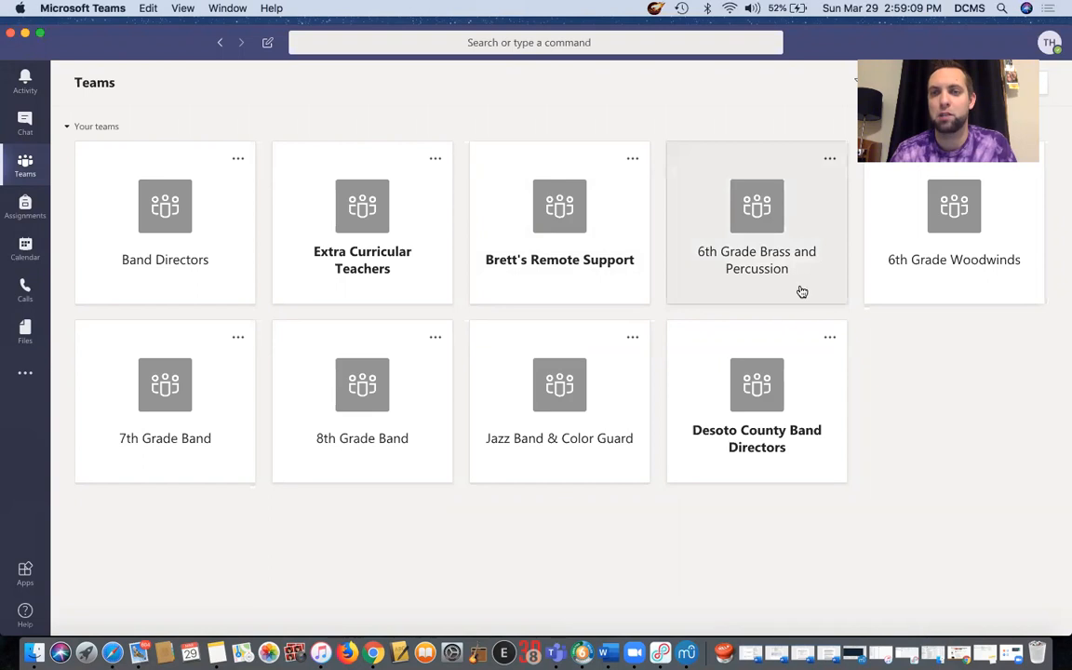
{"action": "mouse_move", "coordinate": [721, 303]}
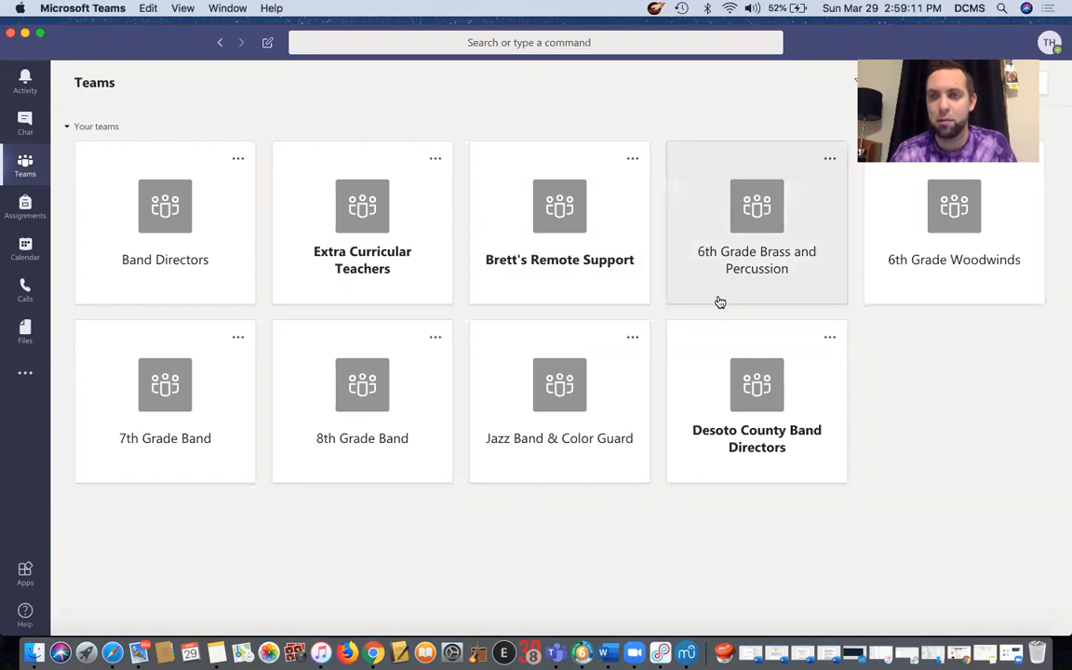
{"action": "mouse_move", "coordinate": [922, 282]}
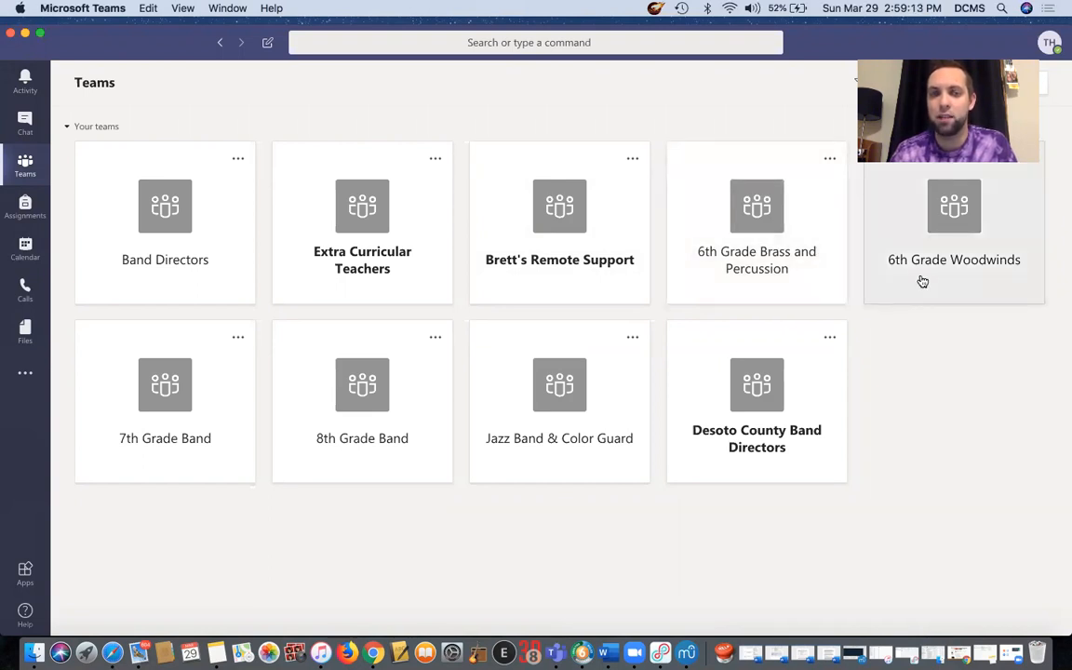
{"action": "mouse_move", "coordinate": [217, 460]}
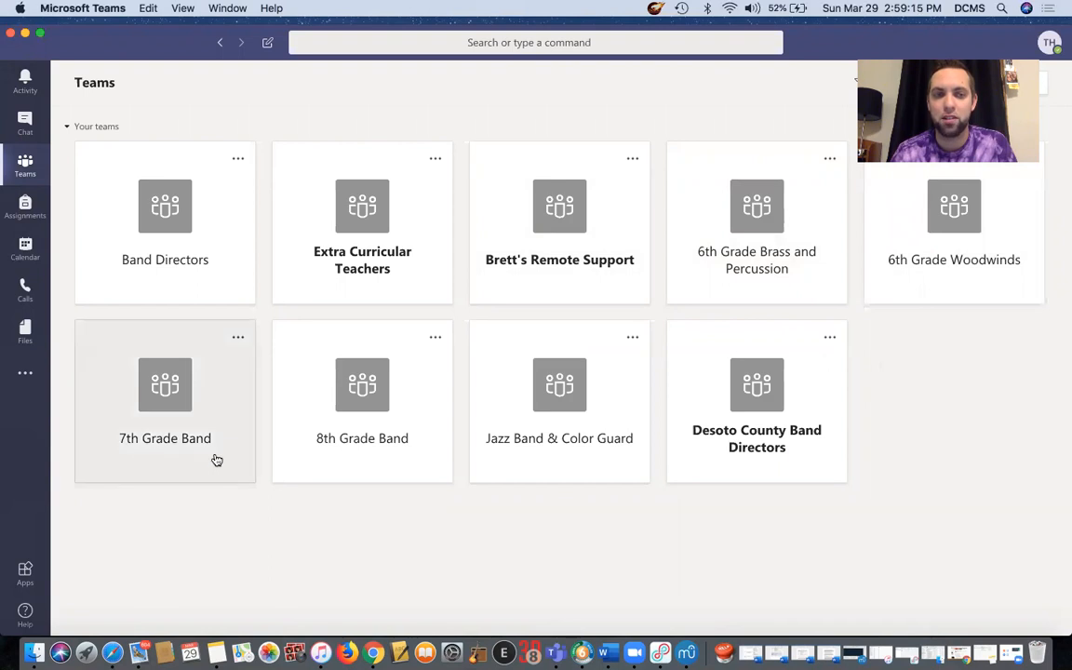
{"action": "mouse_move", "coordinate": [351, 452]}
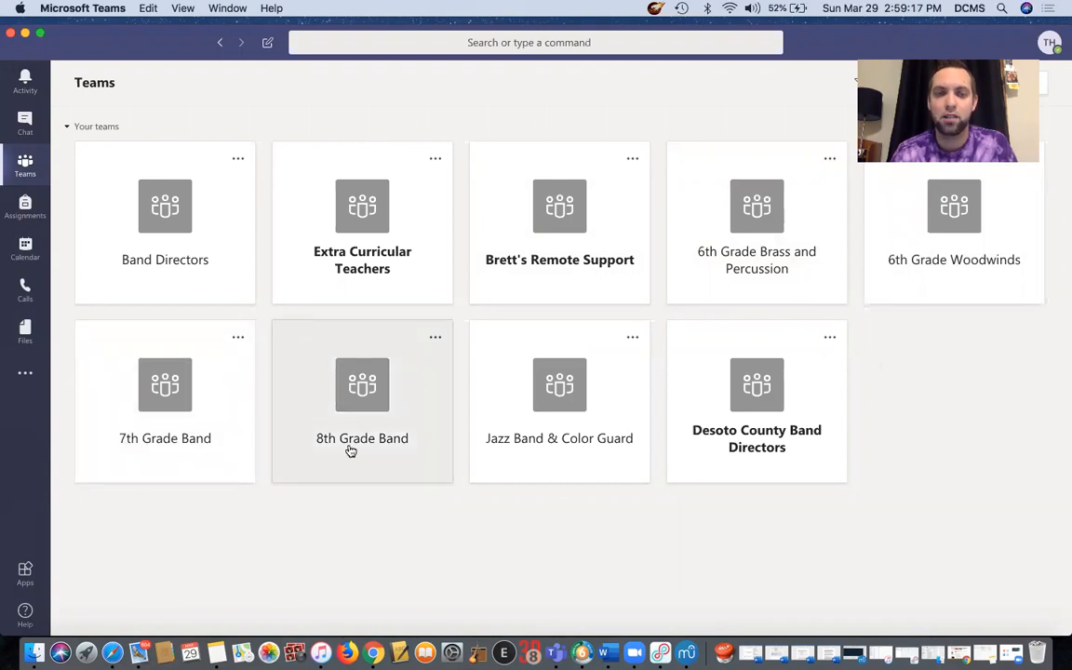
{"action": "mouse_move", "coordinate": [535, 472]}
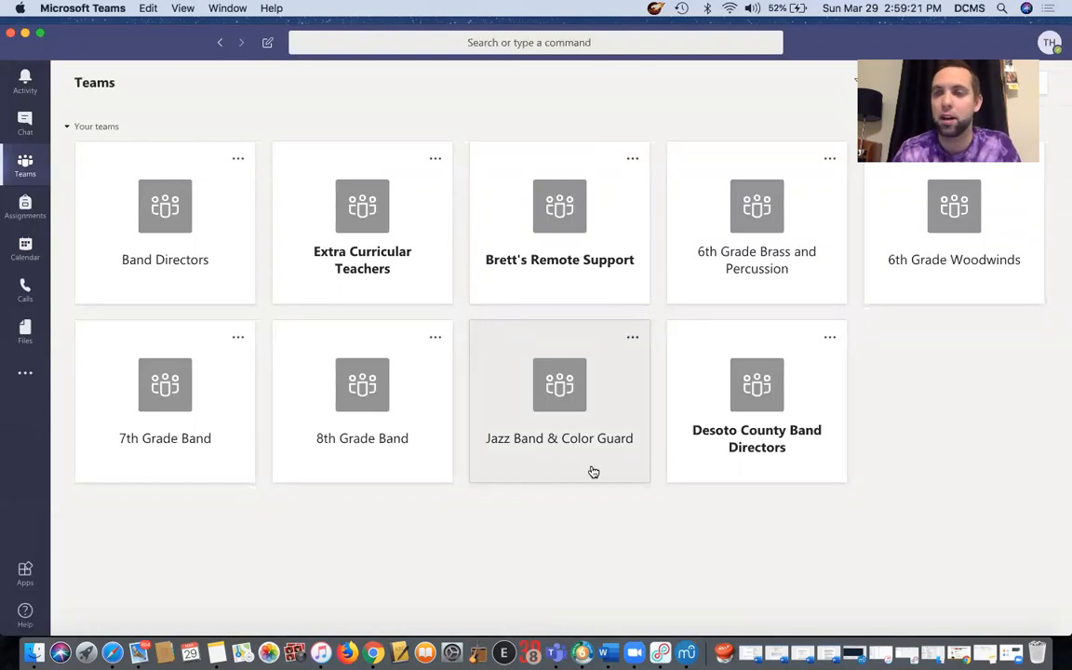
{"action": "mouse_move", "coordinate": [601, 333]}
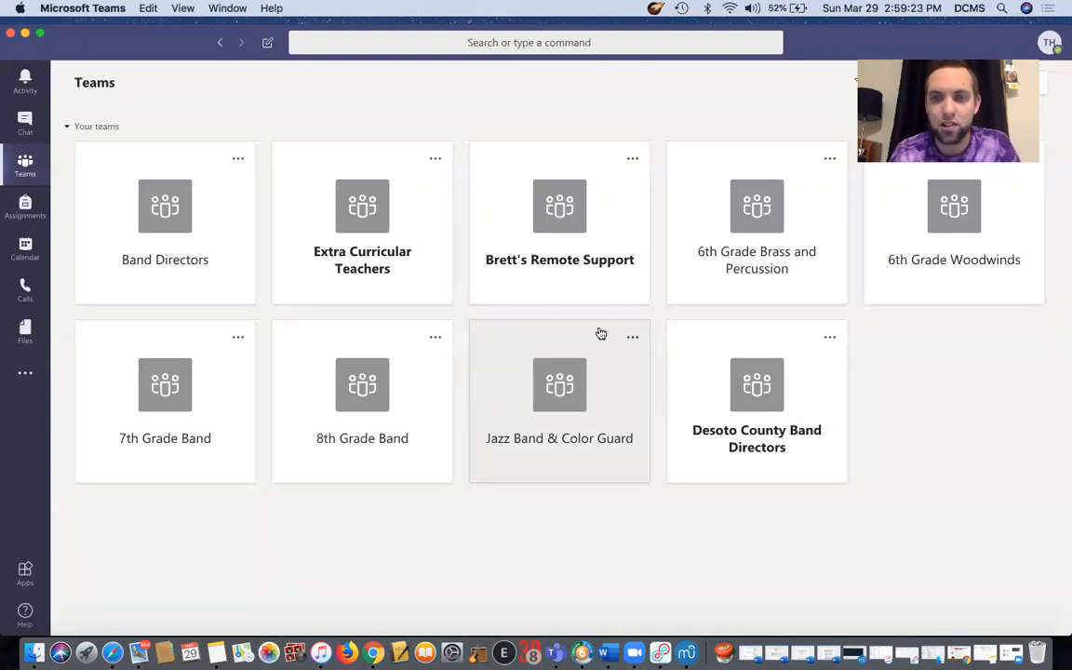
{"action": "mouse_move", "coordinate": [542, 333]}
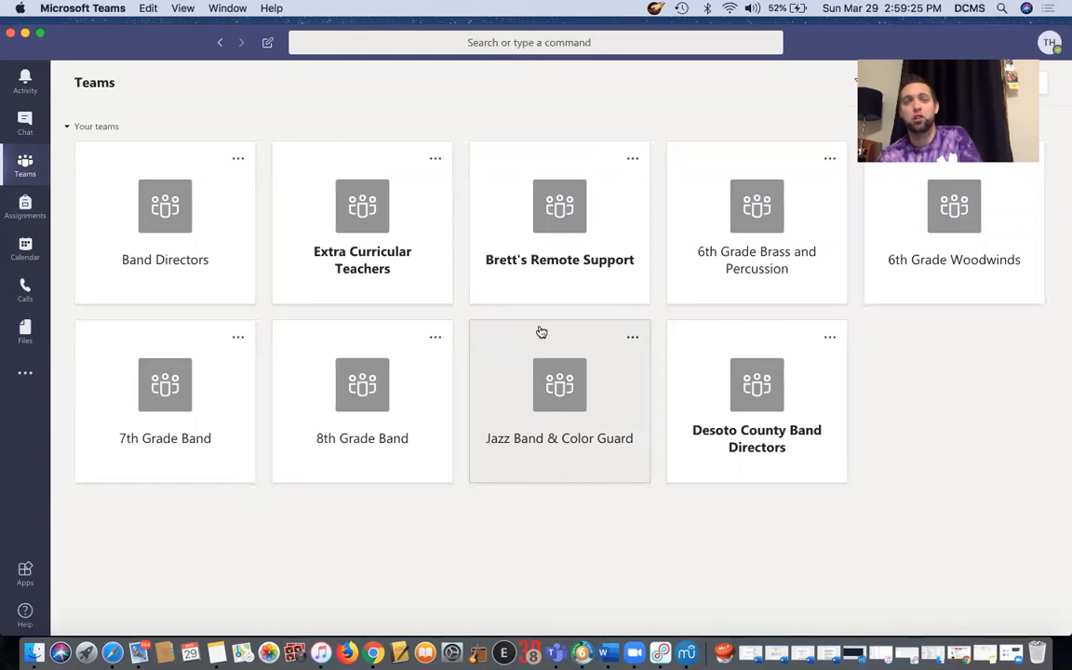
{"action": "mouse_move", "coordinate": [526, 316]}
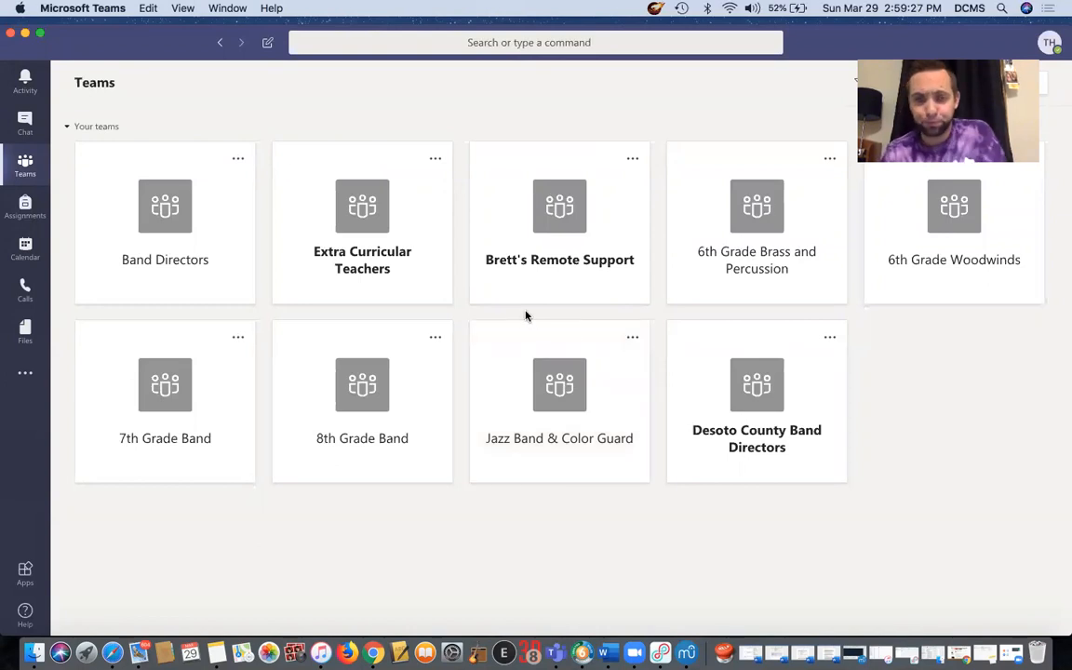
{"action": "mouse_move", "coordinate": [626, 356]}
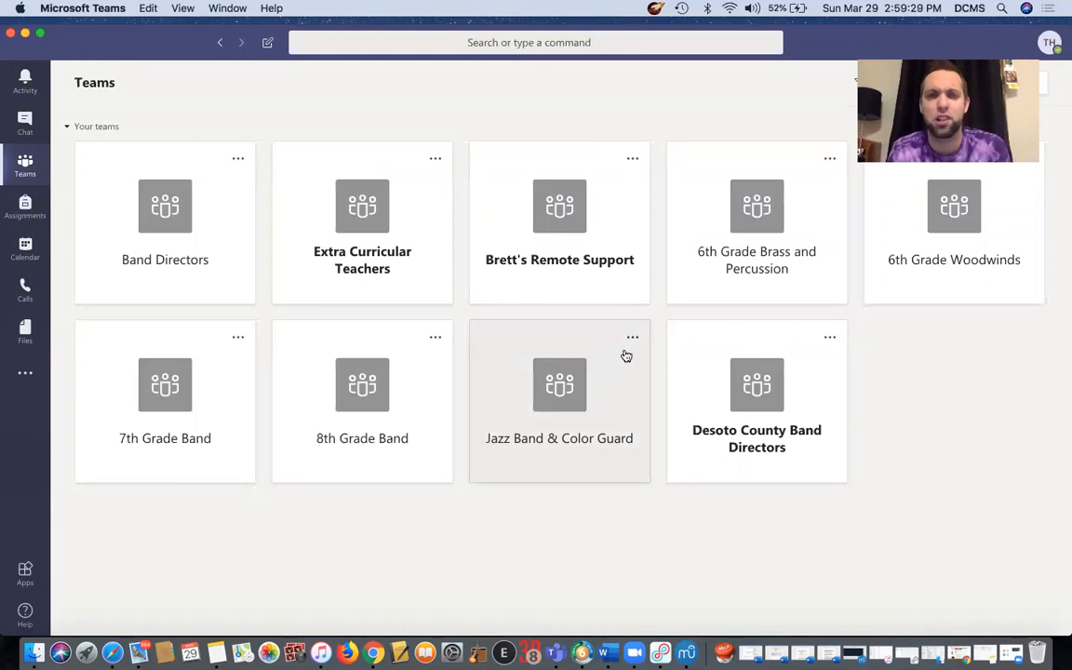
{"action": "mouse_move", "coordinate": [852, 225]}
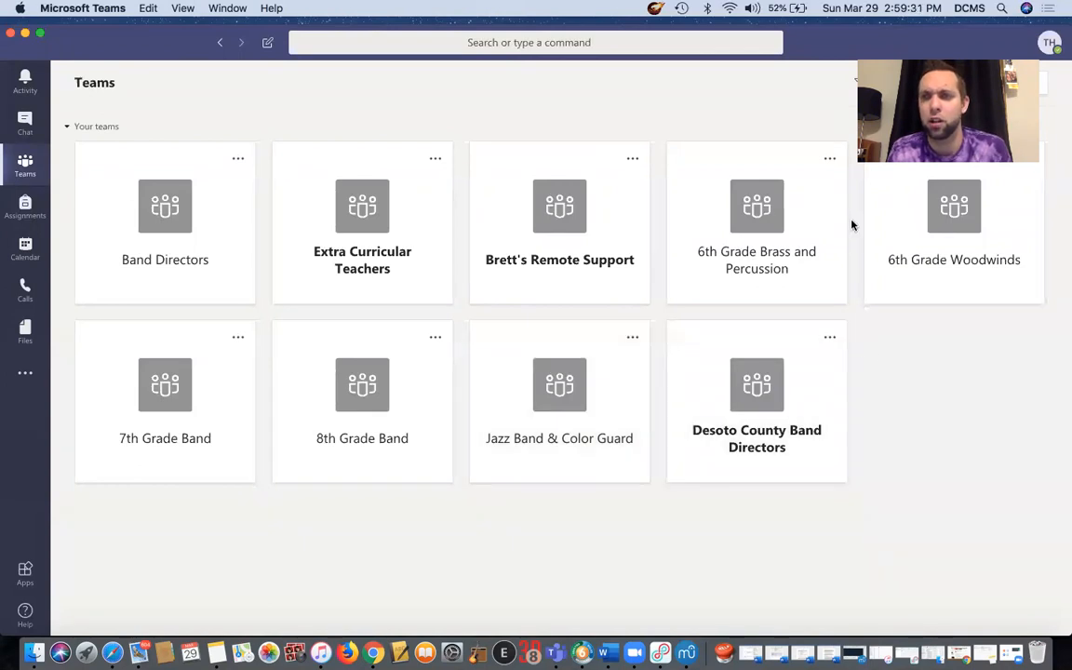
{"action": "mouse_move", "coordinate": [570, 113]}
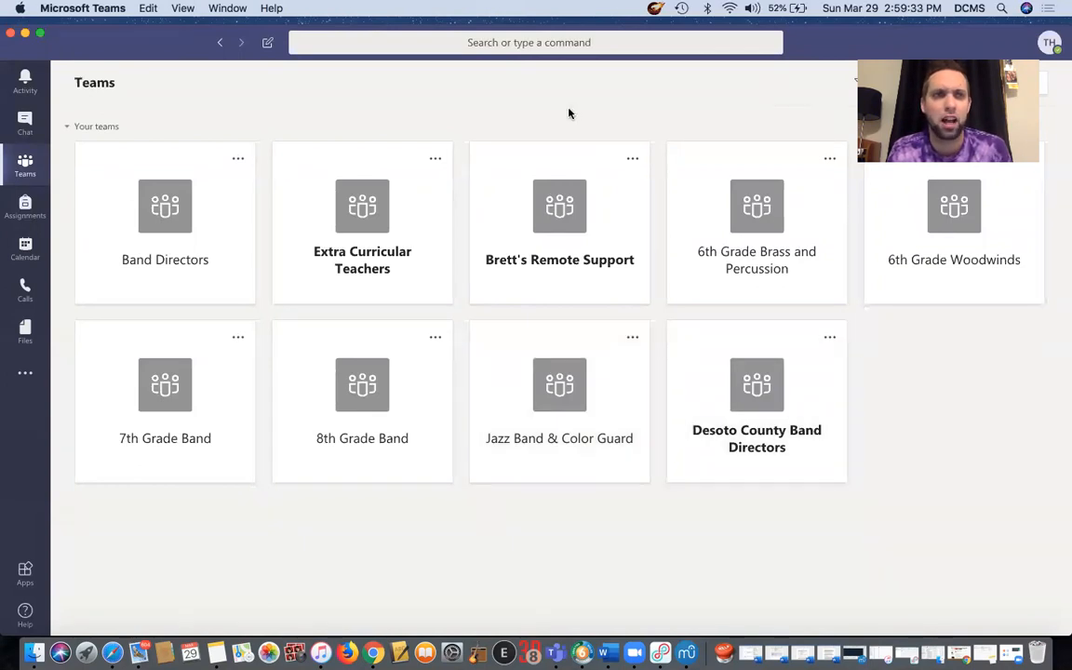
{"action": "mouse_move", "coordinate": [913, 380]}
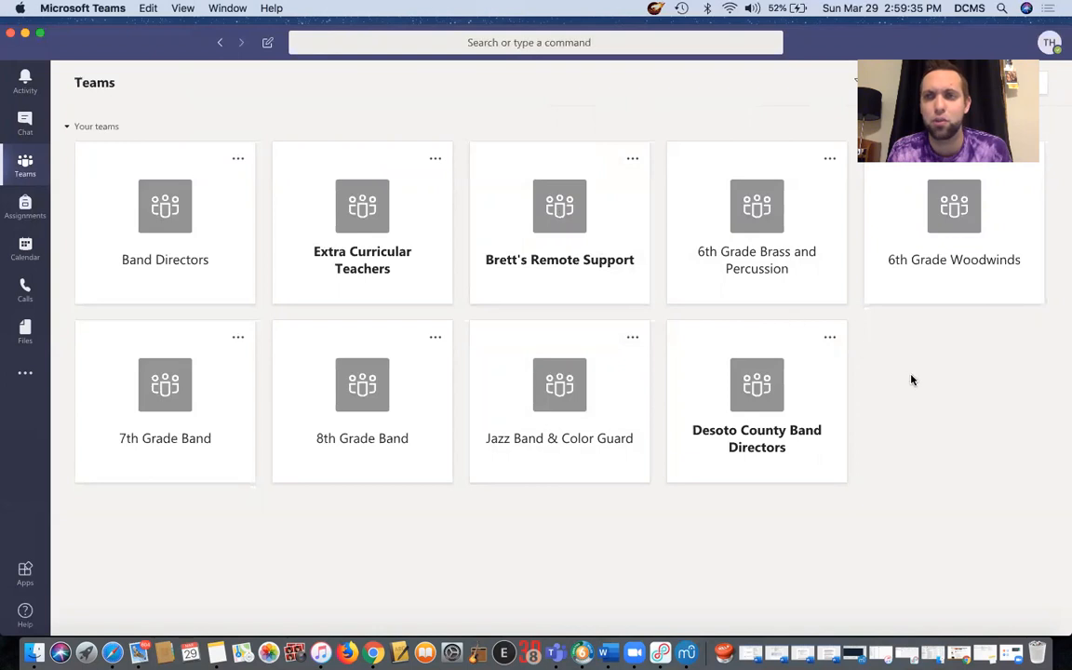
{"action": "mouse_move", "coordinate": [741, 269]}
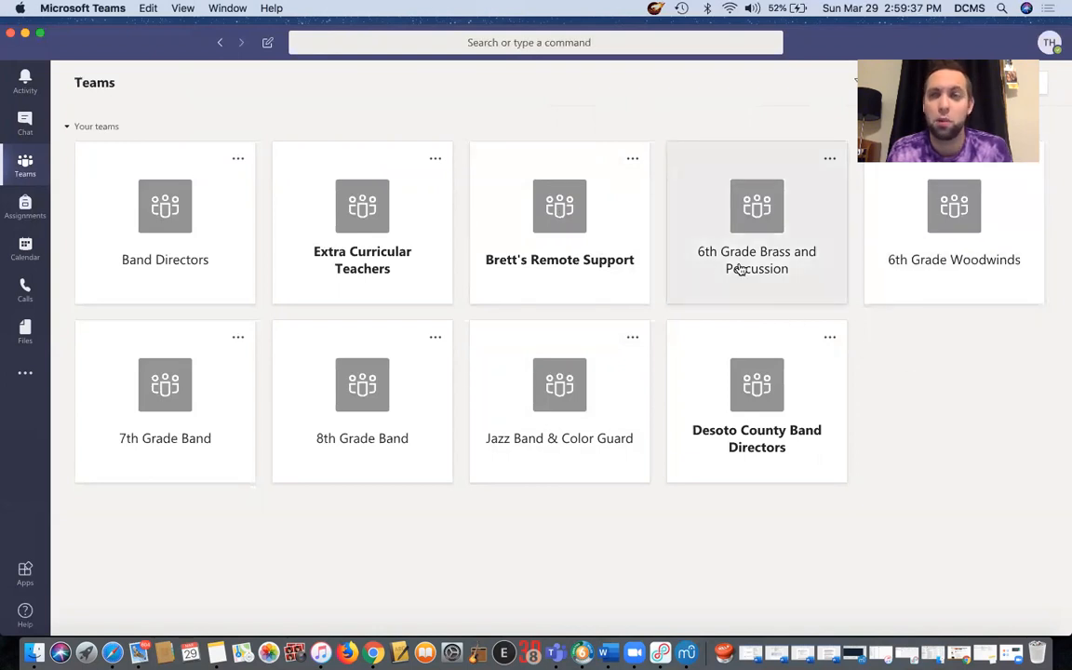
{"action": "mouse_move", "coordinate": [822, 195]}
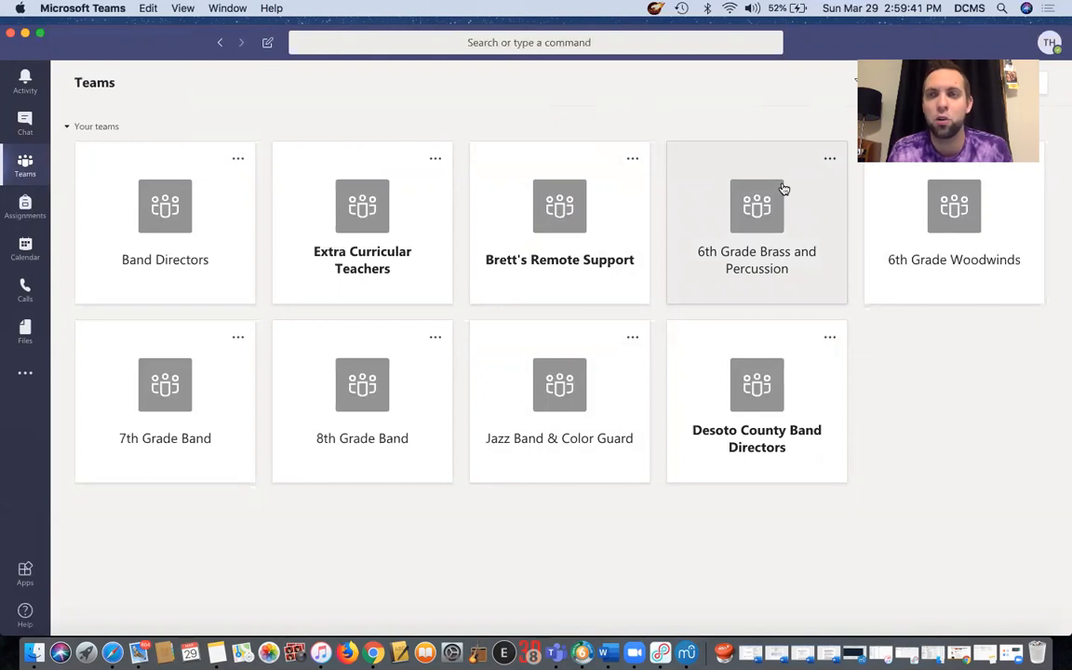
Open the 6th Grade Brass and Percussion team and scroll through its General channel posts
{"action": "left_click", "coordinate": [757, 224]}
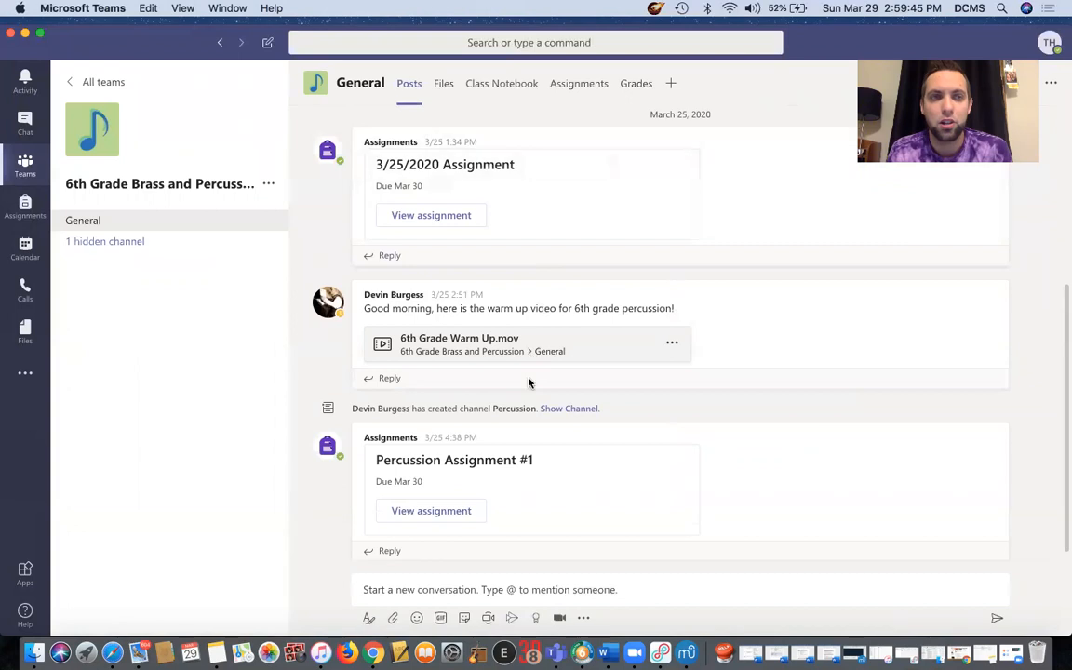
{"action": "scroll", "scroll_direction": "up", "scroll_amount": 3}
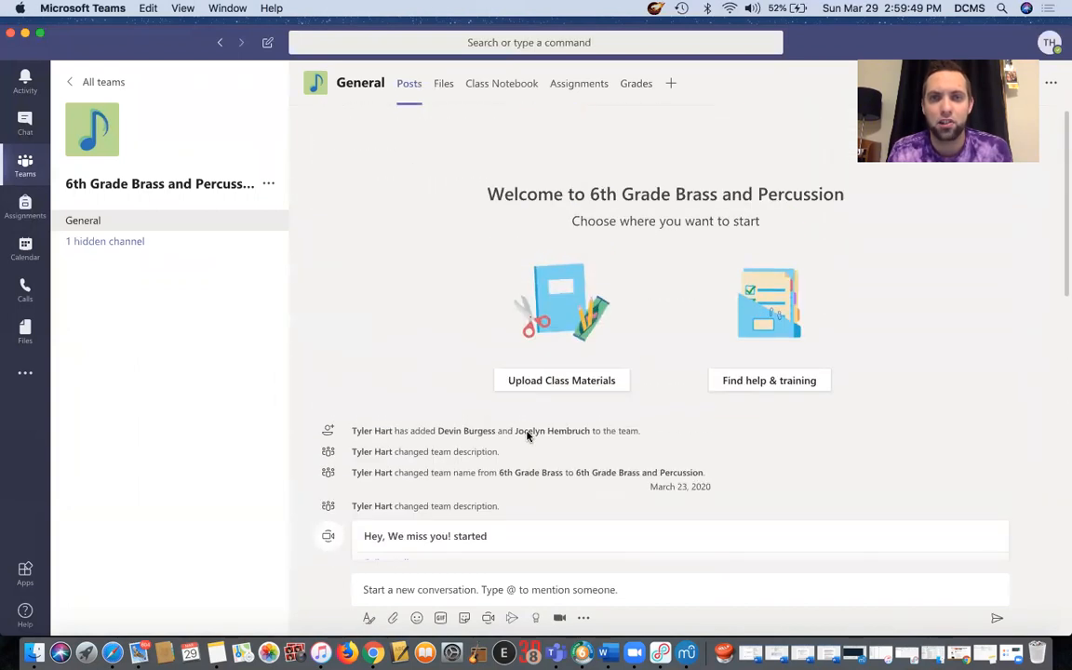
{"action": "scroll", "scroll_direction": "down", "scroll_amount": 3}
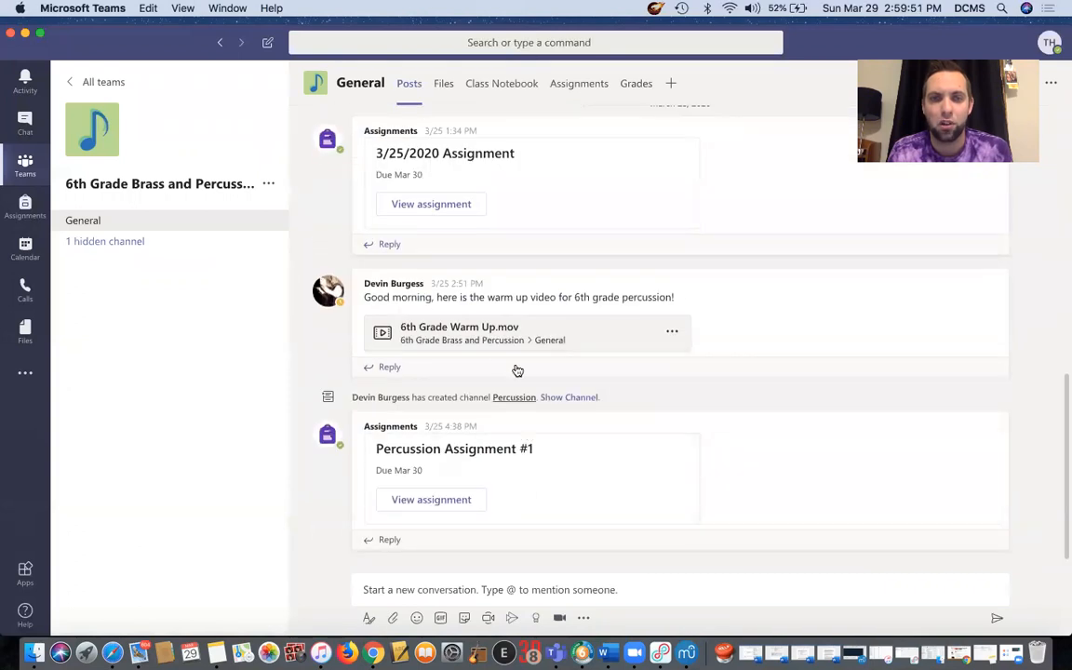
{"action": "mouse_move", "coordinate": [416, 345]}
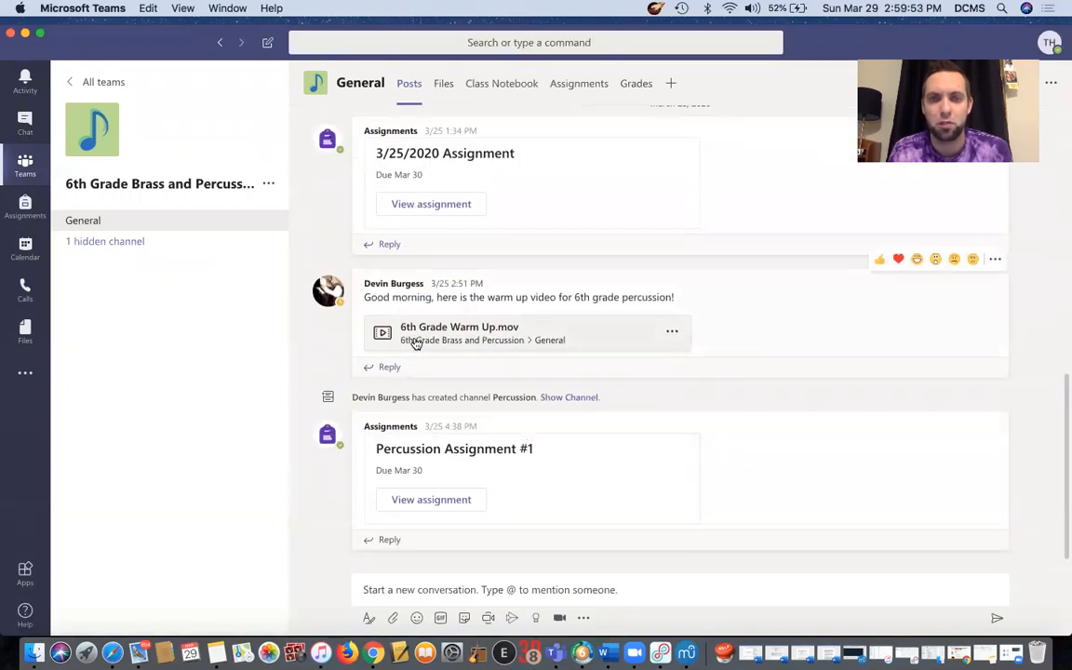
{"action": "mouse_move", "coordinate": [519, 333]}
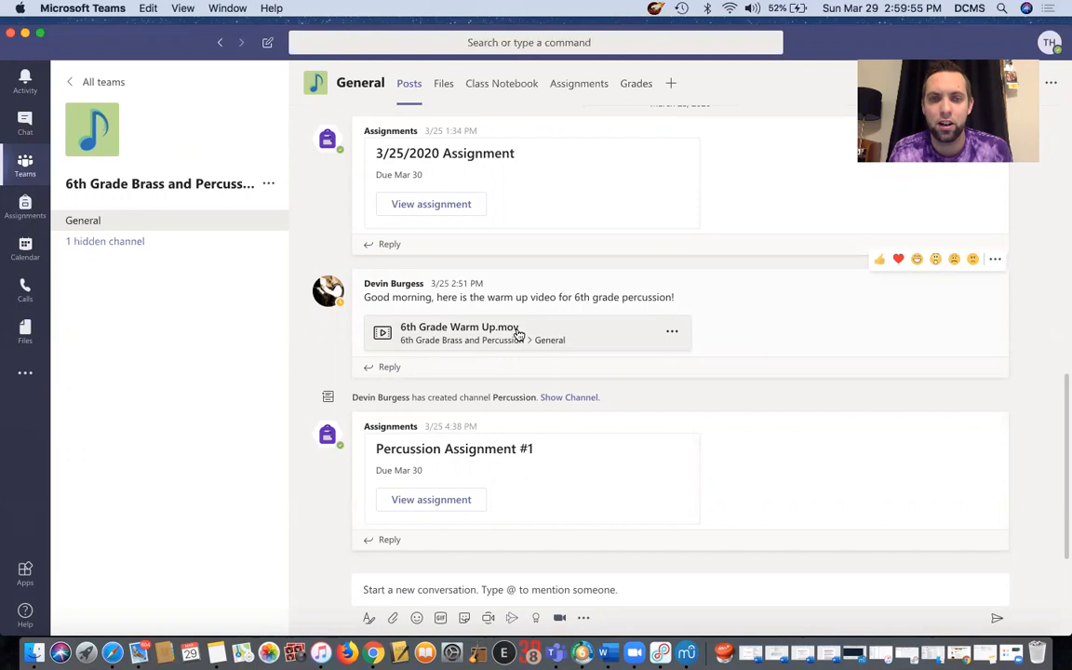
{"action": "mouse_move", "coordinate": [528, 463]}
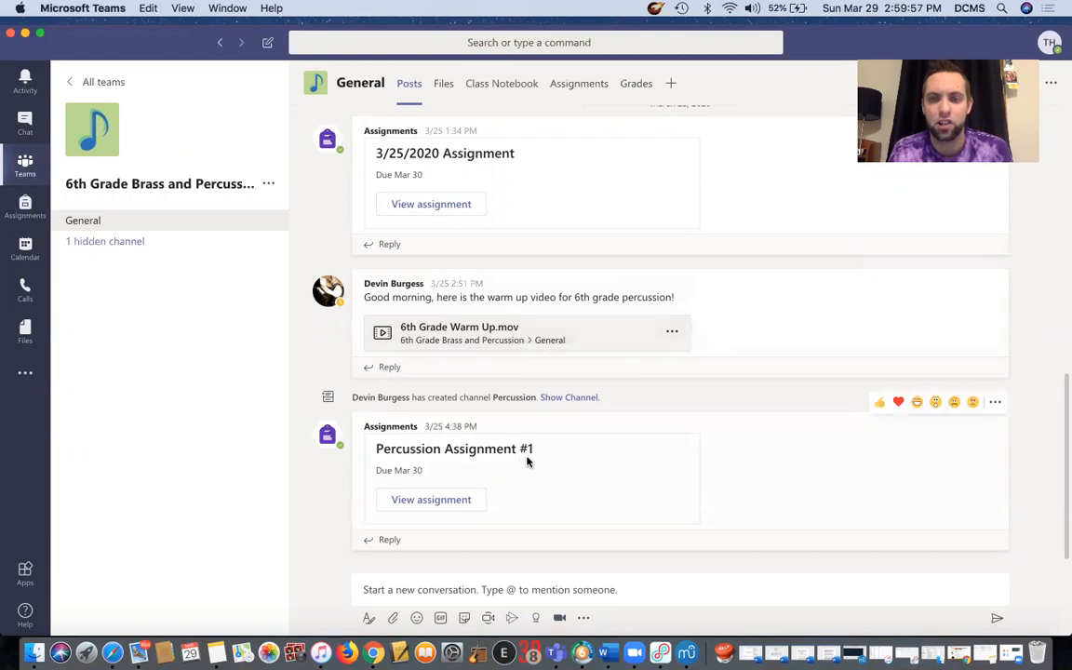
{"action": "mouse_move", "coordinate": [472, 489]}
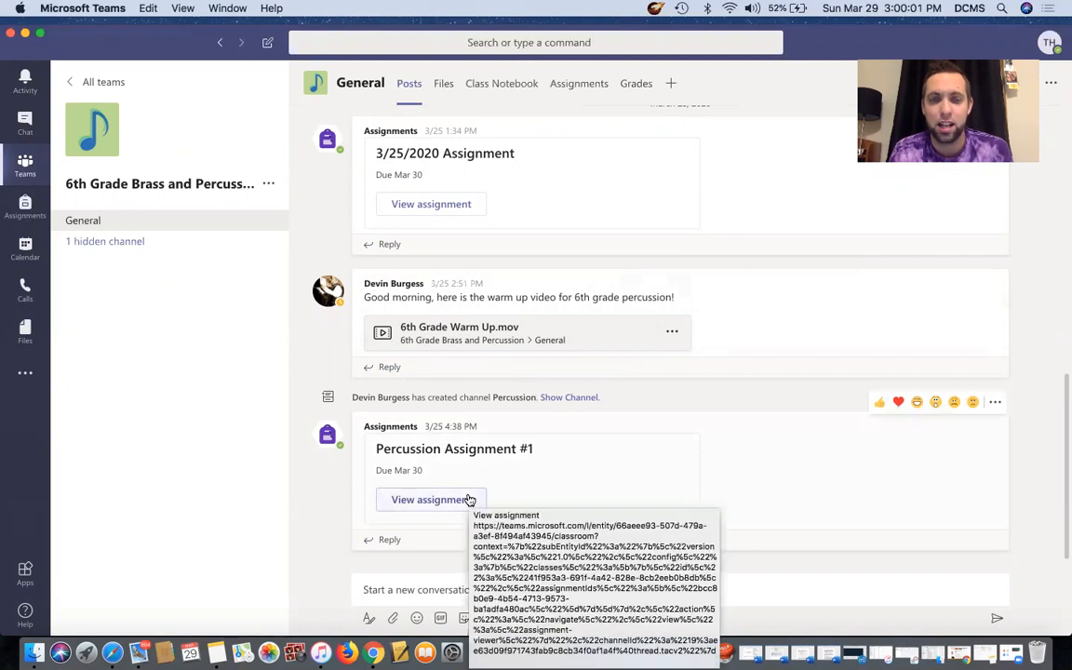
{"action": "mouse_move", "coordinate": [613, 310]}
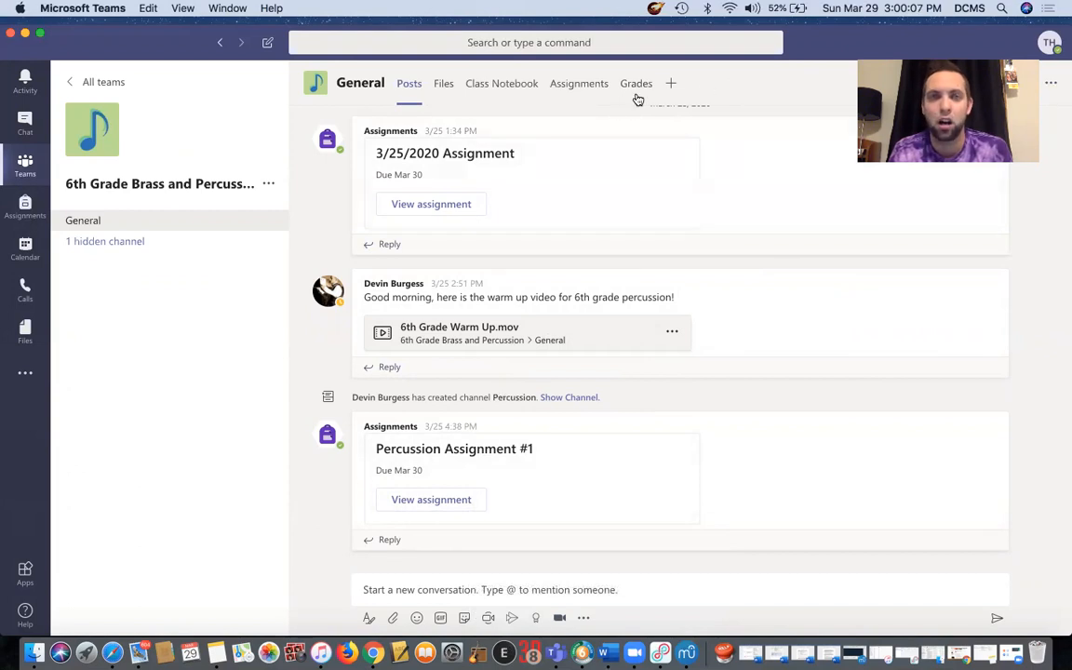
Show the General channel's Files tab with the Class Materials folder
{"action": "left_click", "coordinate": [443, 83]}
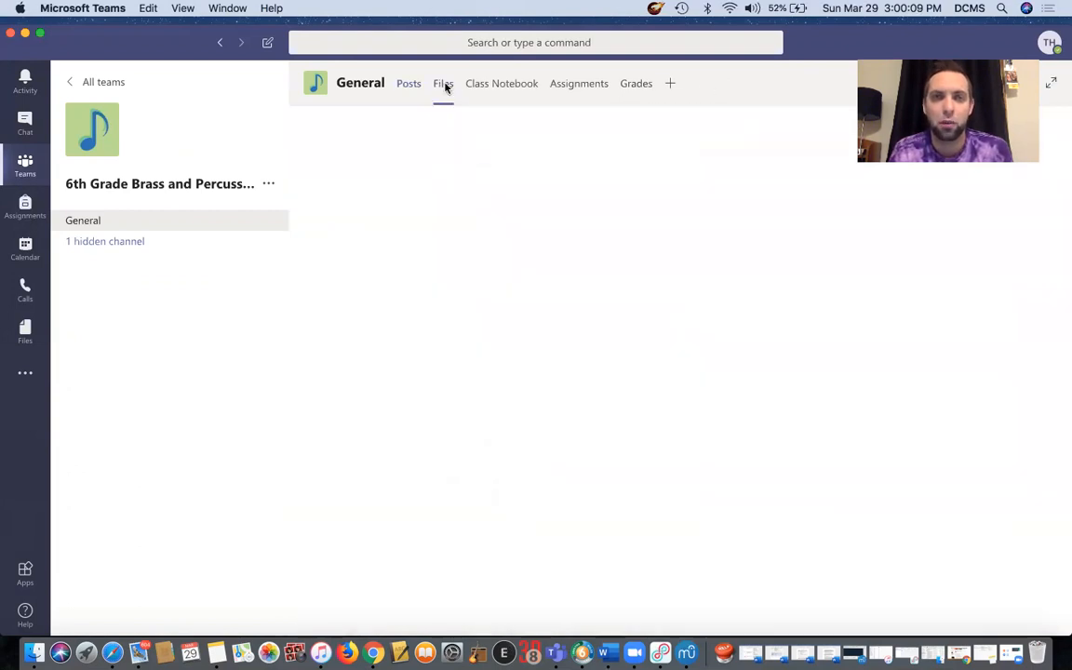
{"action": "left_click", "coordinate": [443, 83]}
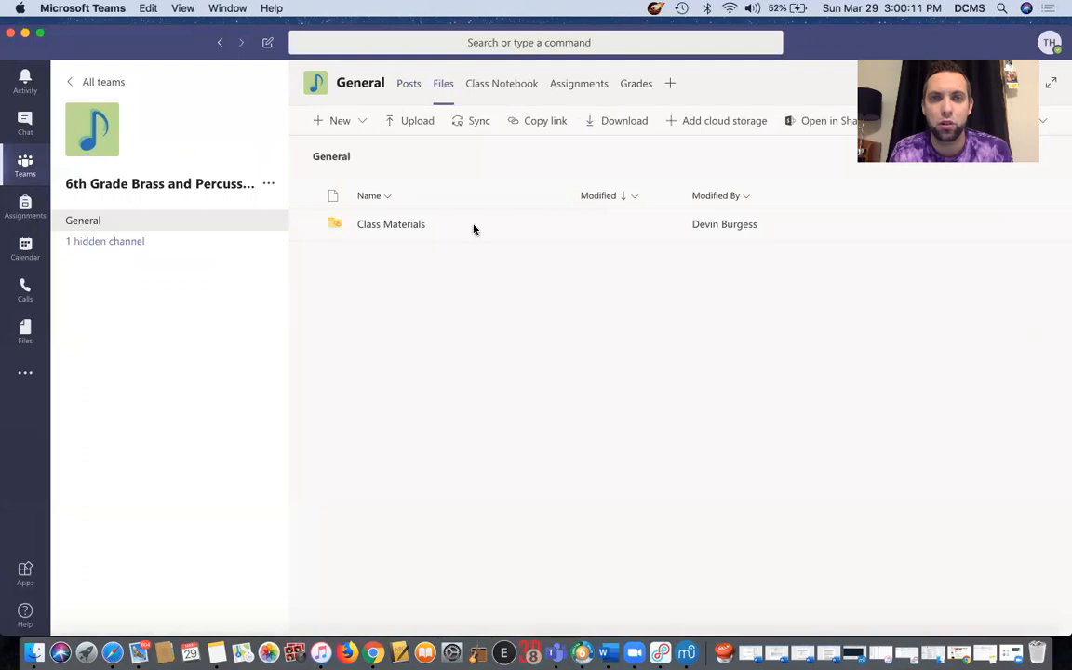
{"action": "mouse_move", "coordinate": [391, 230]}
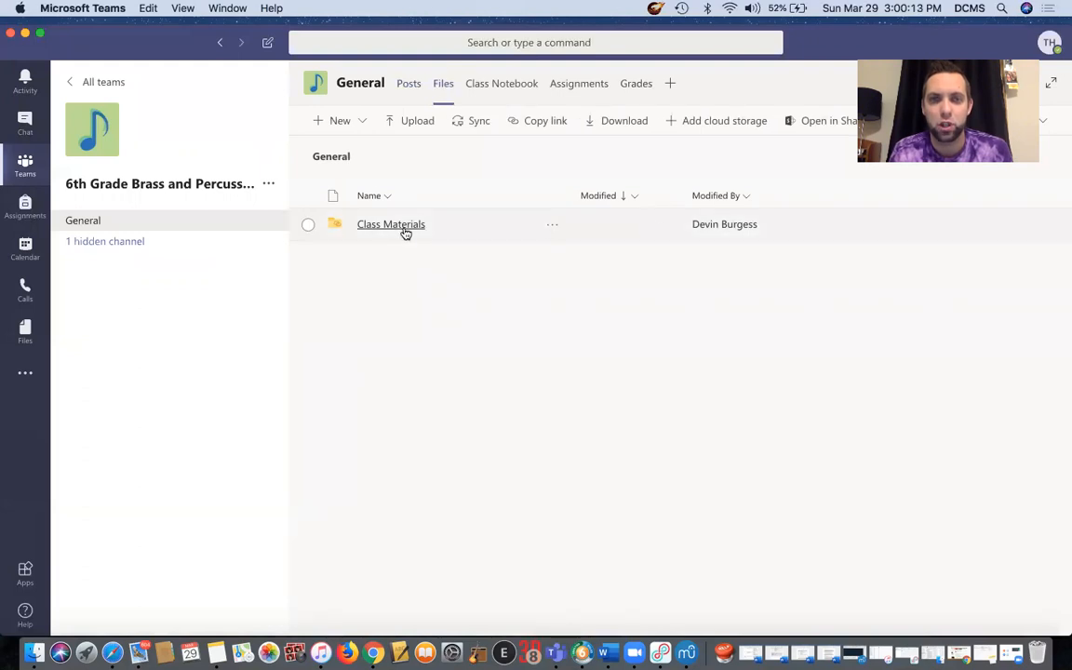
{"action": "mouse_move", "coordinate": [391, 223]}
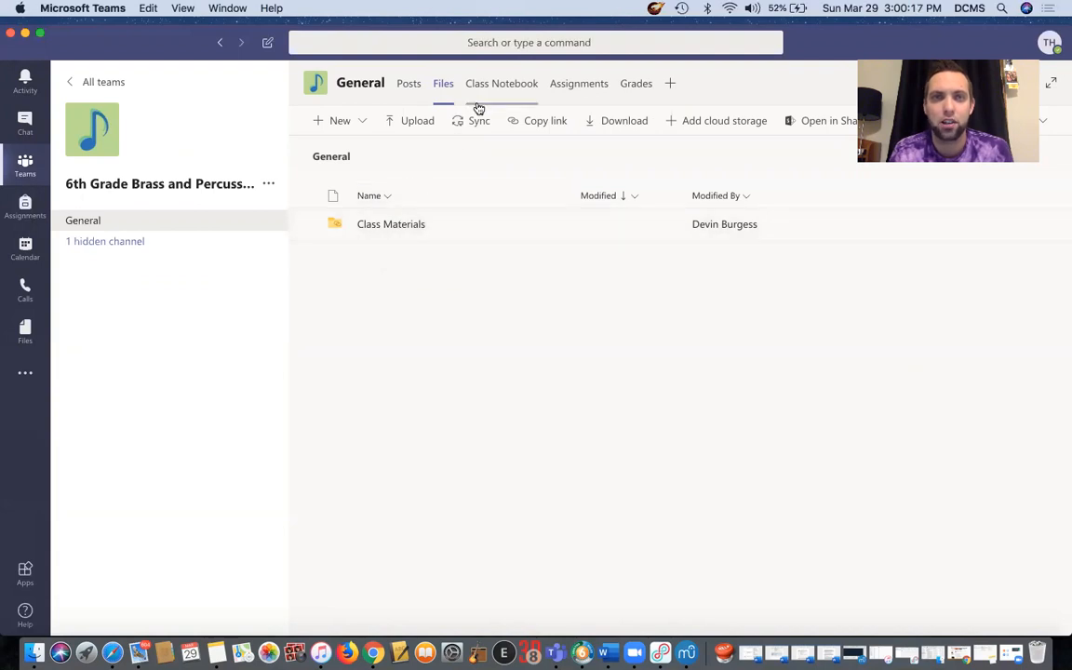
{"action": "mouse_move", "coordinate": [502, 83]}
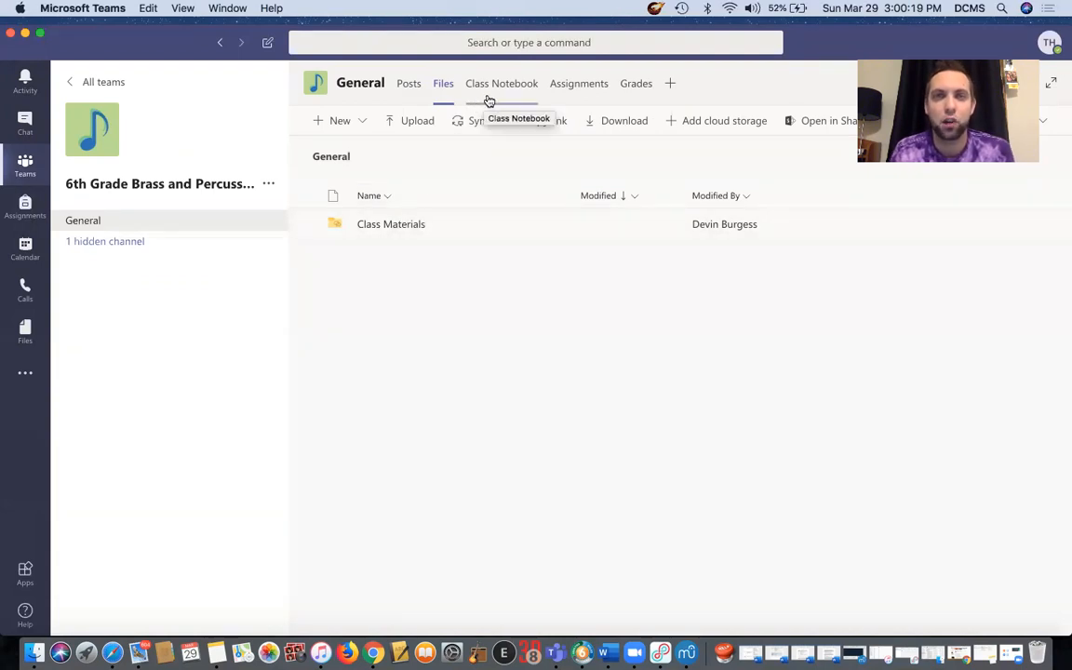
View the not-yet-set-up Class Notebook tab, then switch to the Assignments tab
{"action": "left_click", "coordinate": [502, 83]}
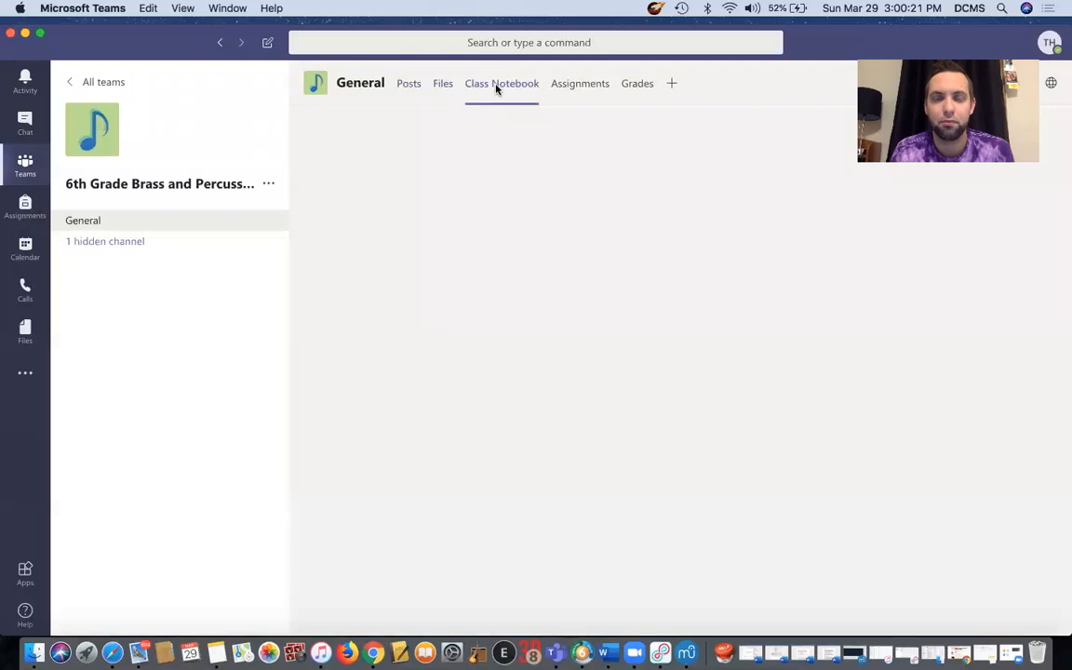
{"action": "left_click", "coordinate": [502, 83]}
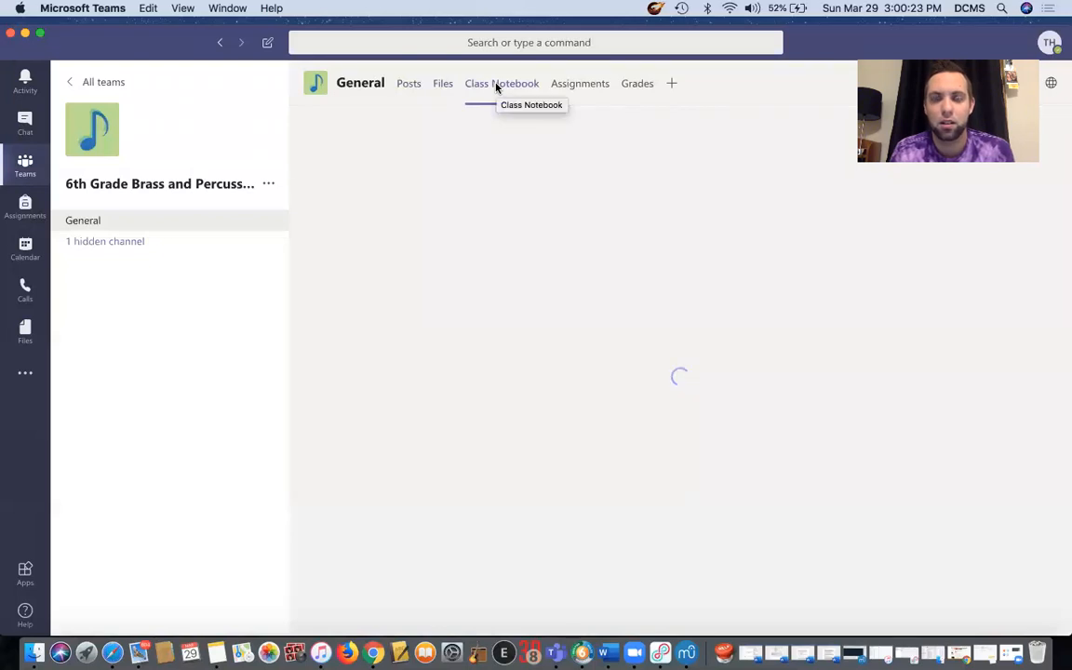
{"action": "left_click", "coordinate": [502, 83]}
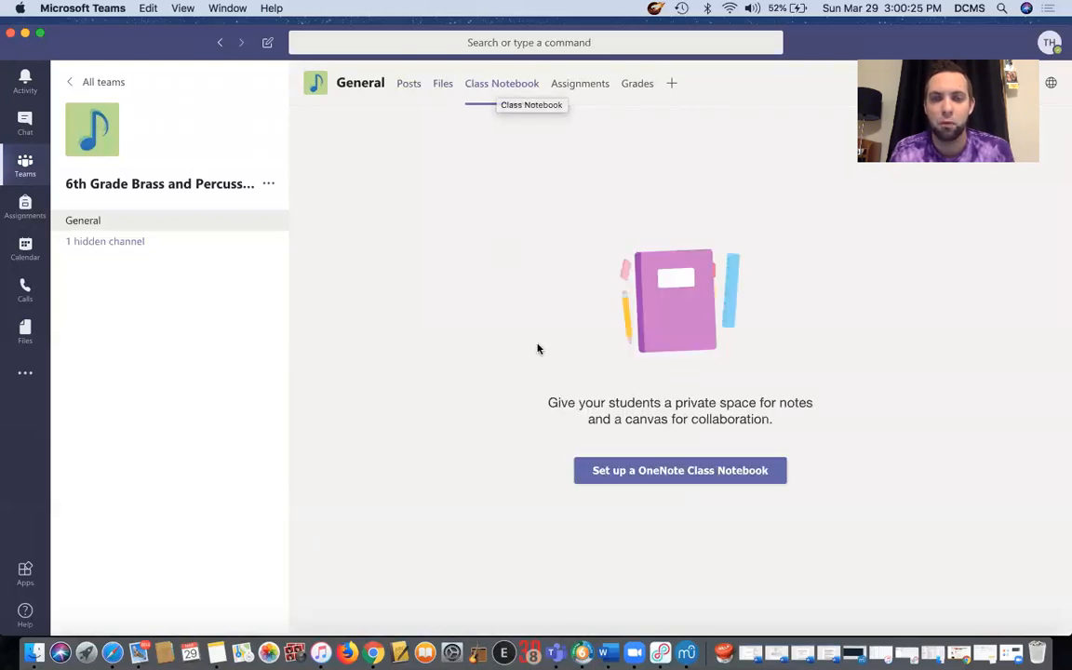
{"action": "mouse_move", "coordinate": [679, 470]}
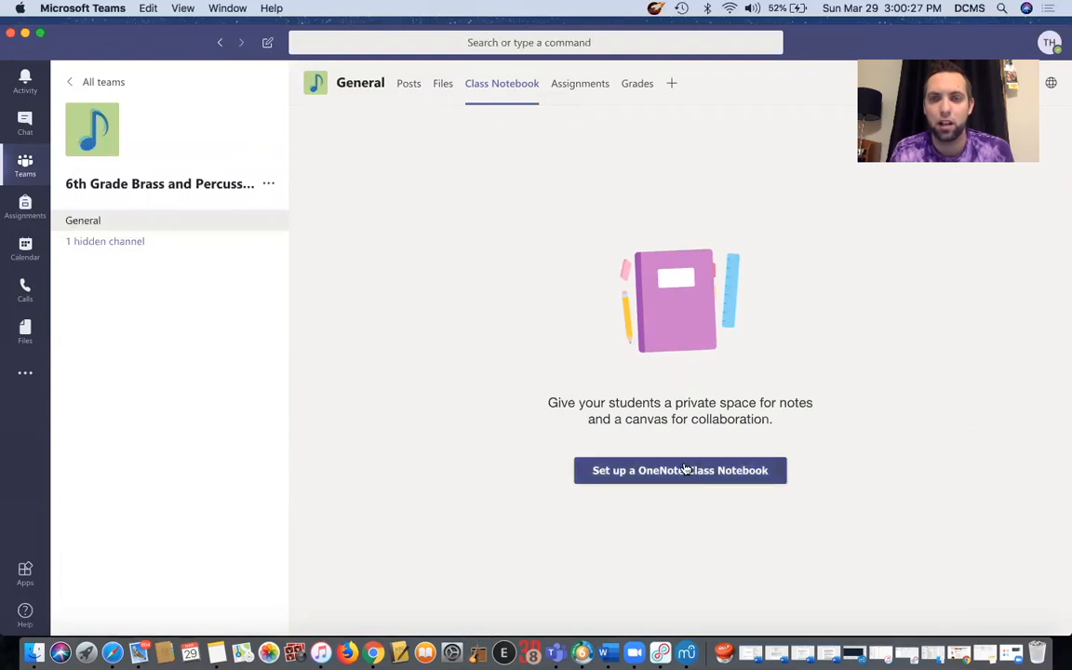
{"action": "mouse_move", "coordinate": [685, 297]}
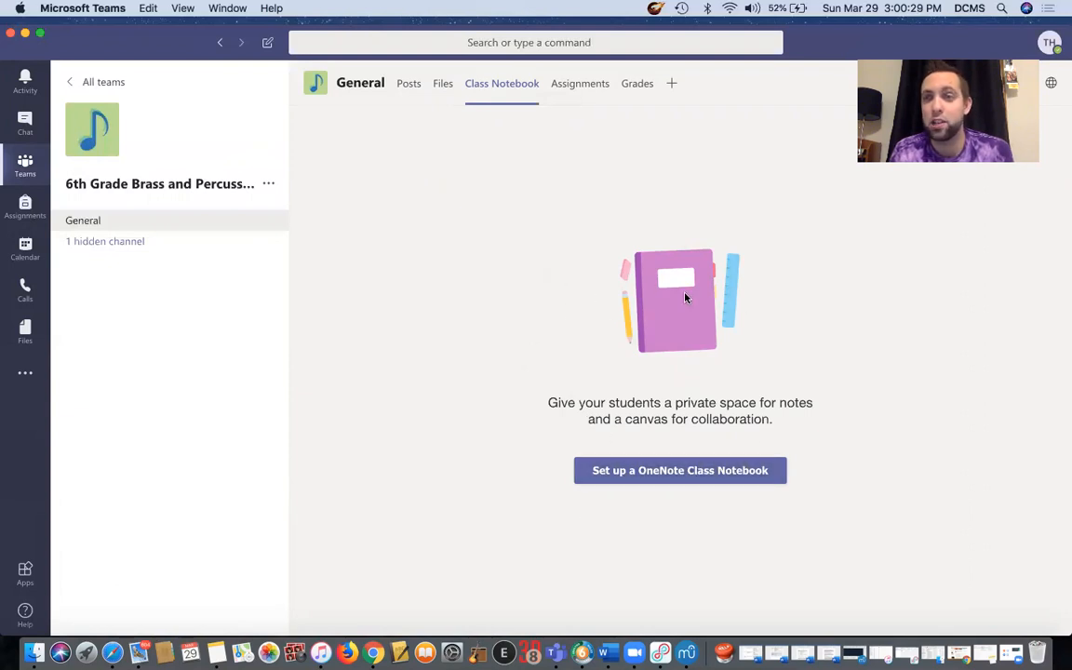
{"action": "mouse_move", "coordinate": [740, 315]}
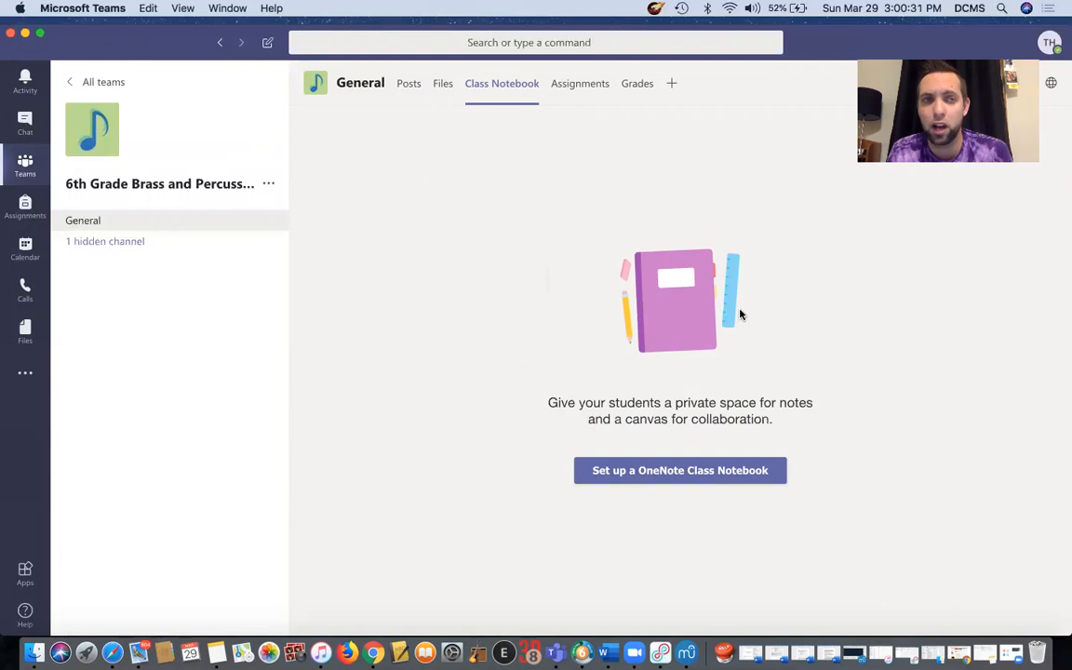
{"action": "mouse_move", "coordinate": [699, 245]}
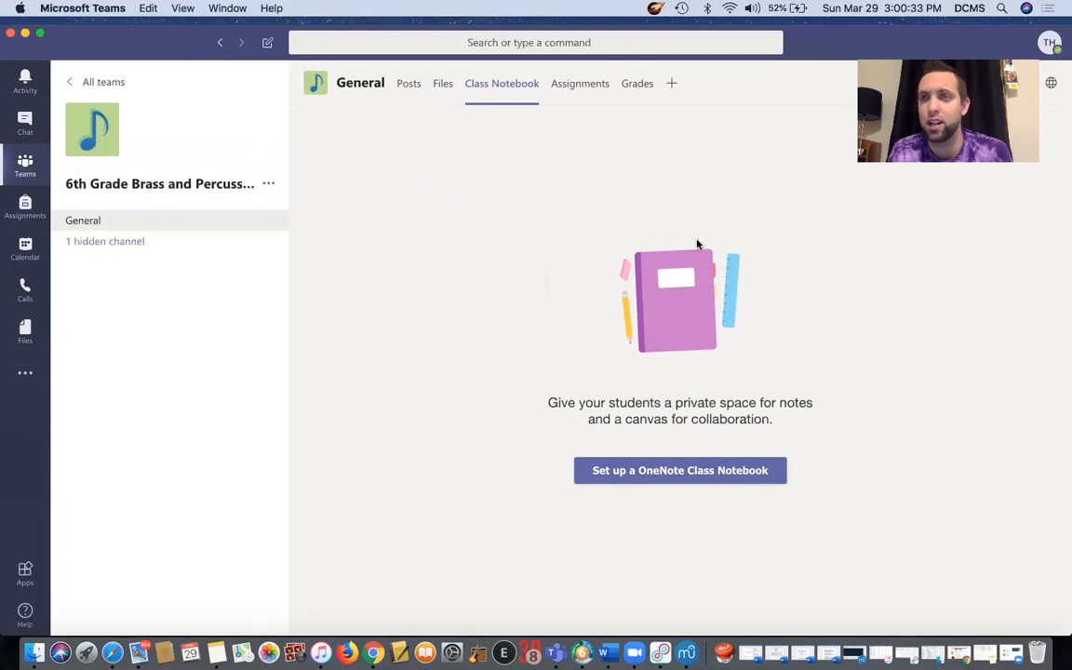
{"action": "mouse_move", "coordinate": [557, 229]}
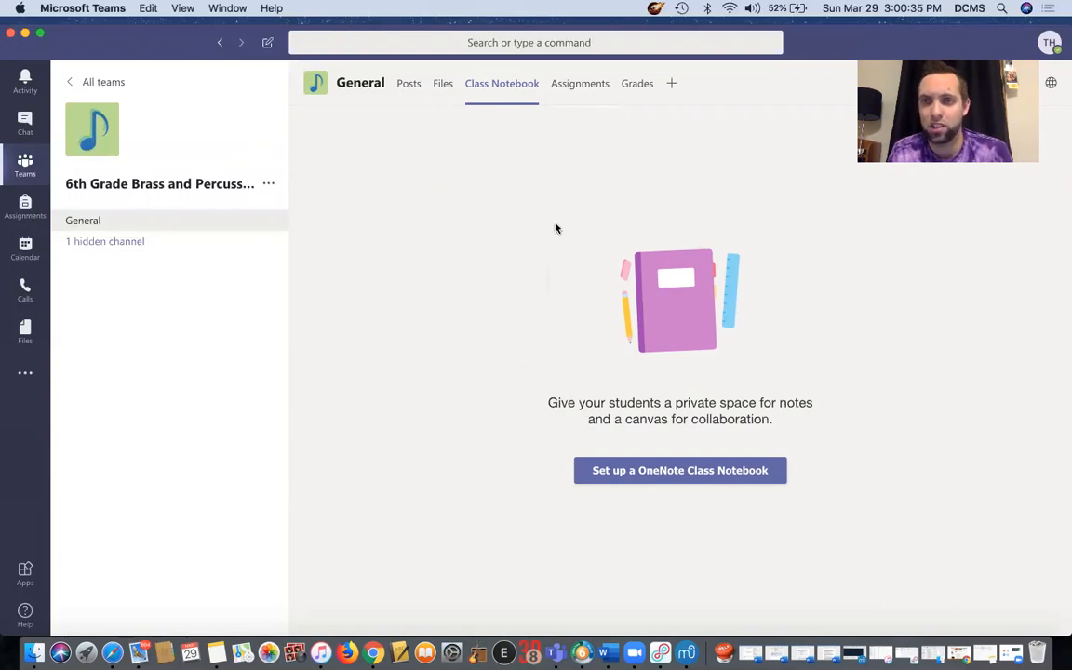
{"action": "mouse_move", "coordinate": [678, 289]}
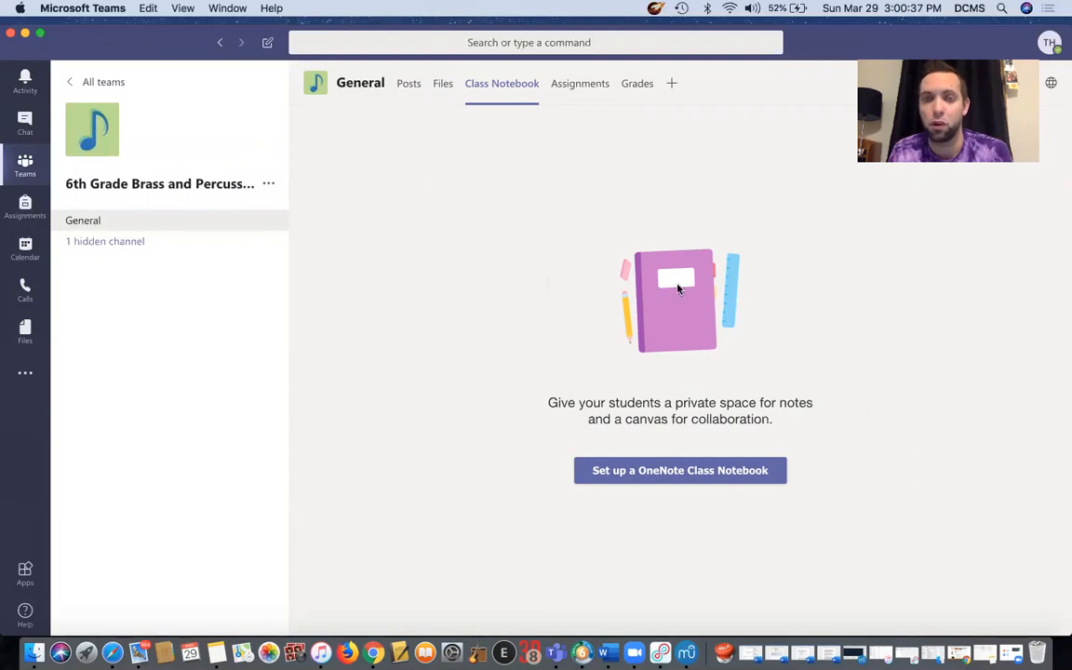
{"action": "mouse_move", "coordinate": [580, 83]}
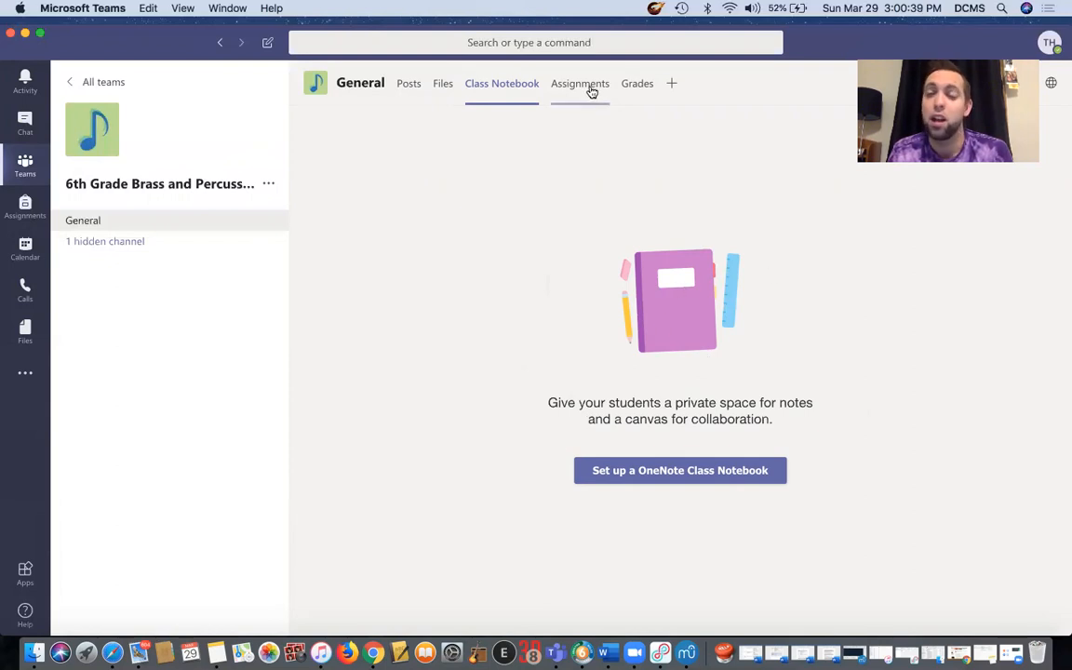
{"action": "left_click", "coordinate": [579, 83]}
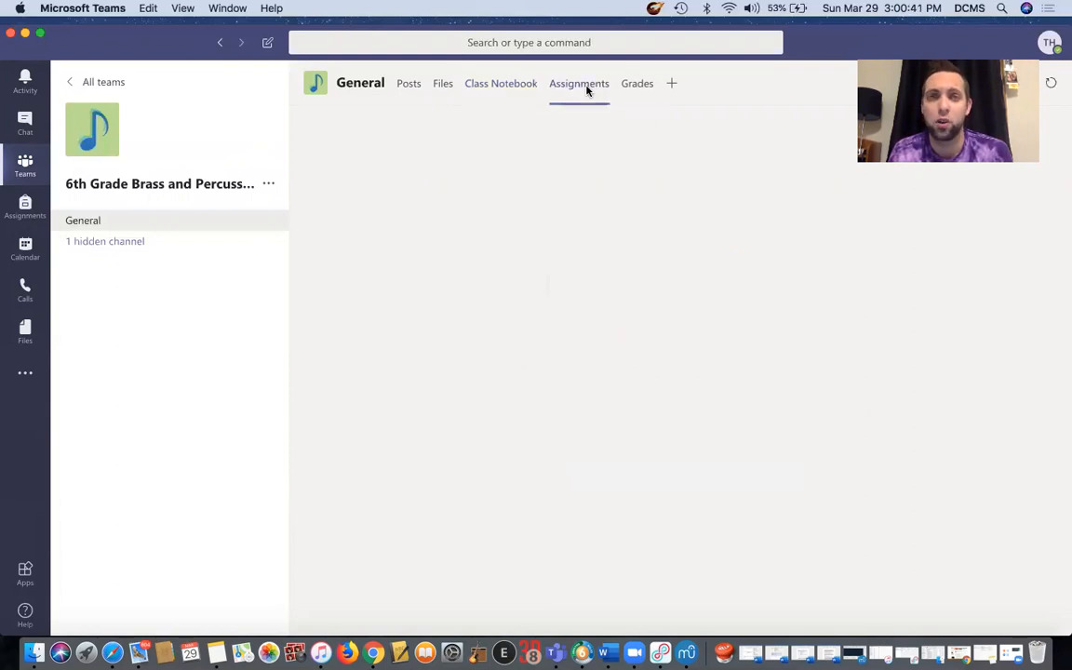
Expand Assigned to list 3/25/2020 Assignment and Percussion Assignment #1, then open Grades
{"action": "left_click", "coordinate": [579, 83]}
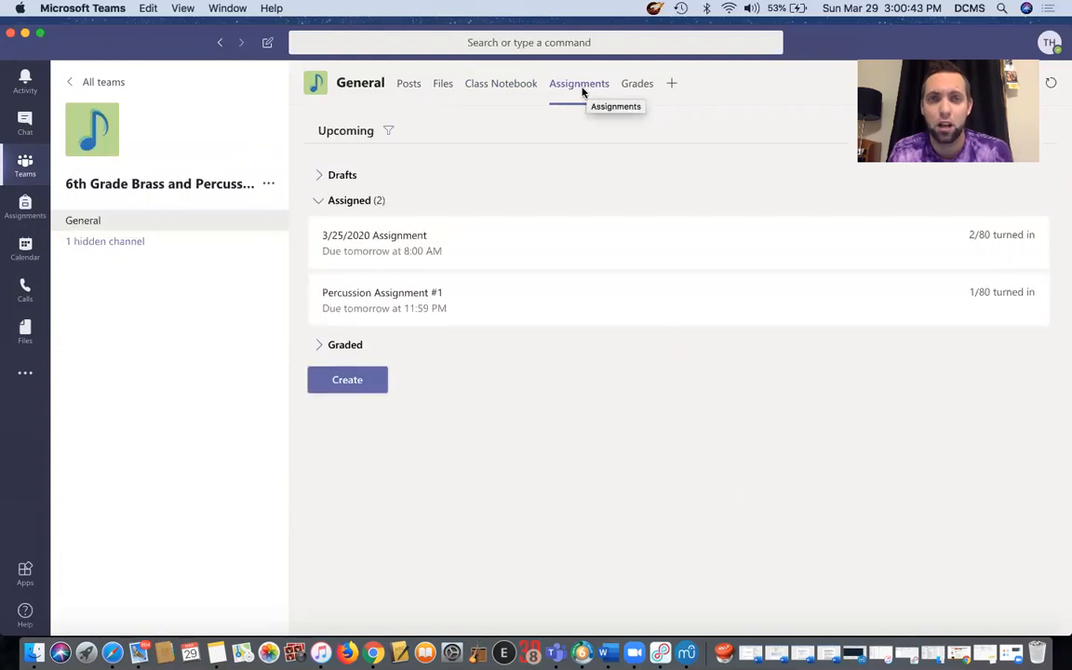
{"action": "mouse_move", "coordinate": [367, 251]}
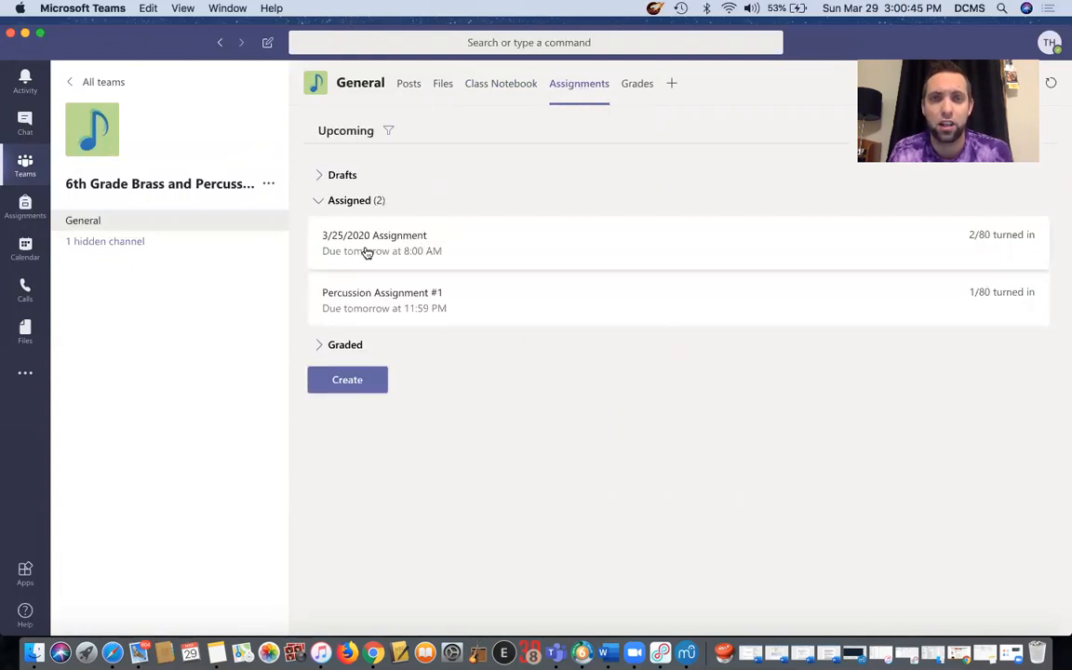
{"action": "mouse_move", "coordinate": [721, 292]}
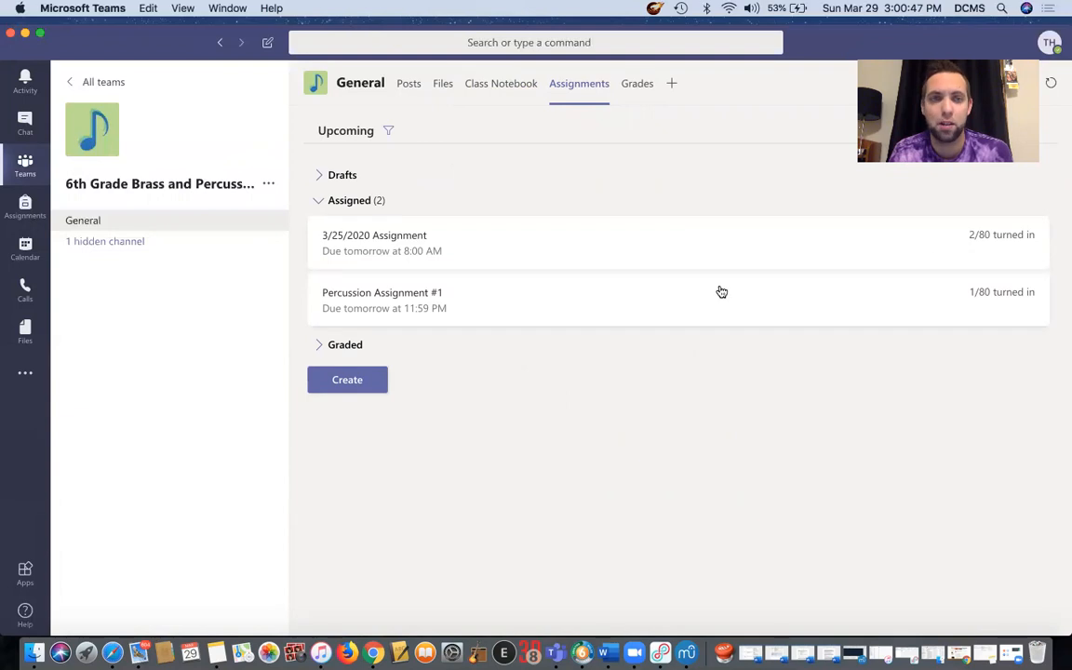
{"action": "mouse_move", "coordinate": [393, 322]}
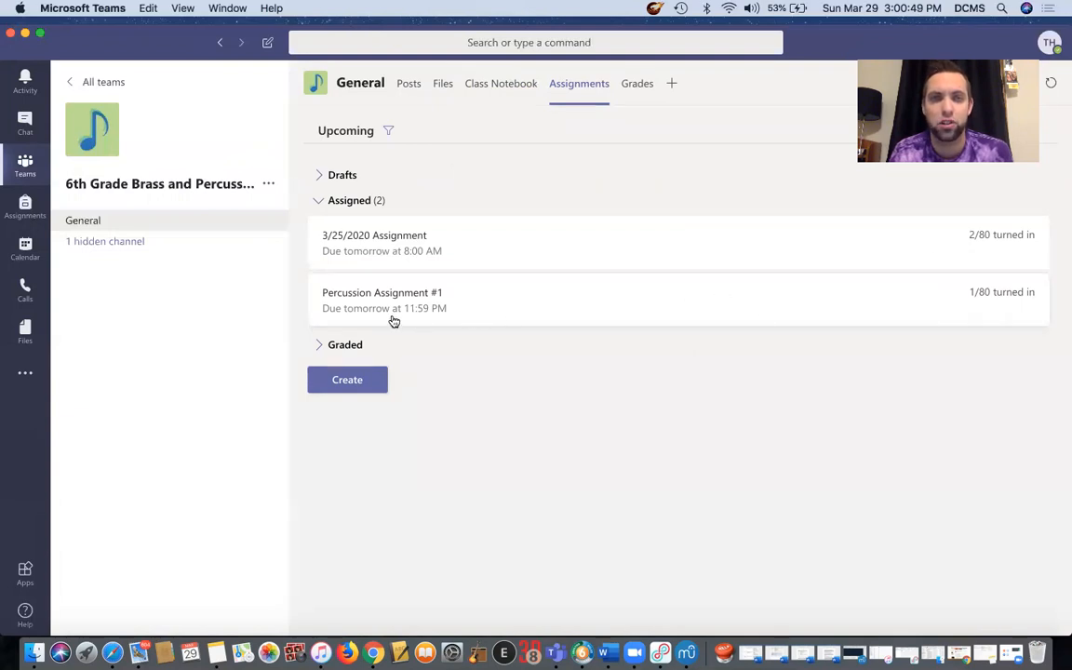
{"action": "left_click", "coordinate": [348, 200]}
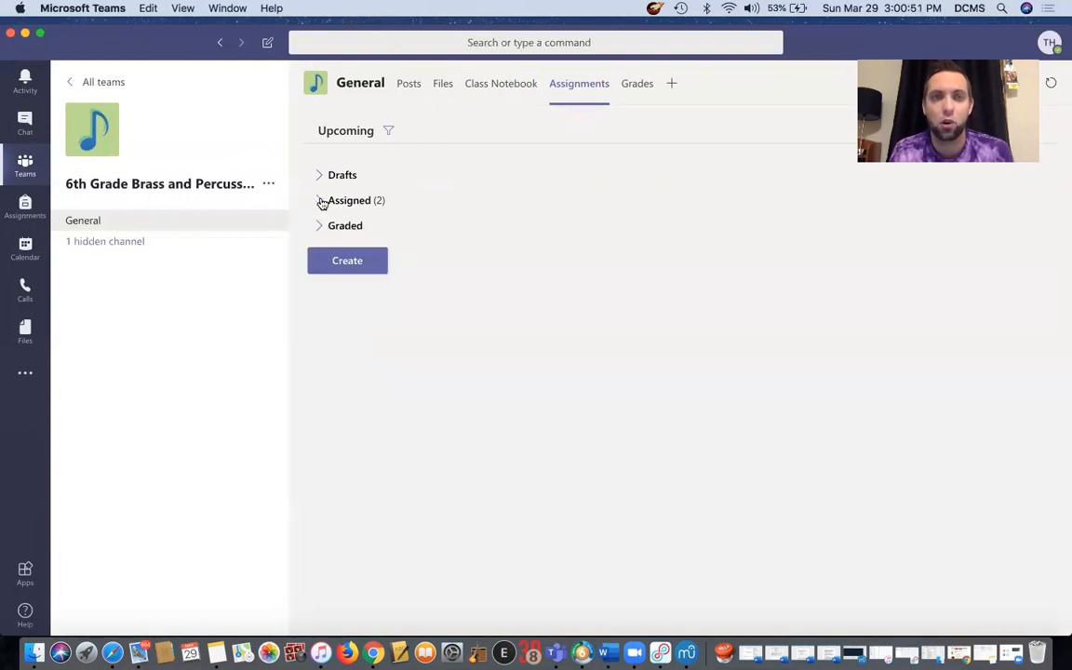
{"action": "left_click", "coordinate": [320, 200]}
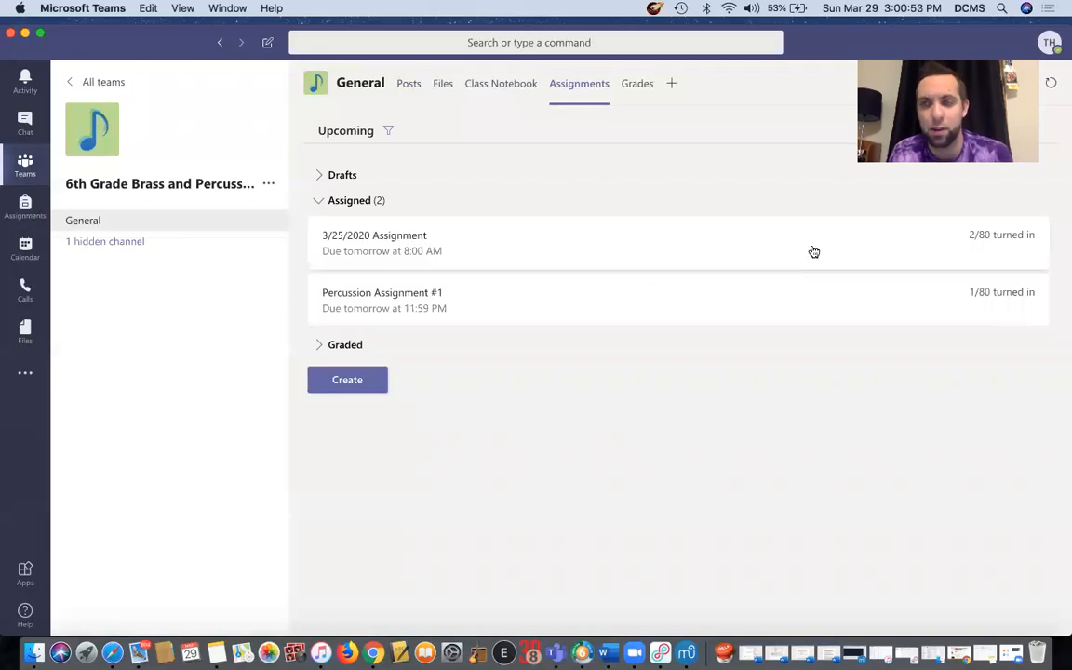
{"action": "mouse_move", "coordinate": [983, 259]}
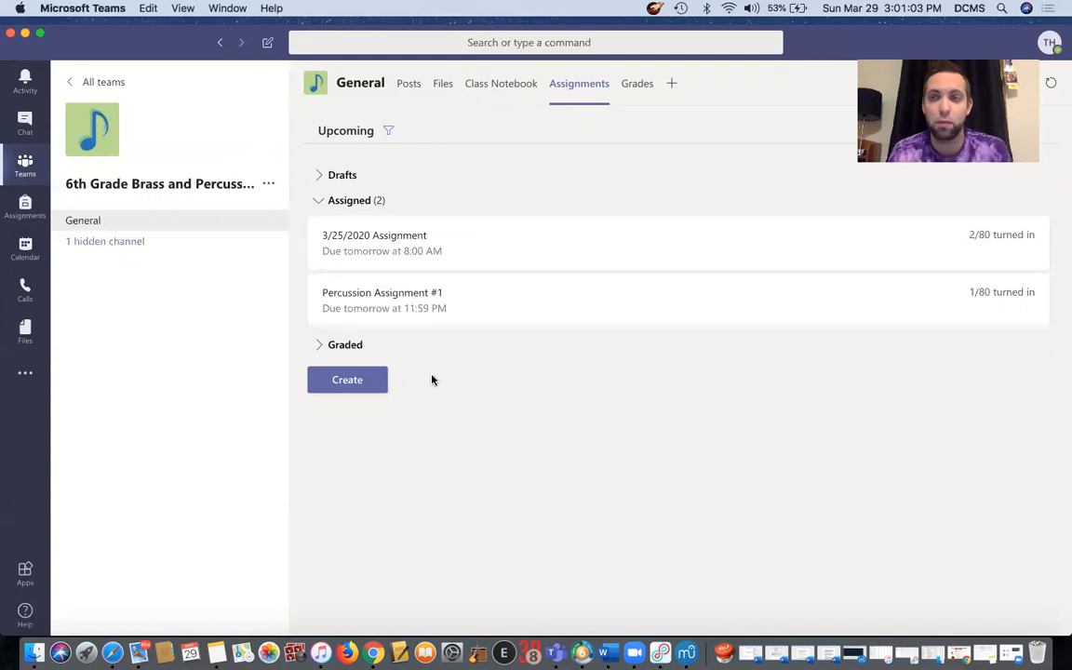
{"action": "mouse_move", "coordinate": [662, 199]}
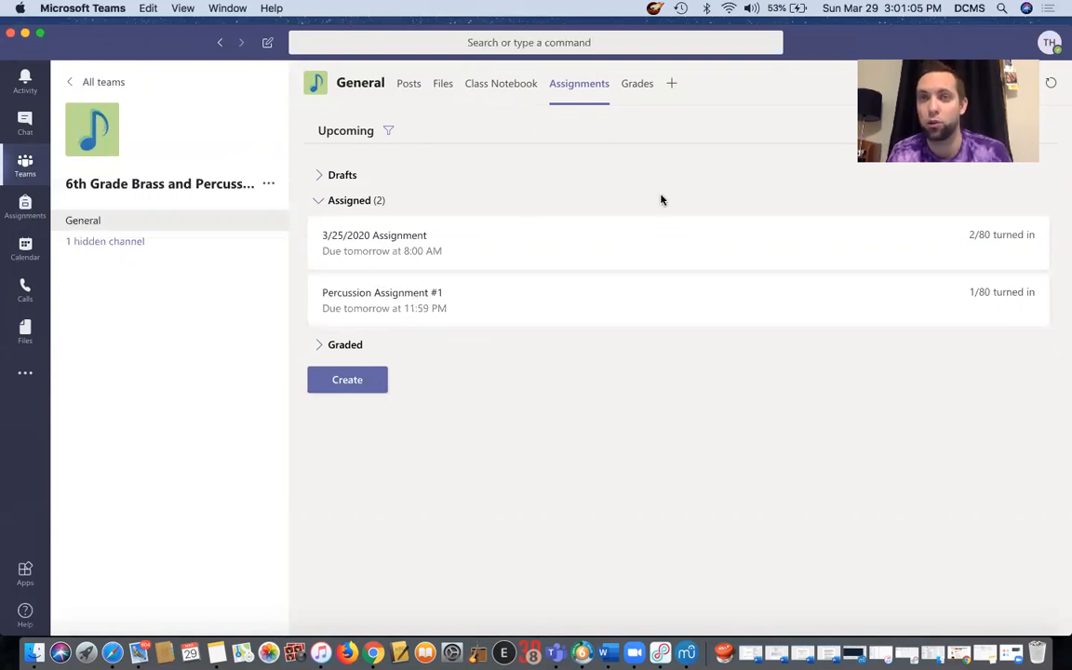
{"action": "left_click", "coordinate": [637, 83]}
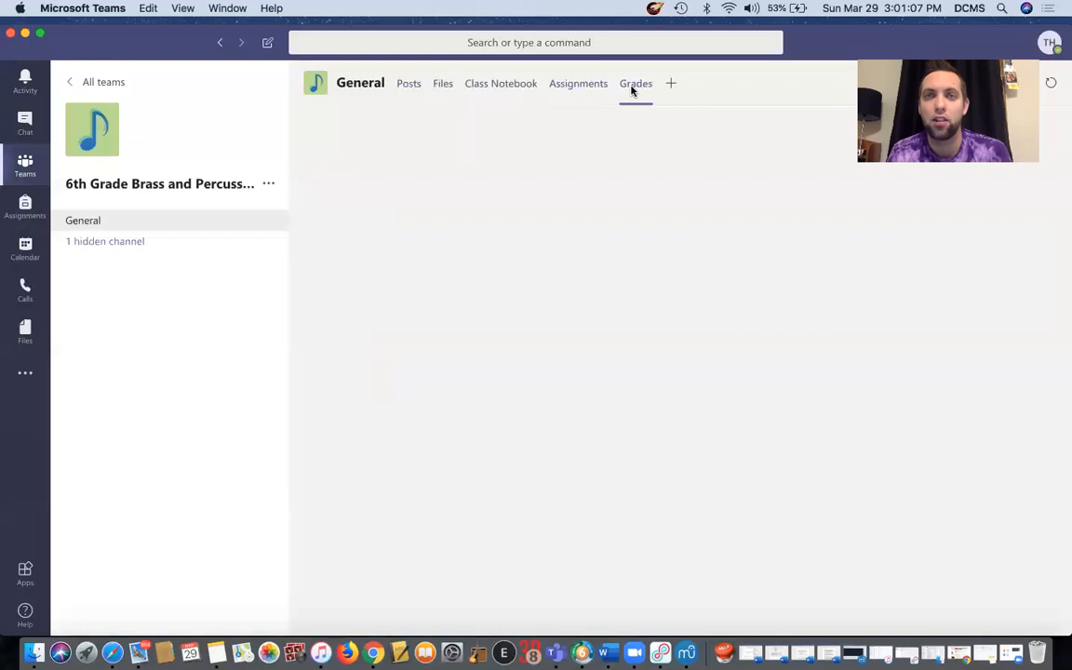
Scroll the Grades student grid to review Viewed, Returned and Turned in statuses
{"action": "left_click", "coordinate": [636, 83]}
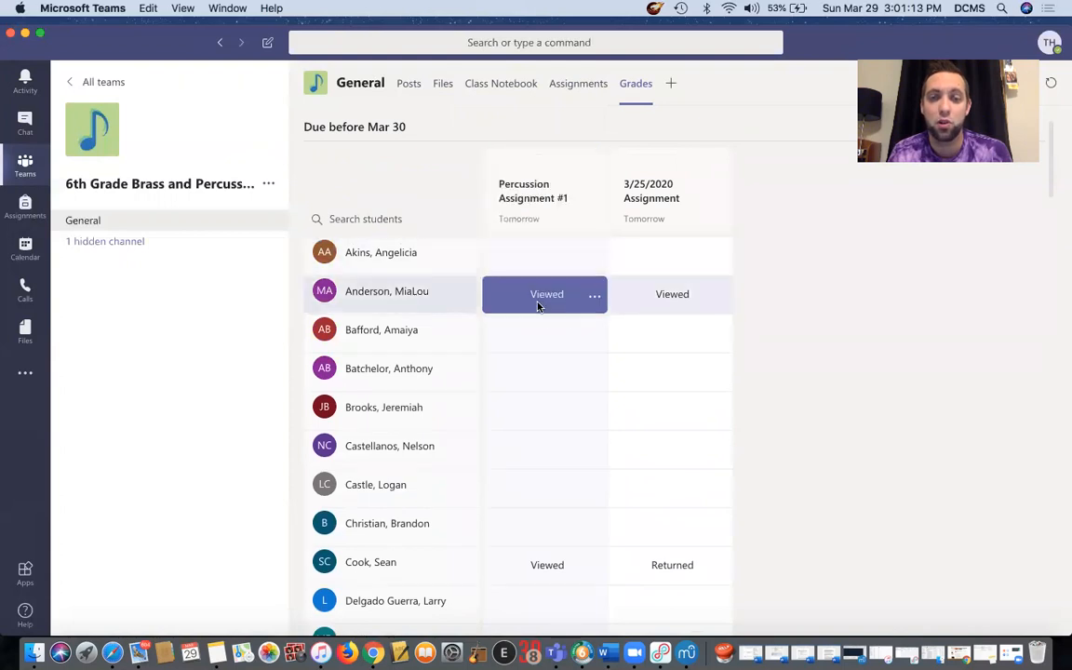
{"action": "scroll", "scroll_direction": "down", "scroll_amount": 3}
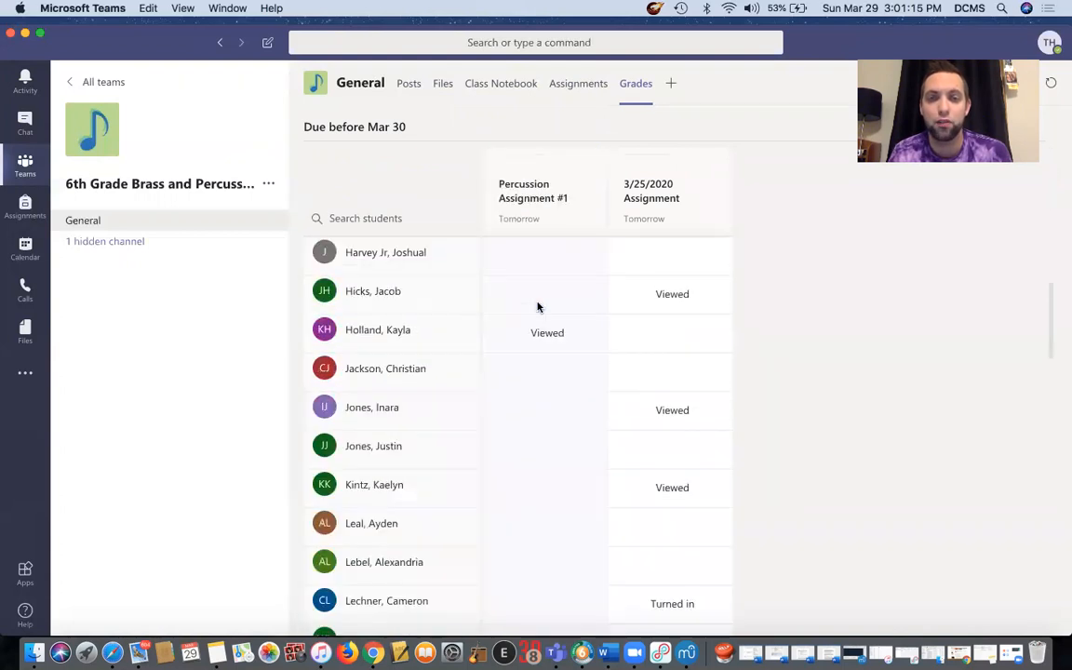
{"action": "scroll", "scroll_direction": "up", "scroll_amount": 3}
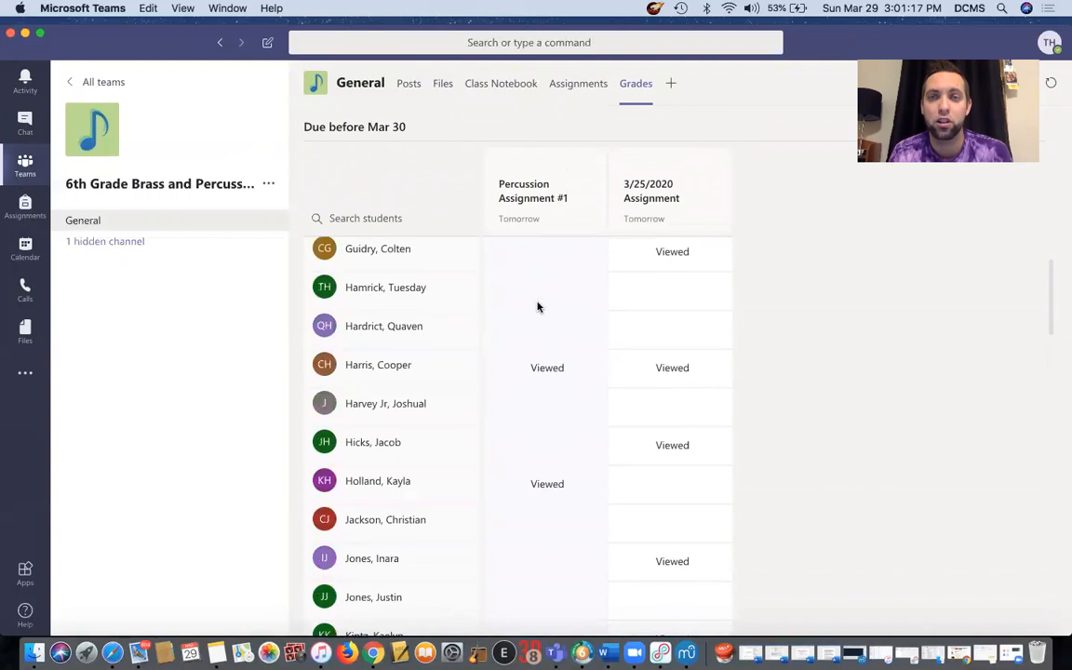
{"action": "scroll", "scroll_direction": "up", "scroll_amount": 3}
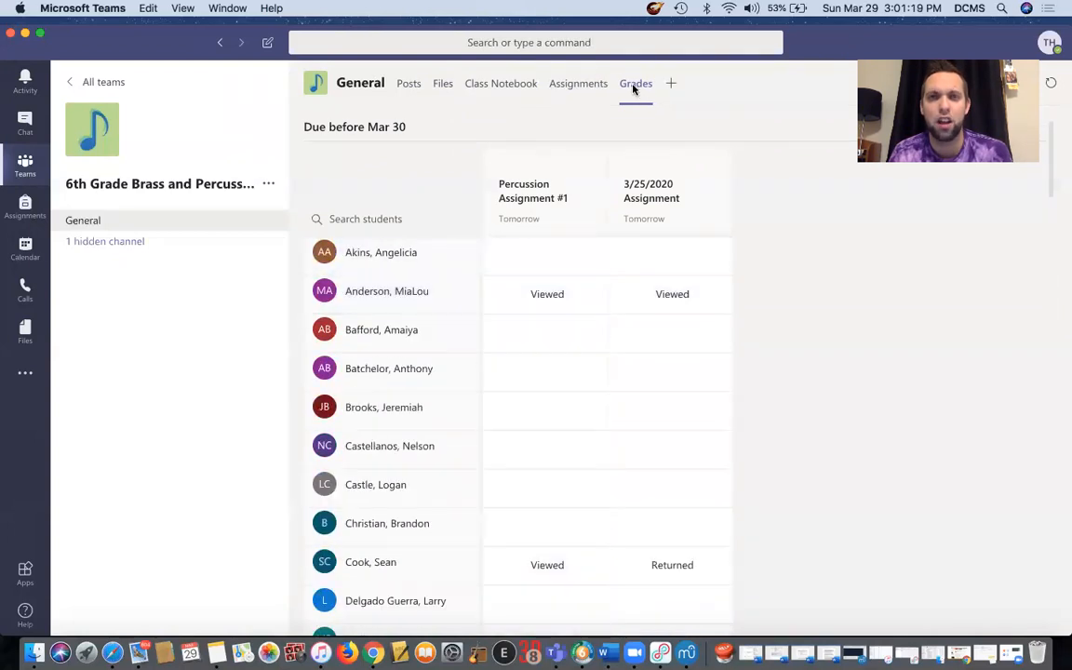
{"action": "mouse_move", "coordinate": [636, 83]}
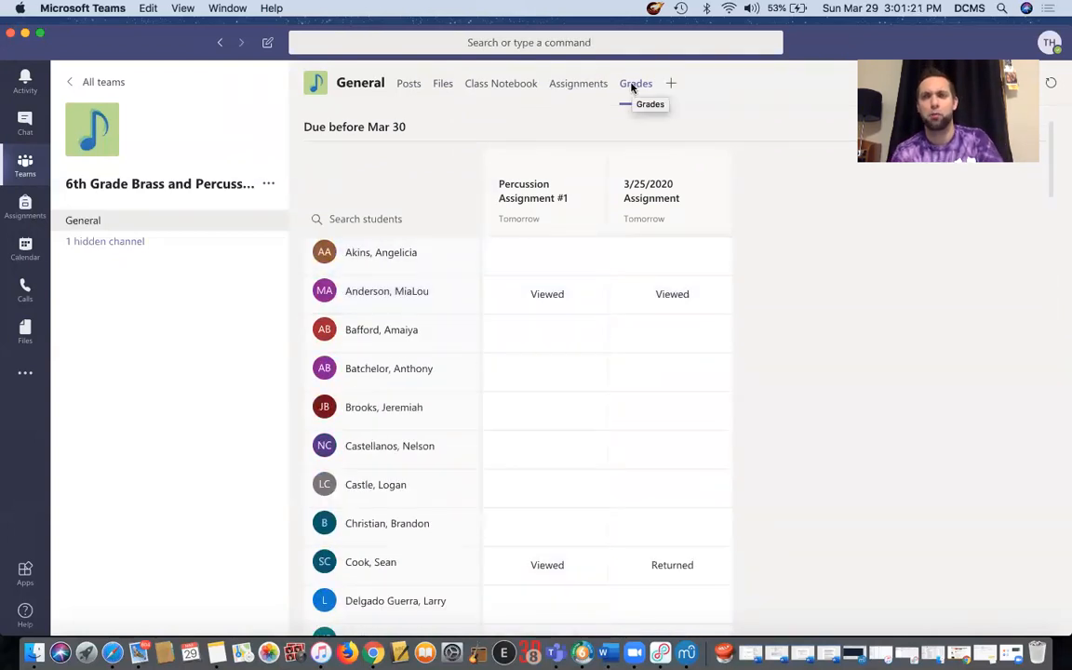
{"action": "mouse_move", "coordinate": [640, 129]}
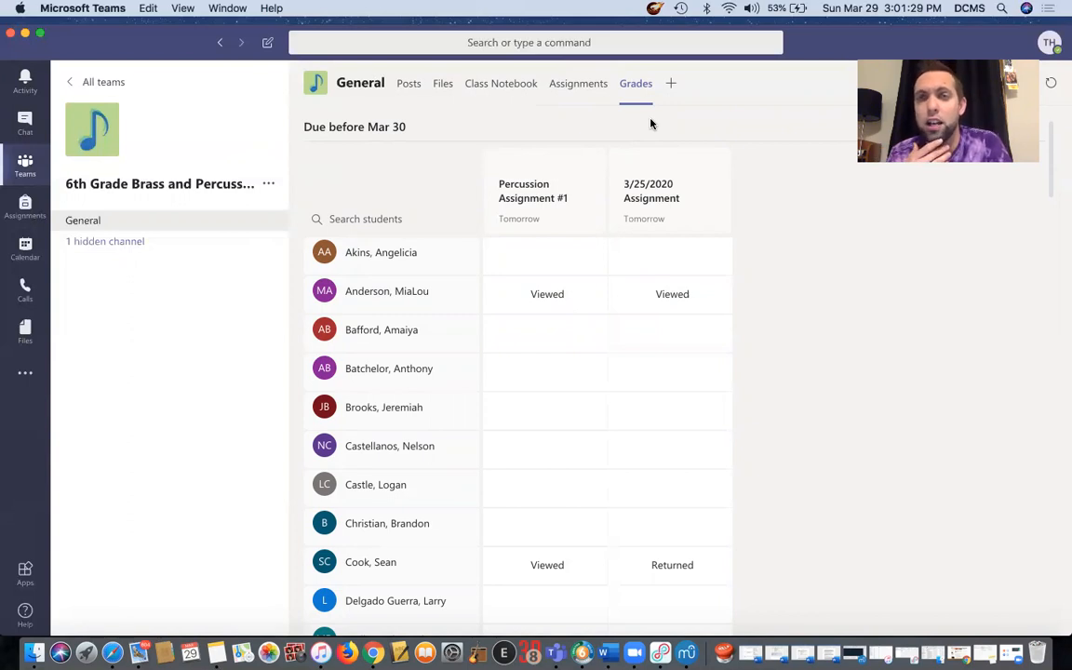
{"action": "mouse_move", "coordinate": [768, 118]}
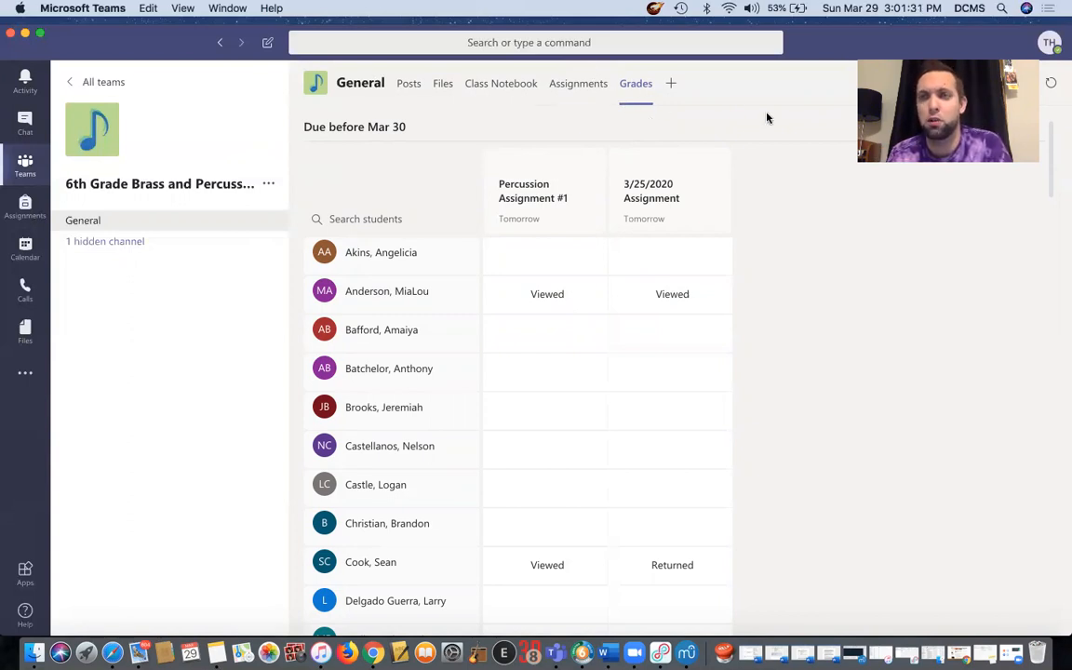
{"action": "mouse_move", "coordinate": [410, 94]}
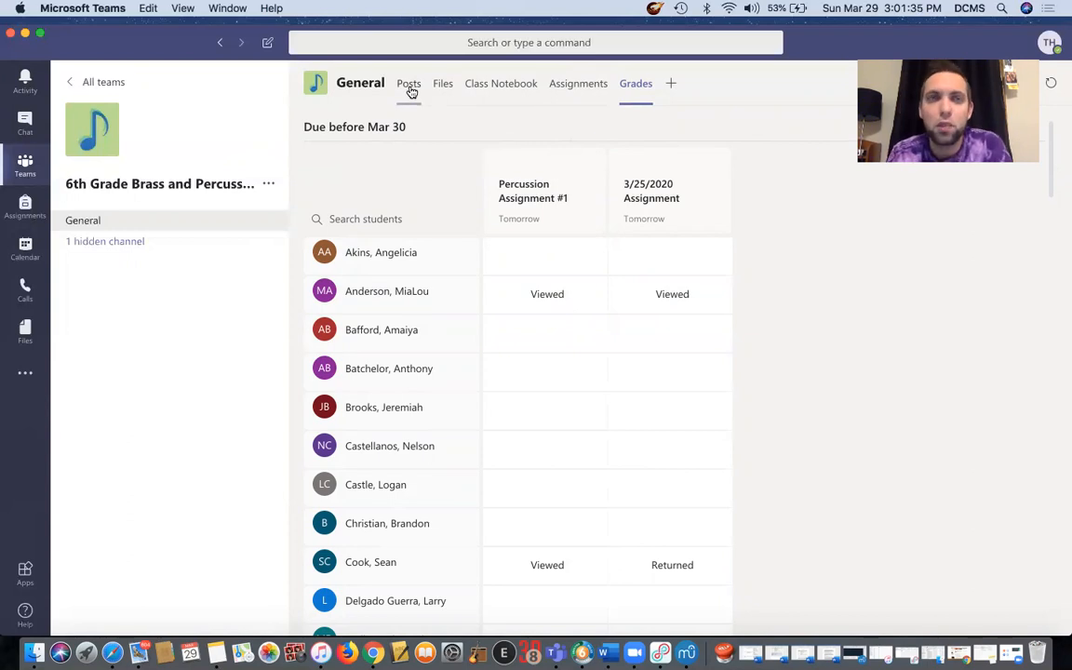
Return to the Posts tab, then open and dismiss a Meet now preview
{"action": "left_click", "coordinate": [409, 83]}
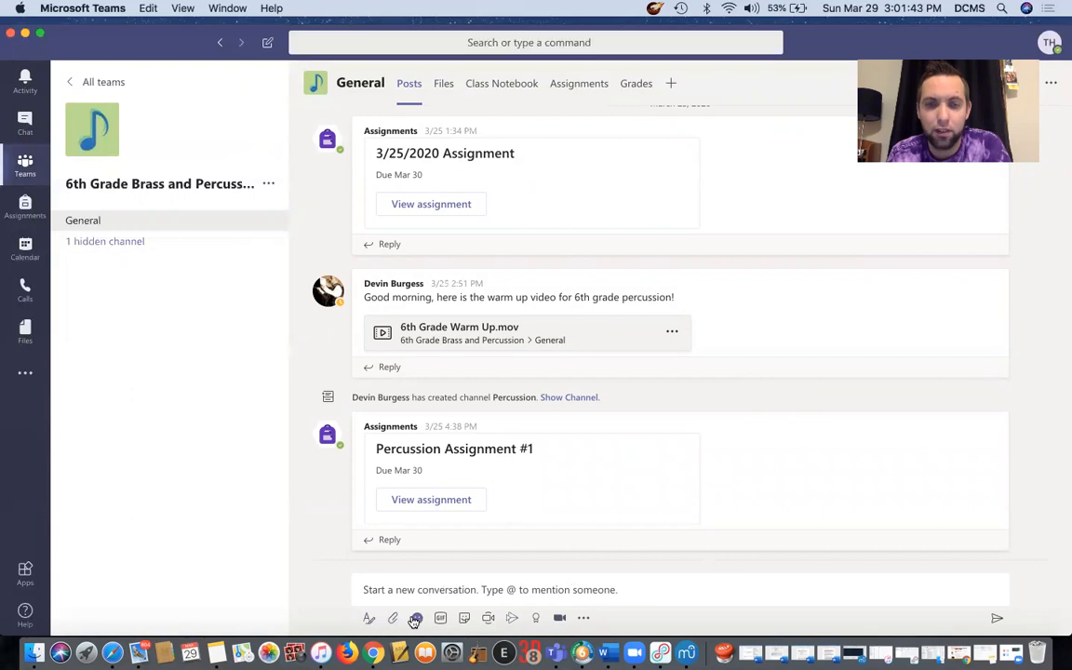
{"action": "mouse_move", "coordinate": [489, 618]}
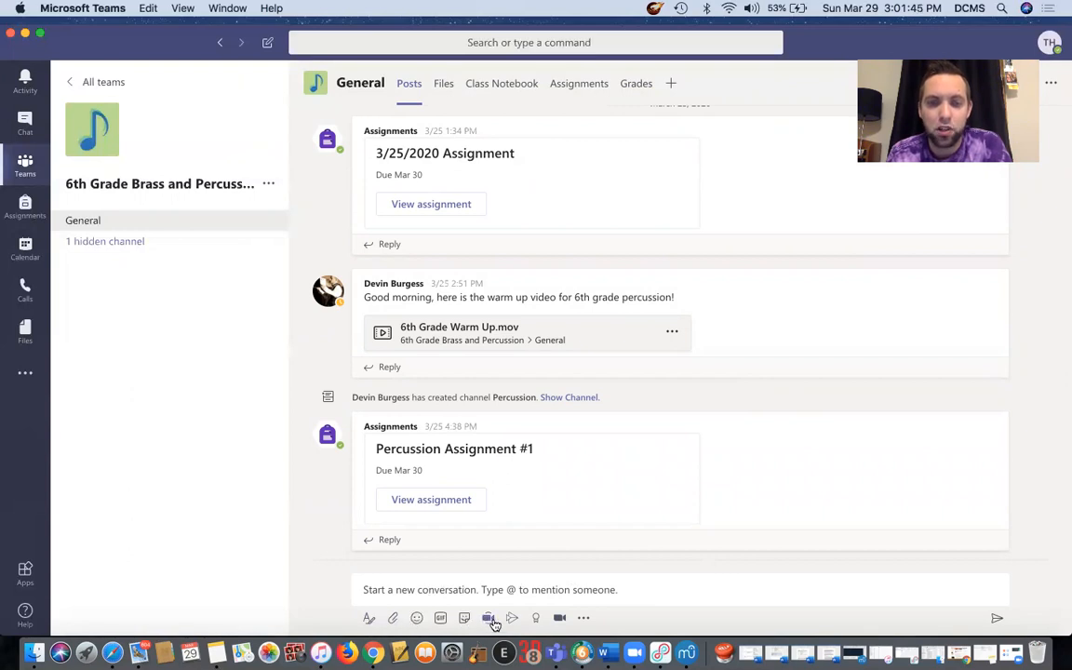
{"action": "mouse_move", "coordinate": [489, 618]}
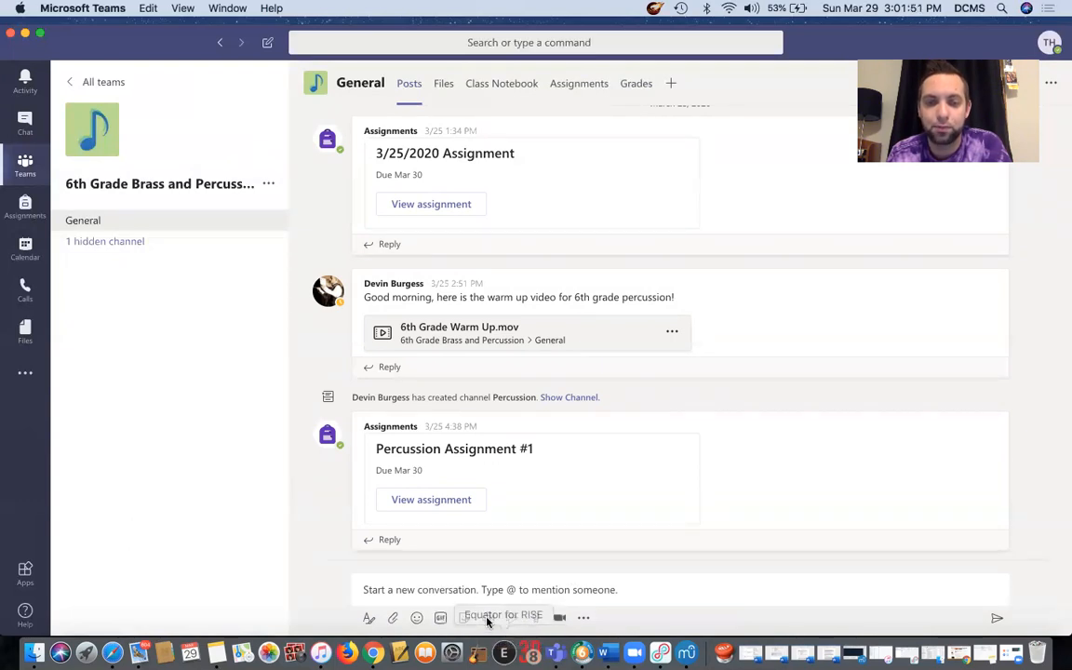
{"action": "left_click", "coordinate": [560, 618]}
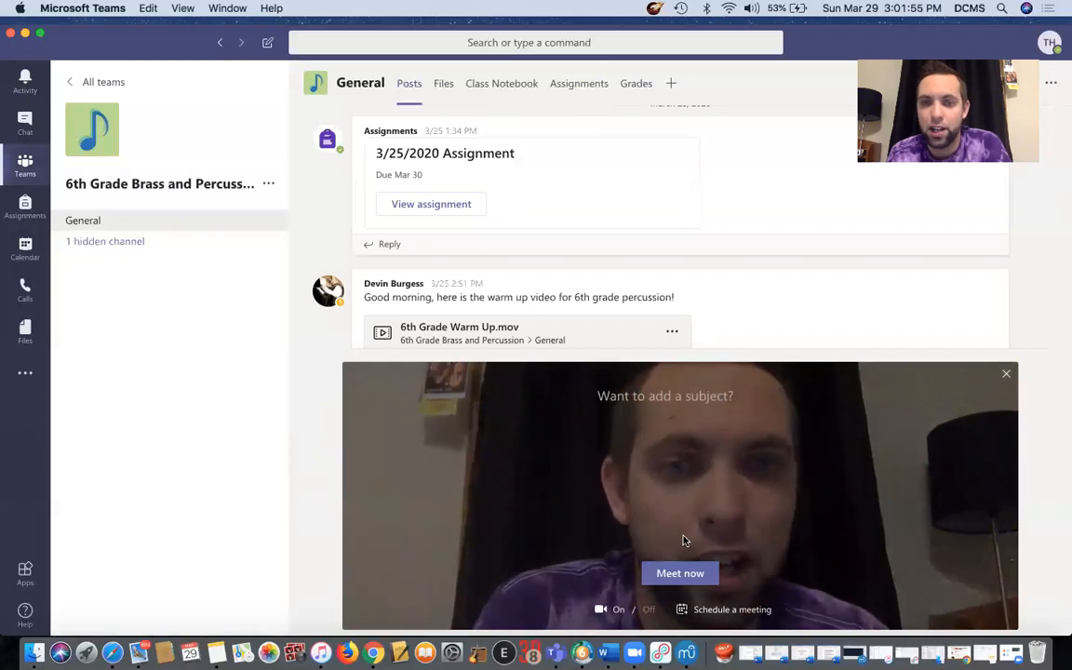
{"action": "mouse_move", "coordinate": [684, 373]}
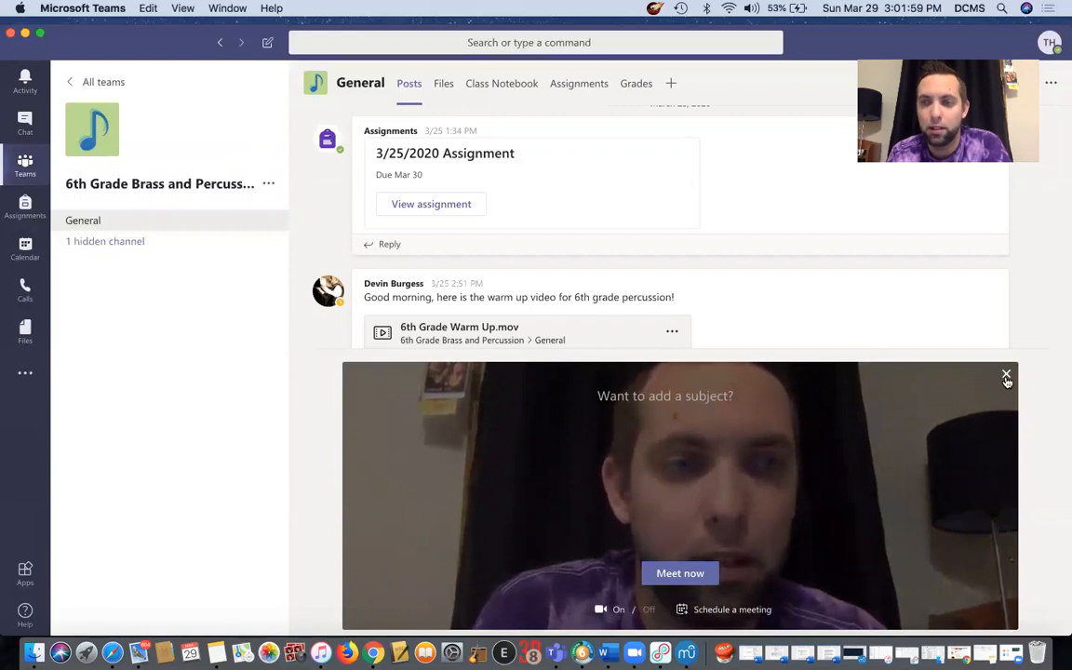
{"action": "left_click", "coordinate": [1006, 374]}
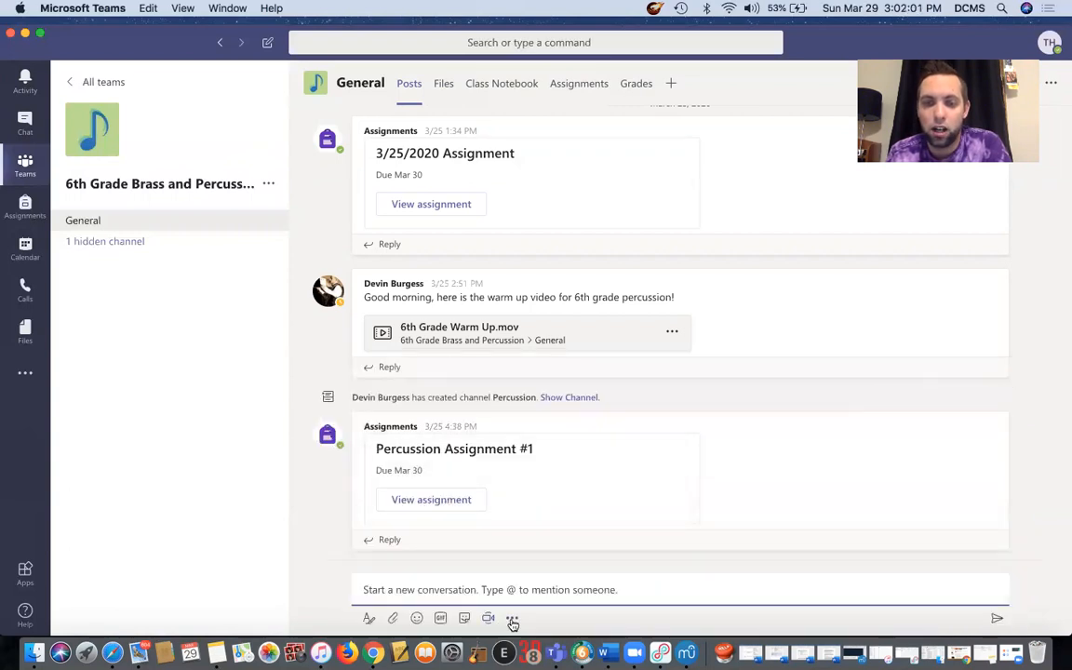
{"action": "left_click", "coordinate": [512, 618]}
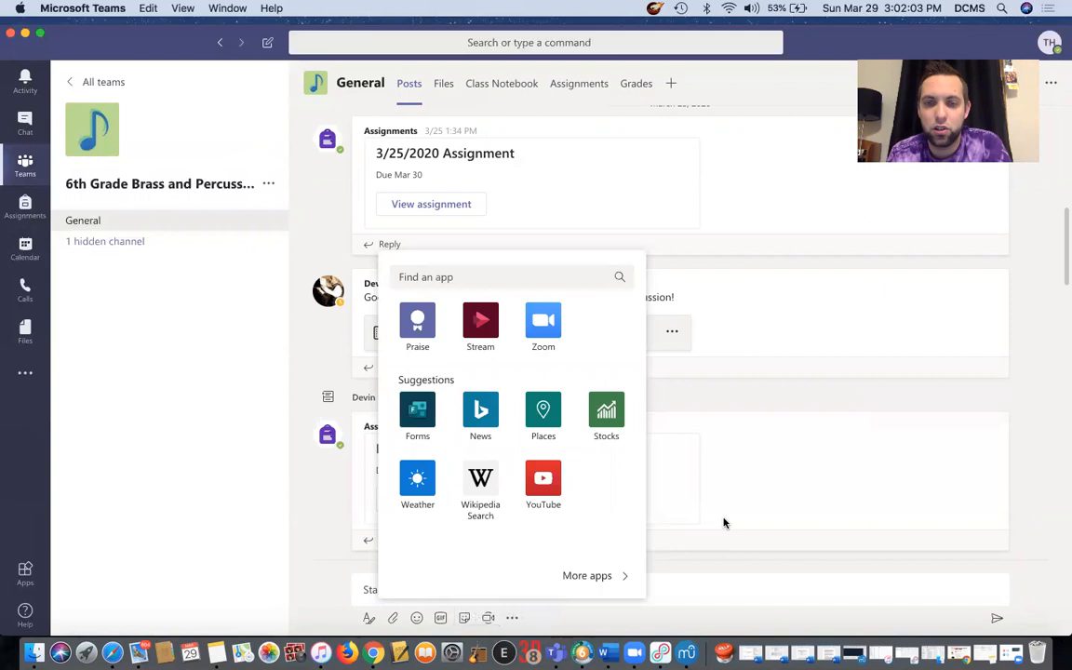
{"action": "mouse_move", "coordinate": [543, 326]}
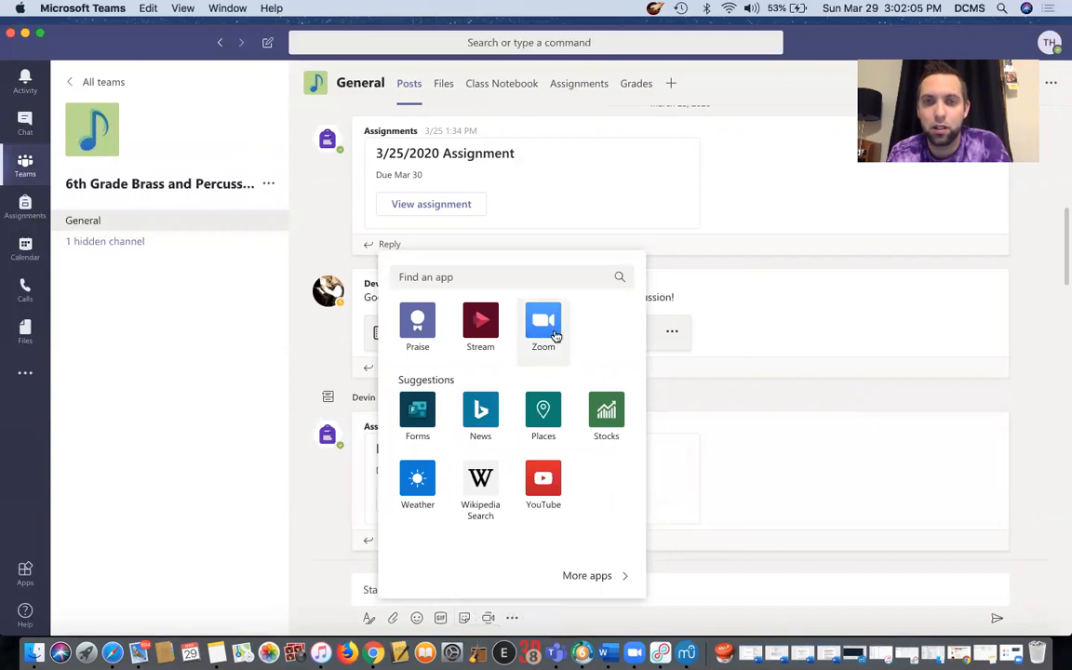
{"action": "mouse_move", "coordinate": [543, 328]}
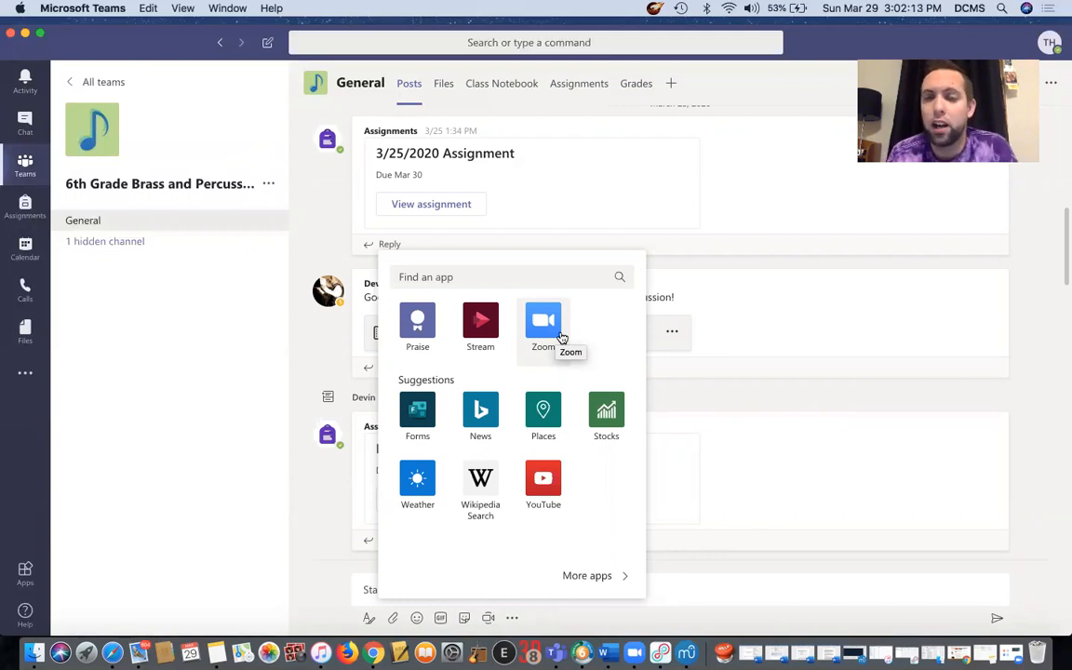
{"action": "mouse_move", "coordinate": [599, 307]}
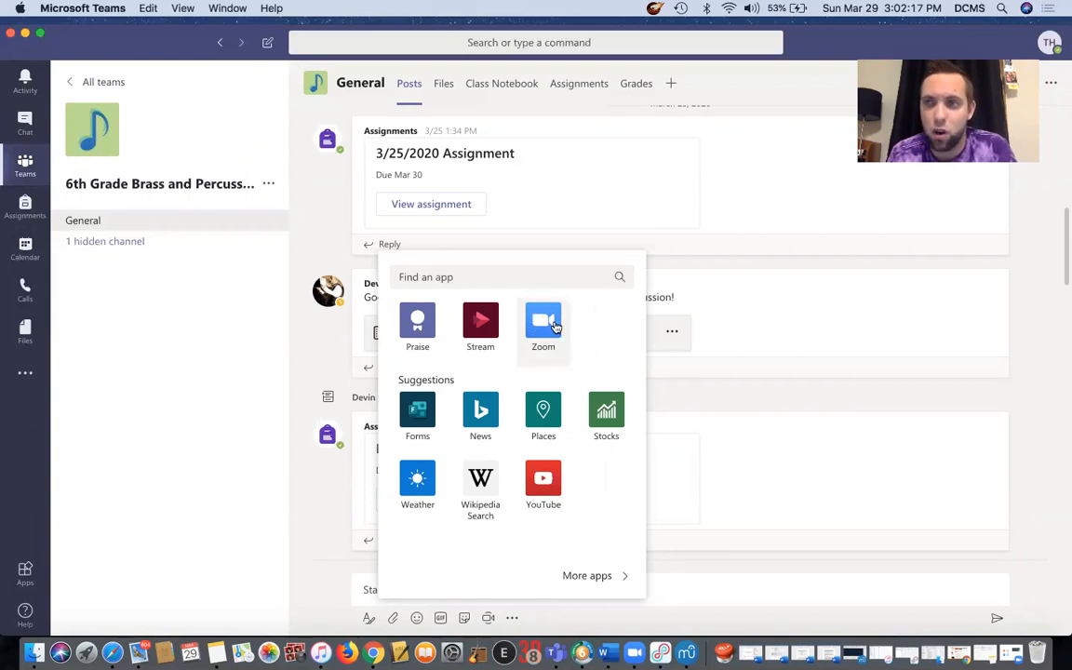
{"action": "mouse_move", "coordinate": [543, 321]}
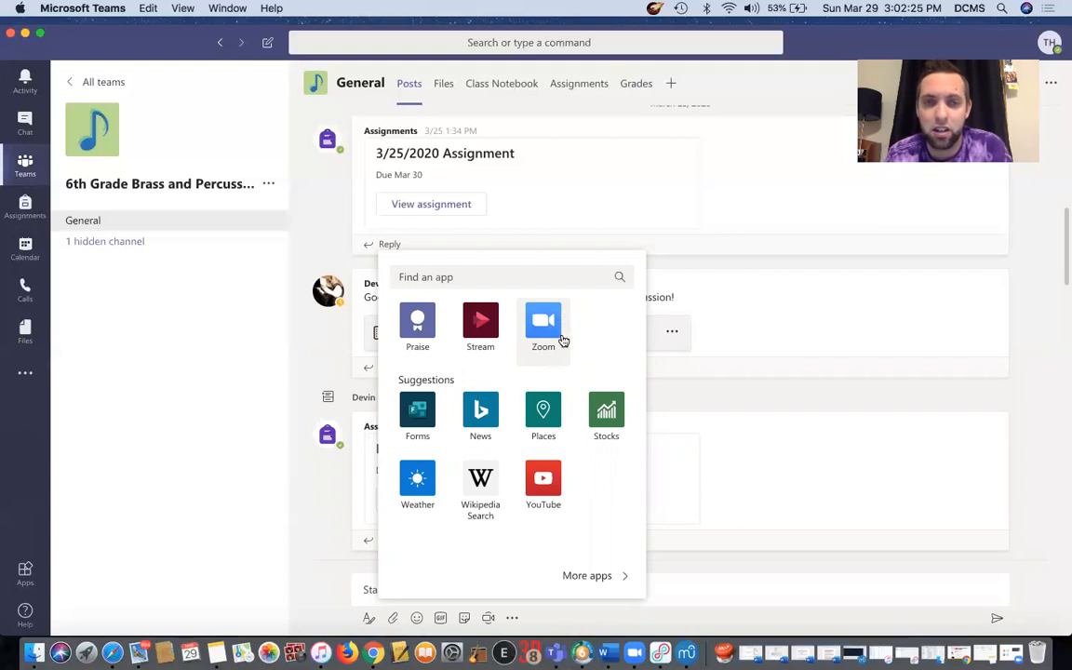
{"action": "mouse_move", "coordinate": [599, 269]}
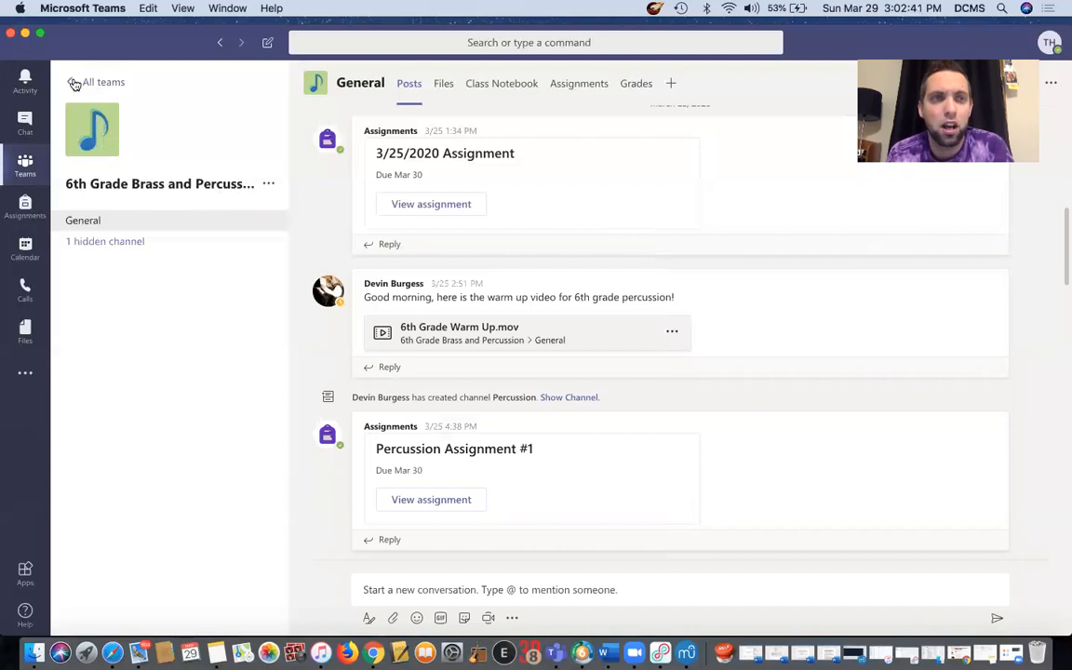
{"action": "mouse_move", "coordinate": [26, 207]}
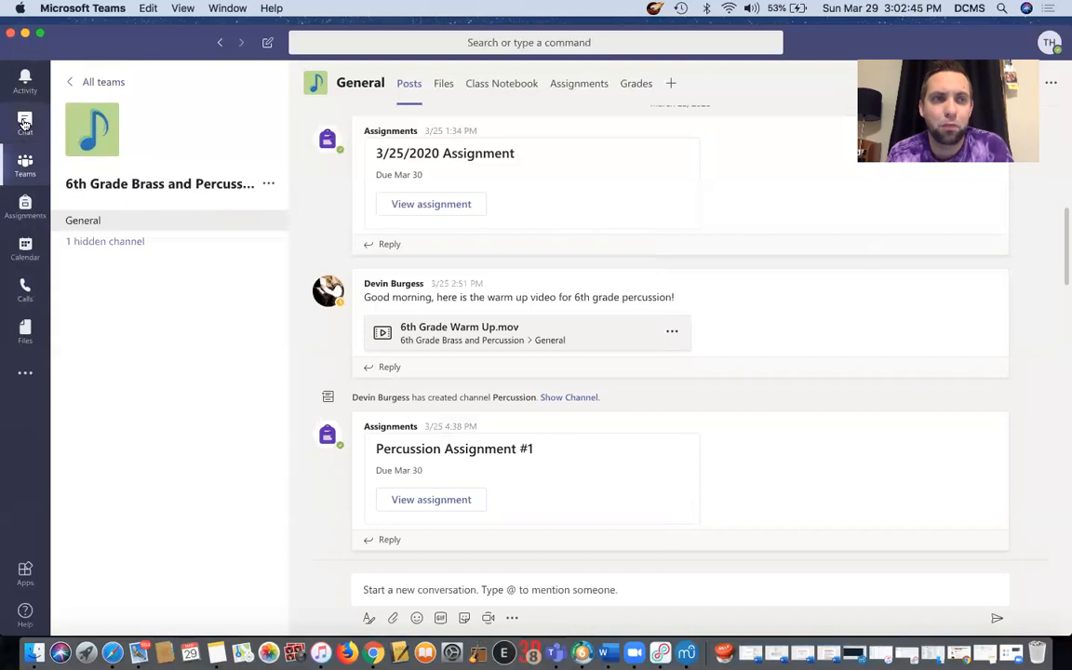
Browse recent chats, ending on the meeting chat with the ready recording
{"action": "left_click", "coordinate": [25, 126]}
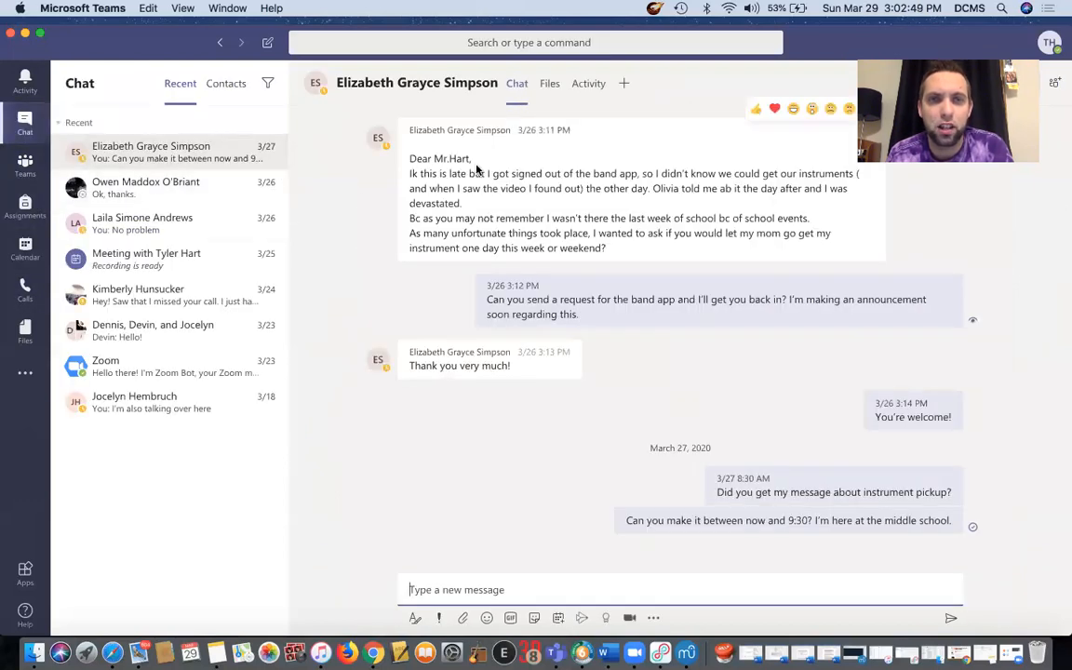
{"action": "left_click", "coordinate": [146, 187]}
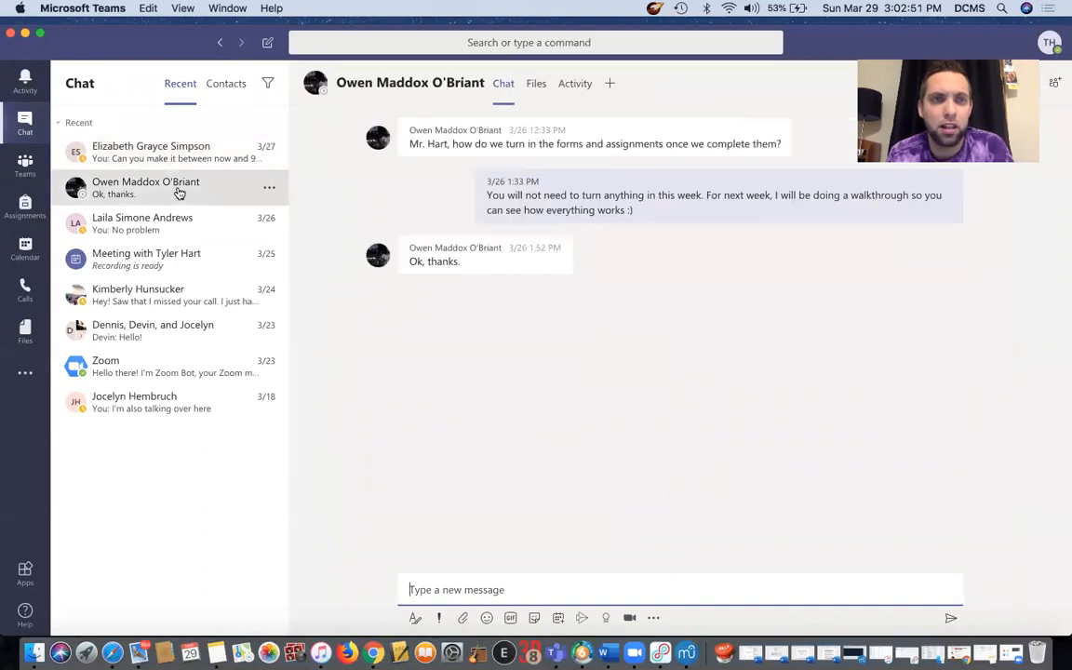
{"action": "left_click", "coordinate": [142, 223]}
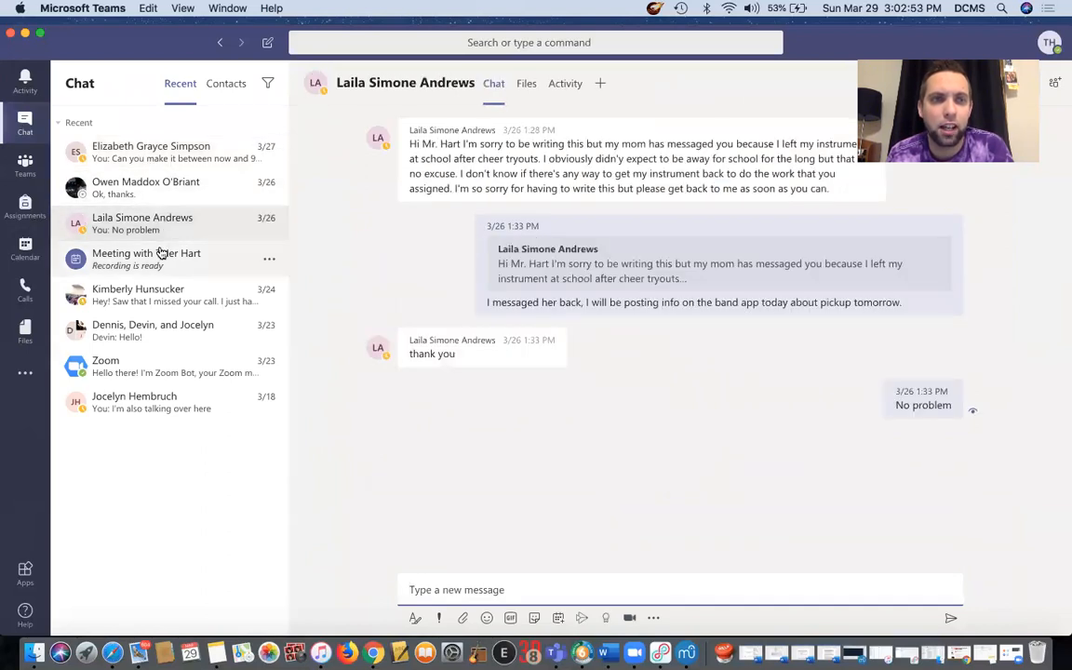
{"action": "left_click", "coordinate": [146, 259]}
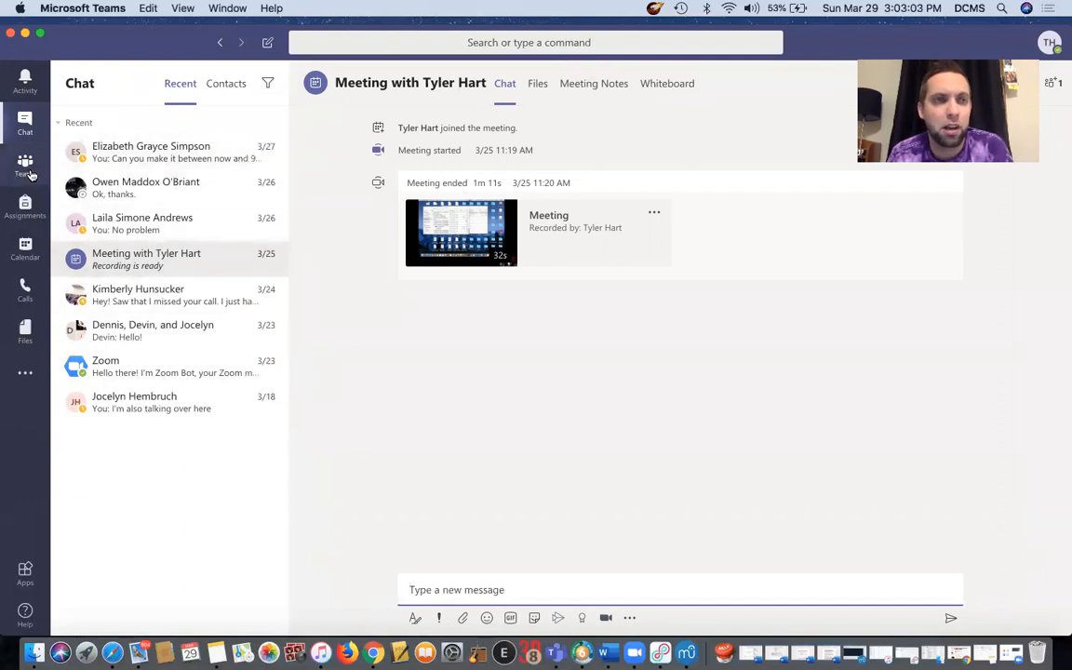
{"action": "left_click", "coordinate": [25, 207]}
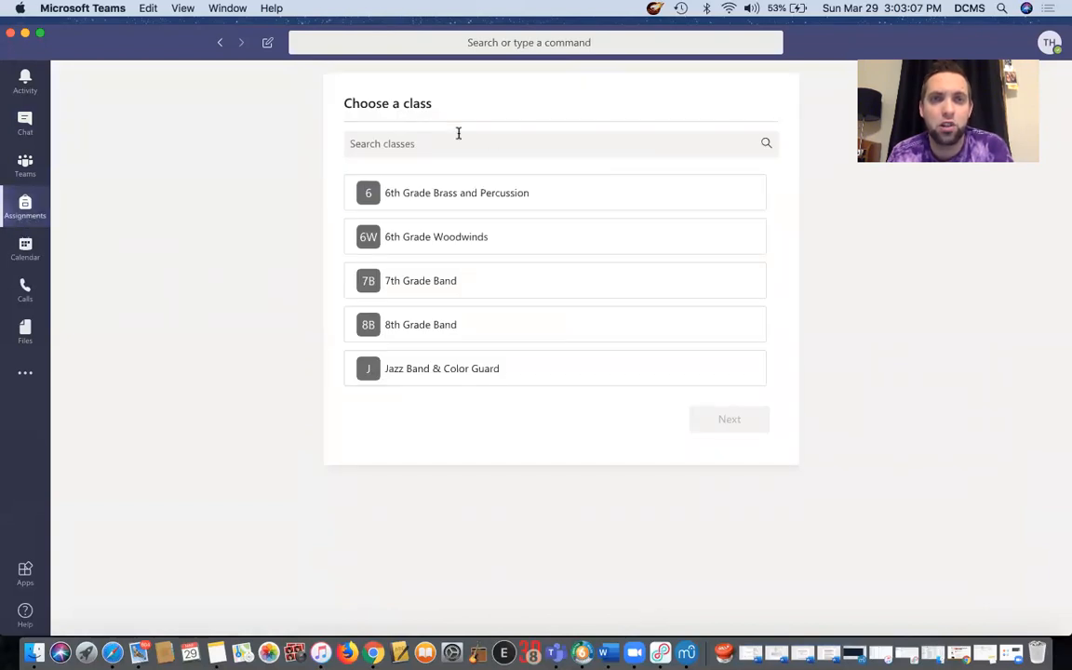
{"action": "mouse_move", "coordinate": [496, 396]}
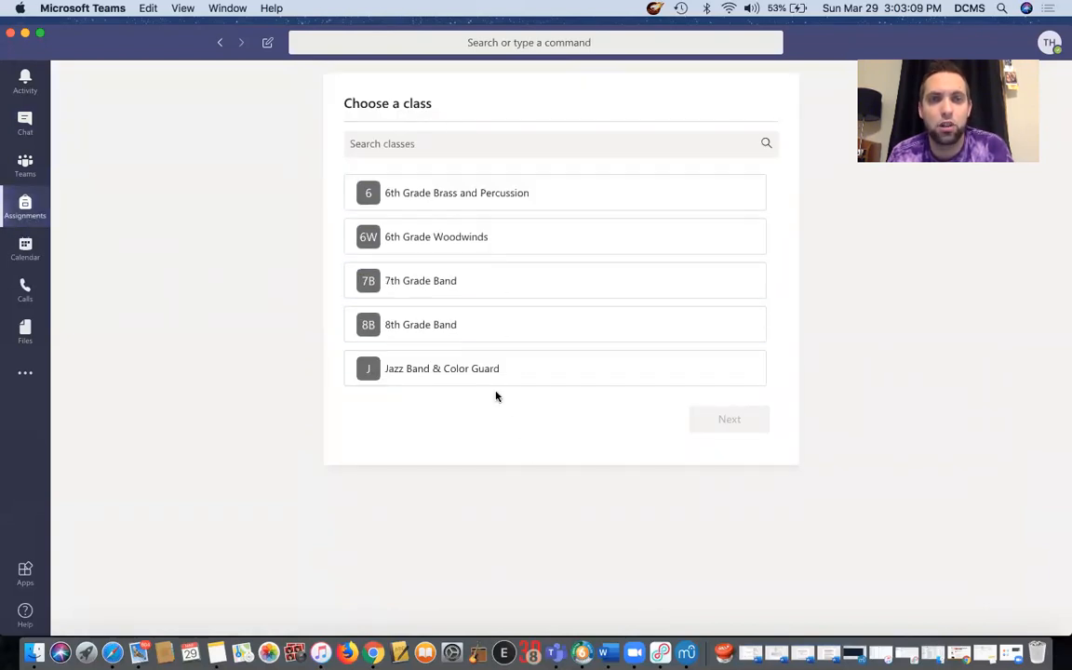
Choose the Jazz Band & Color Guard class, view its one assignment, then open Calendar
{"action": "left_click", "coordinate": [554, 280]}
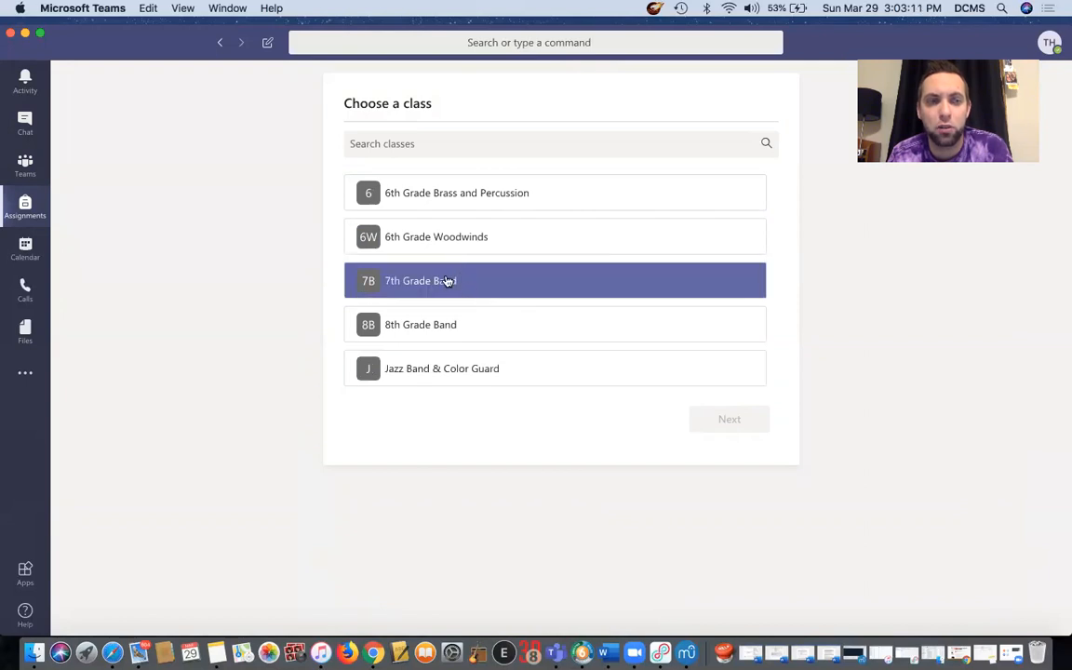
{"action": "left_click", "coordinate": [447, 367]}
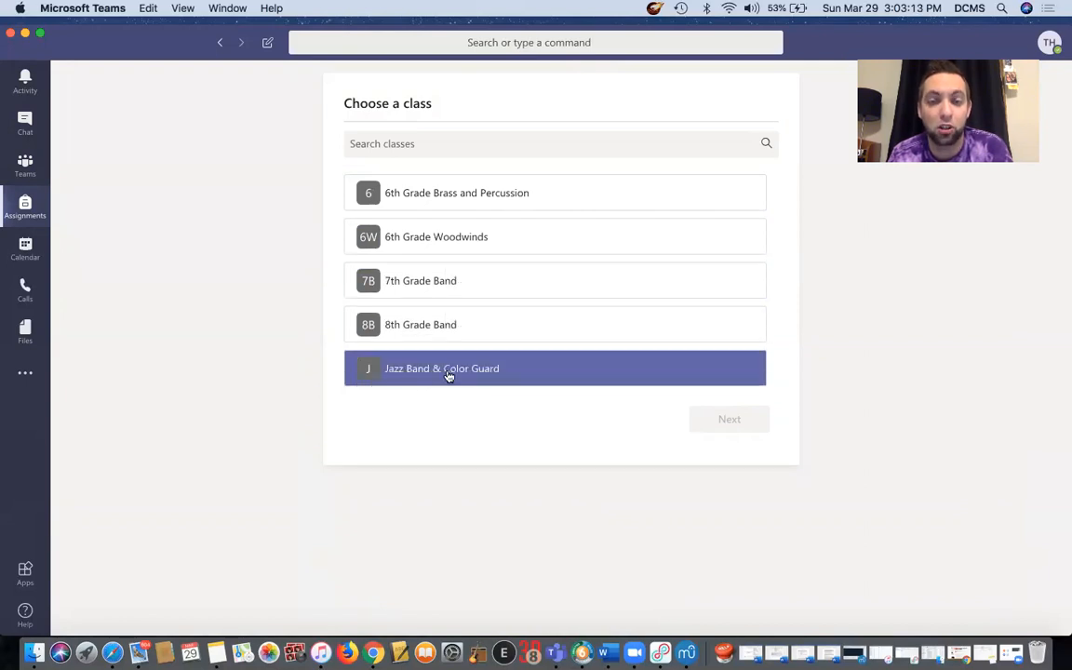
{"action": "left_click", "coordinate": [556, 368]}
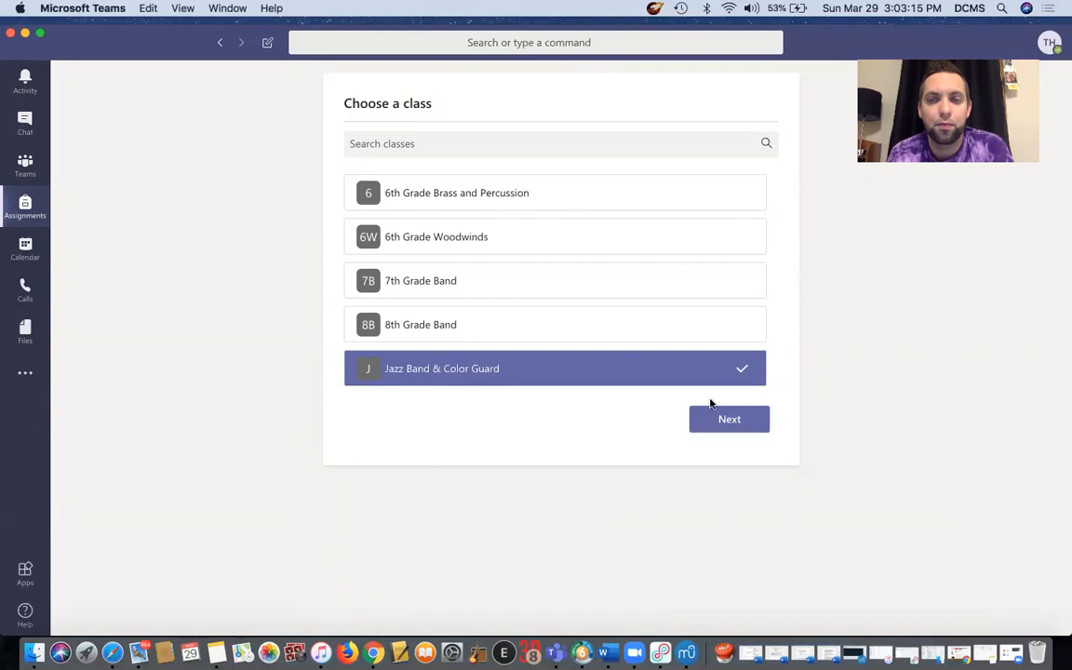
{"action": "left_click", "coordinate": [728, 419]}
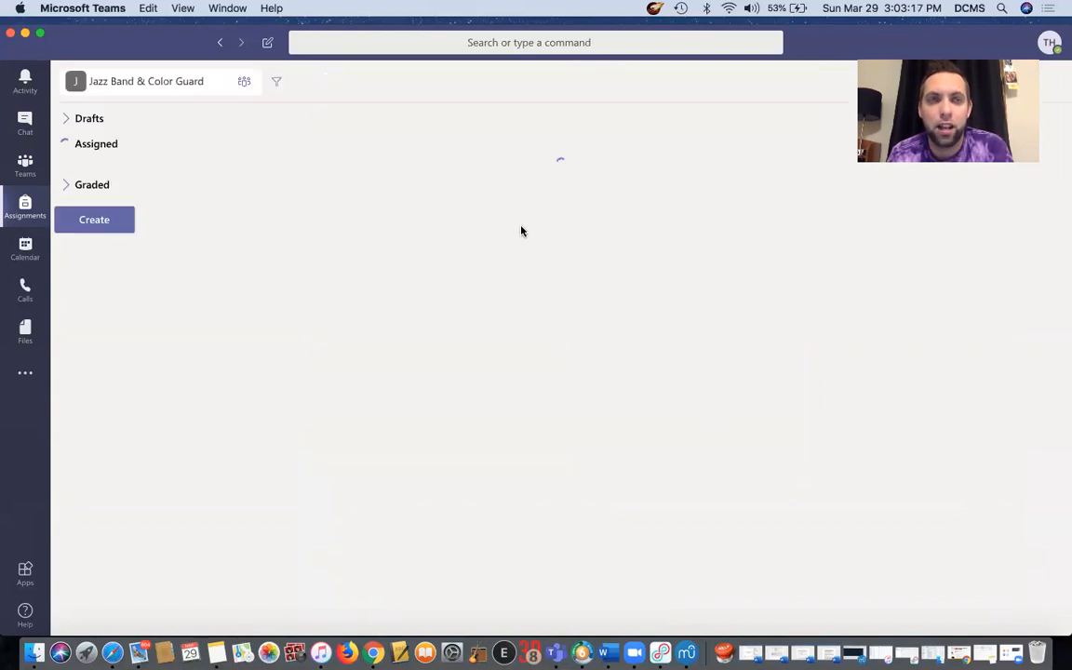
{"action": "left_click", "coordinate": [96, 143]}
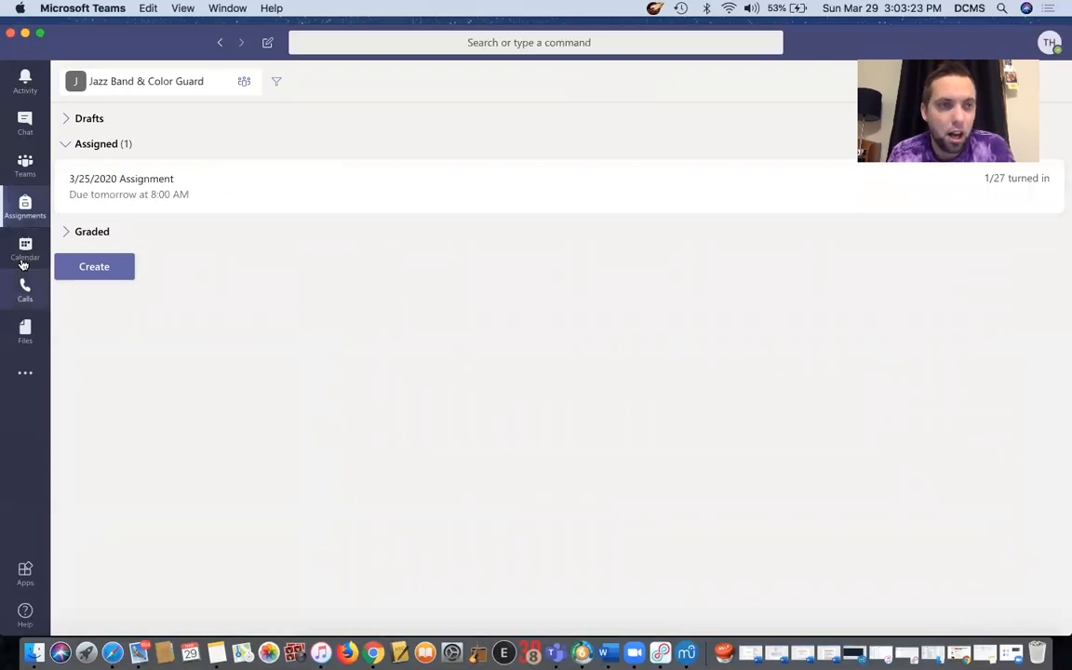
{"action": "left_click", "coordinate": [25, 250]}
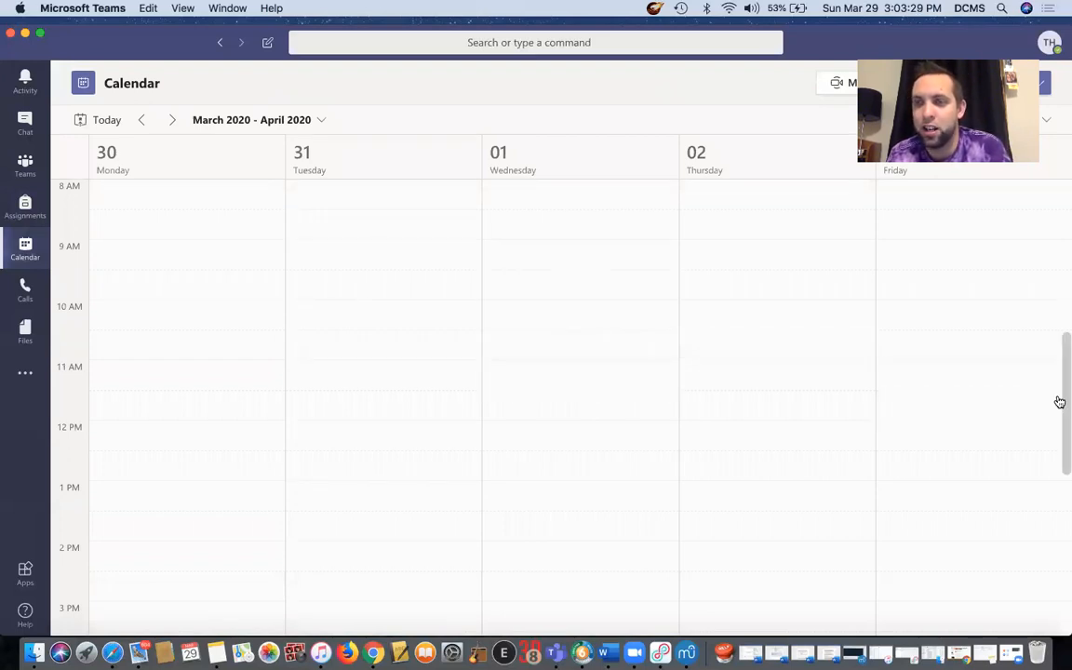
Scroll through the empty March 30–April 3 calendar week, then move to Calls
{"action": "scroll", "scroll_direction": "up", "scroll_amount": 3}
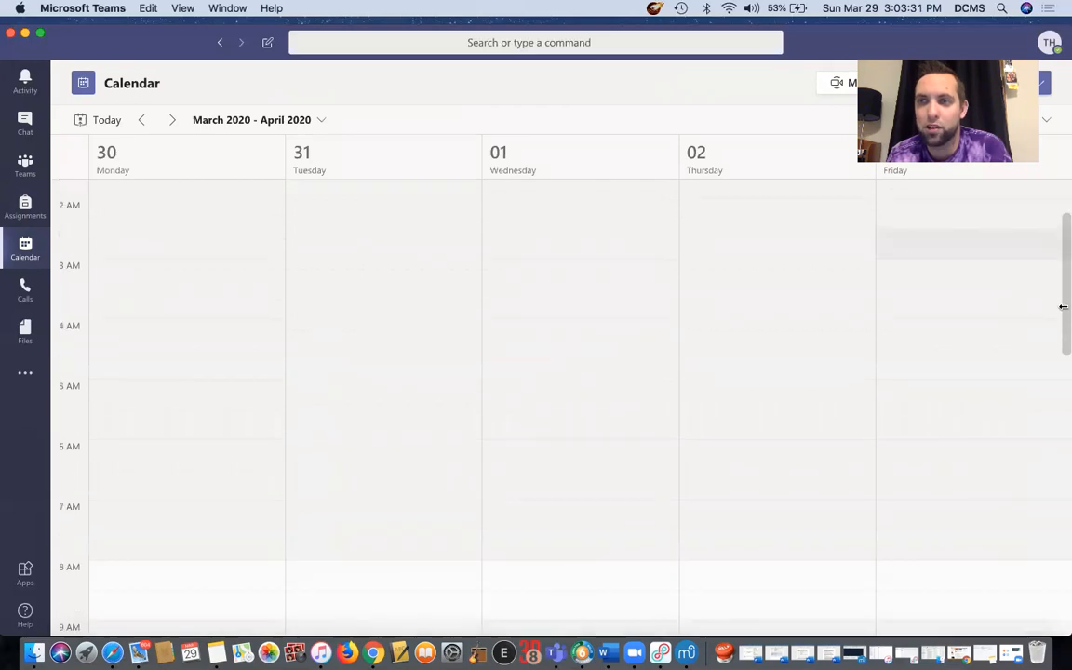
{"action": "scroll", "scroll_direction": "down", "scroll_amount": 3}
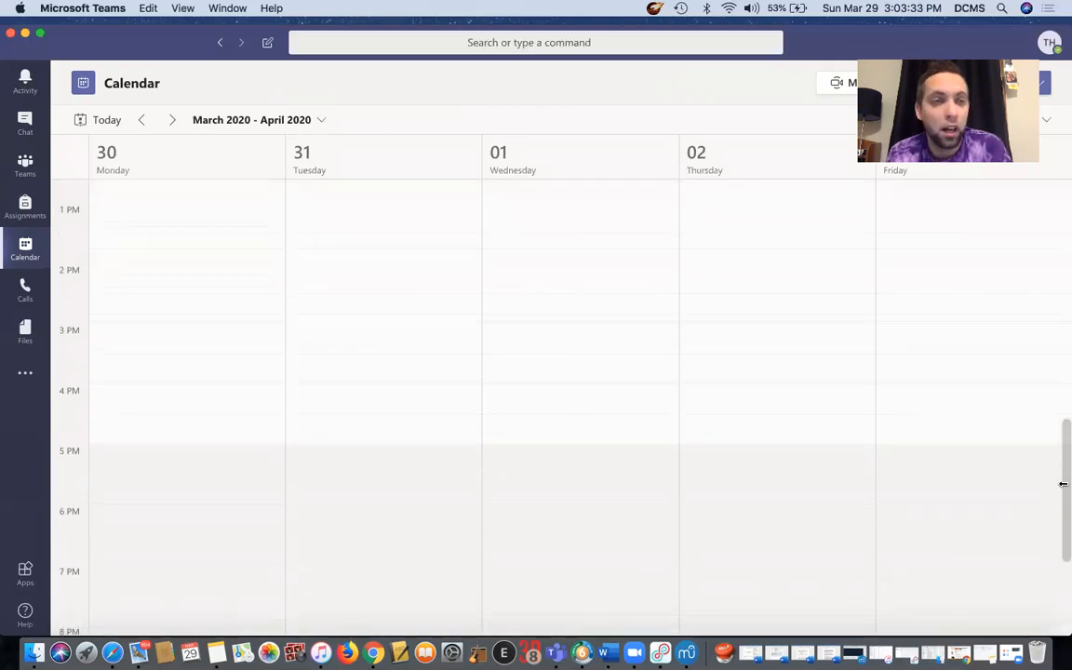
{"action": "scroll", "scroll_direction": "up", "scroll_amount": 3}
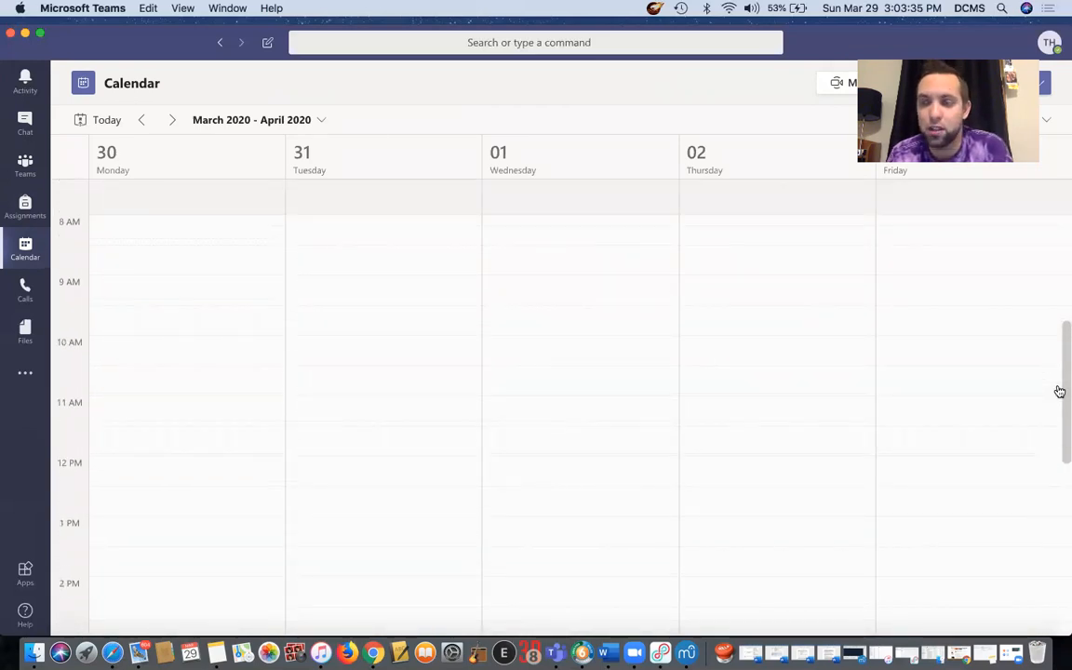
{"action": "scroll", "scroll_direction": "up", "scroll_amount": 3}
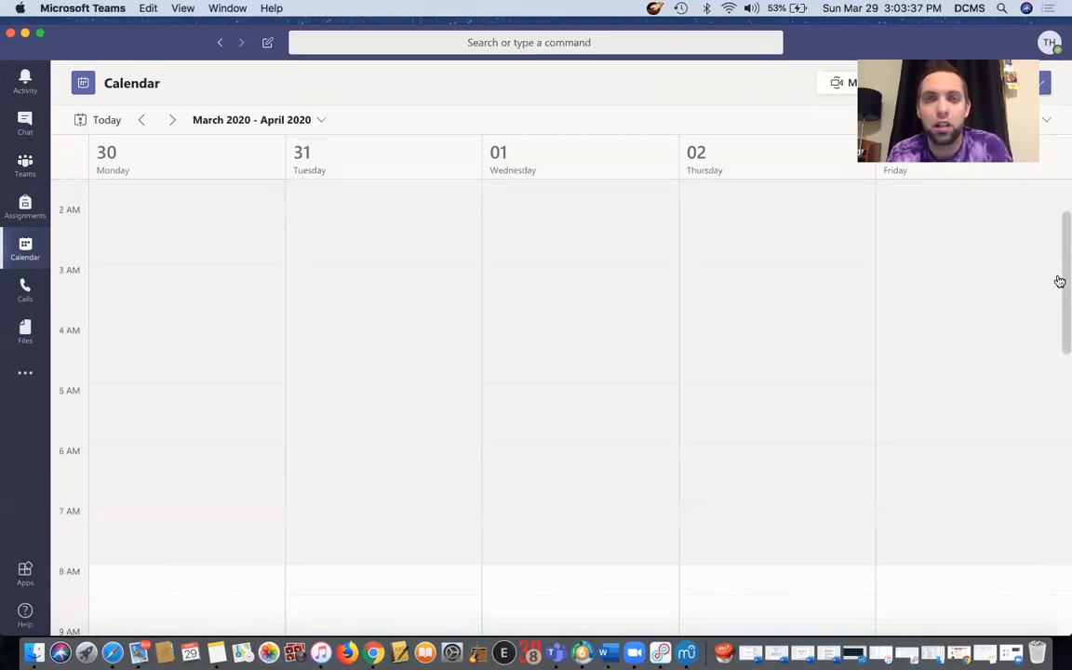
{"action": "scroll", "scroll_direction": "down", "scroll_amount": 3}
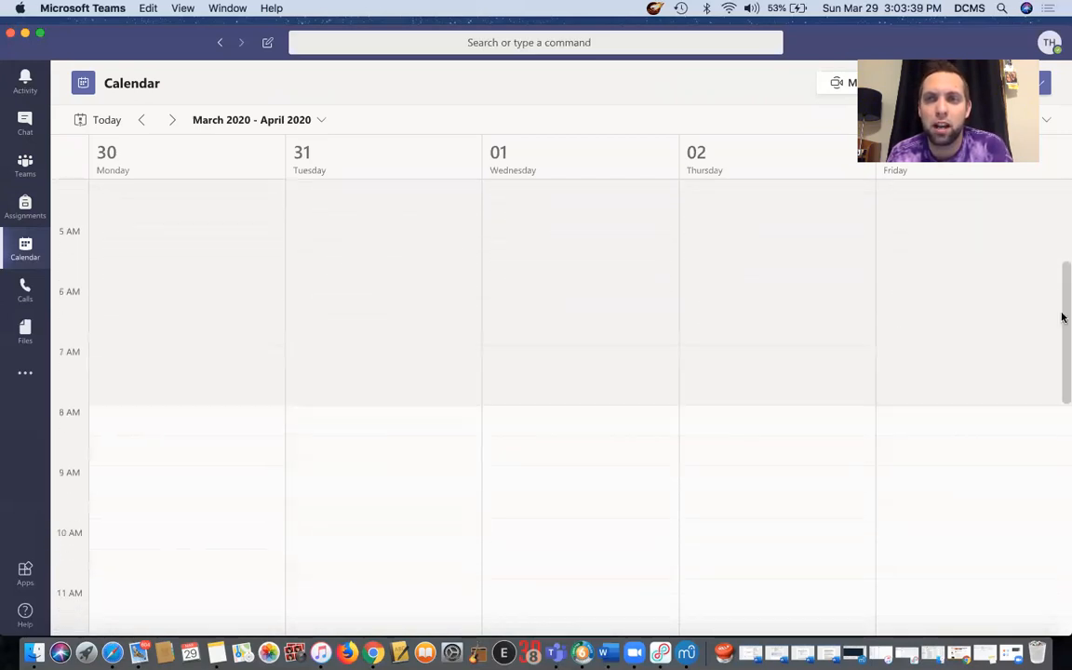
{"action": "scroll", "scroll_direction": "up", "scroll_amount": 3}
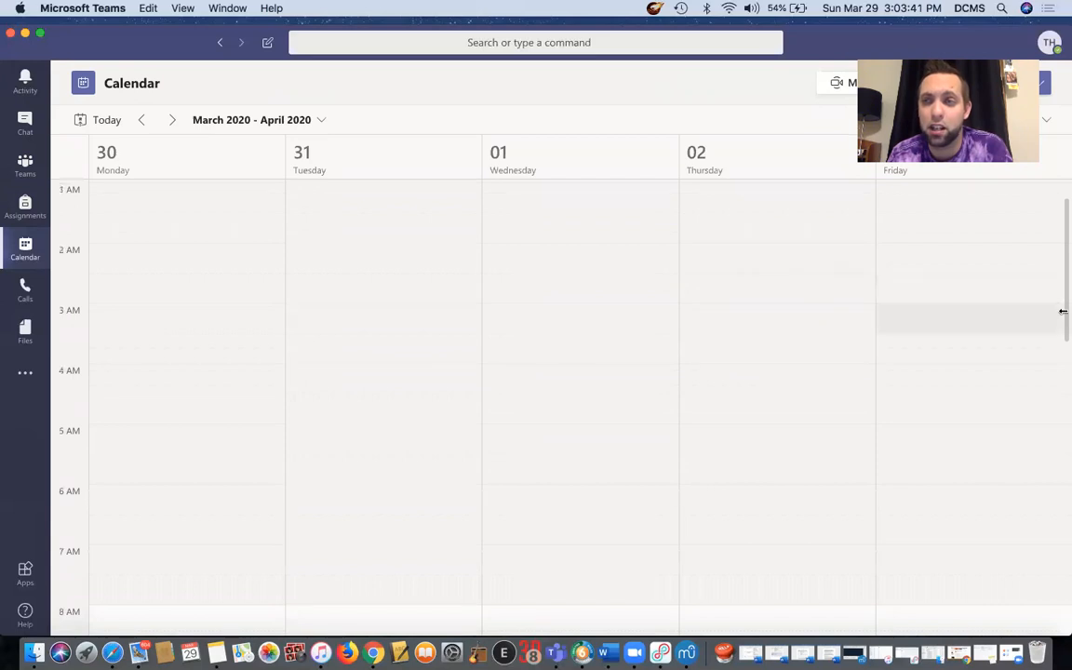
{"action": "scroll", "scroll_direction": "down", "scroll_amount": 3}
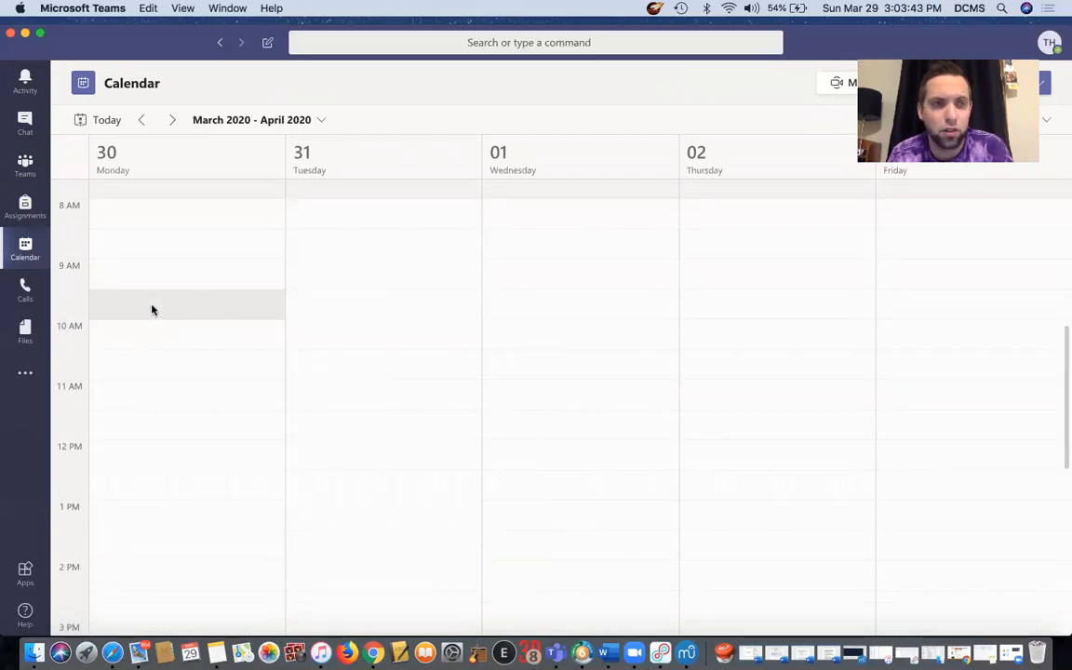
{"action": "left_click", "coordinate": [25, 373]}
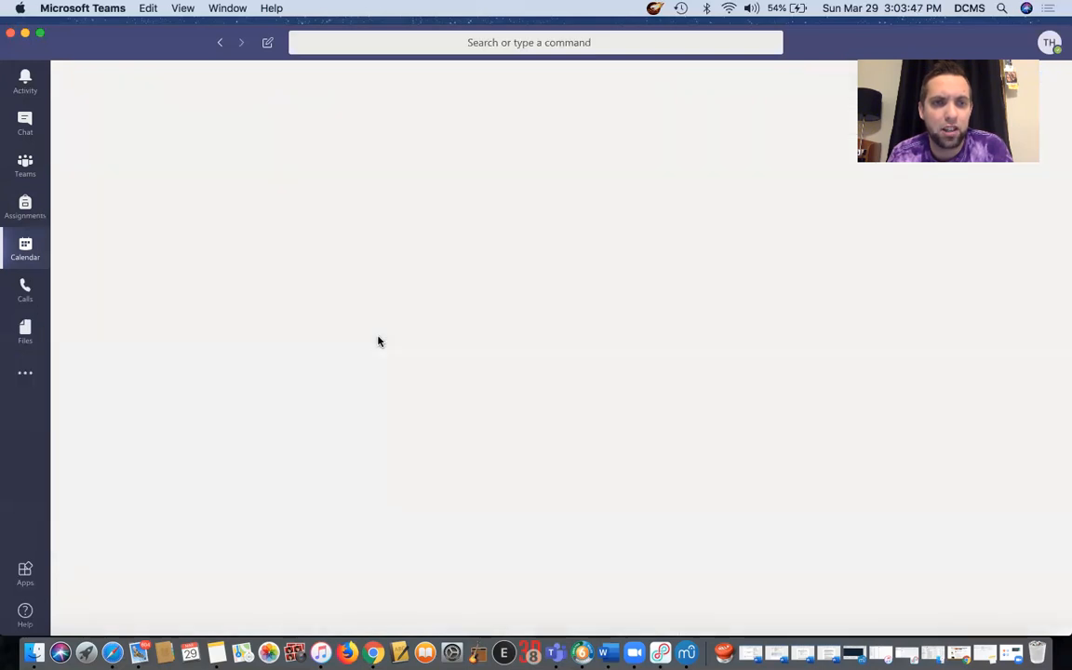
{"action": "left_click", "coordinate": [25, 289]}
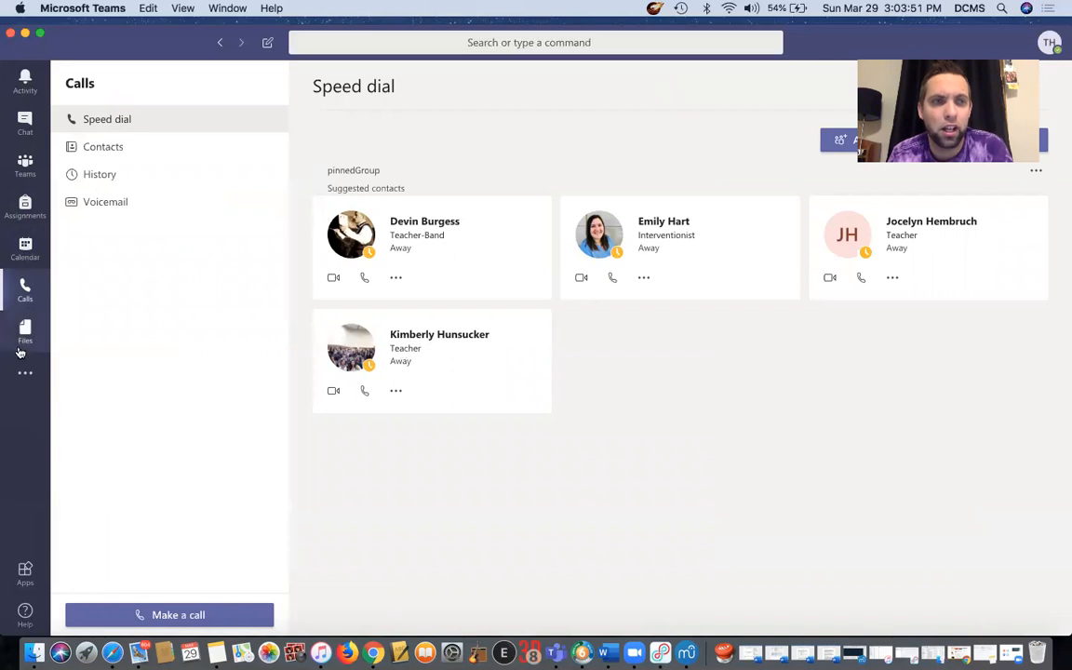
View recent documents in Files, return to Calendar, then bring up the Assignments class chooser
{"action": "left_click", "coordinate": [25, 332]}
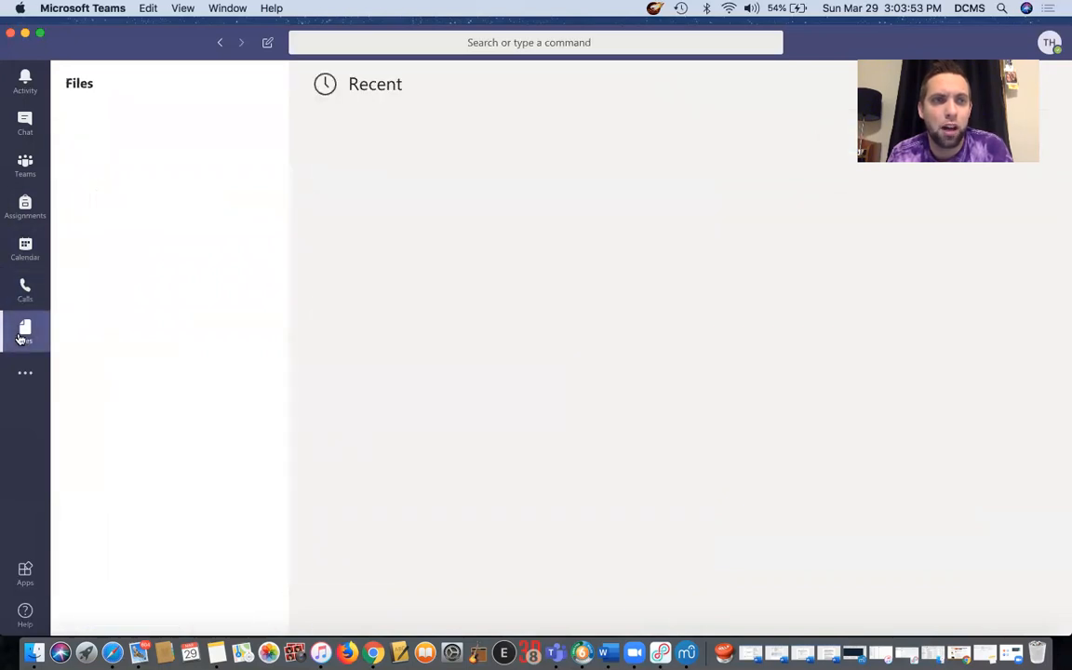
{"action": "left_click", "coordinate": [26, 332]}
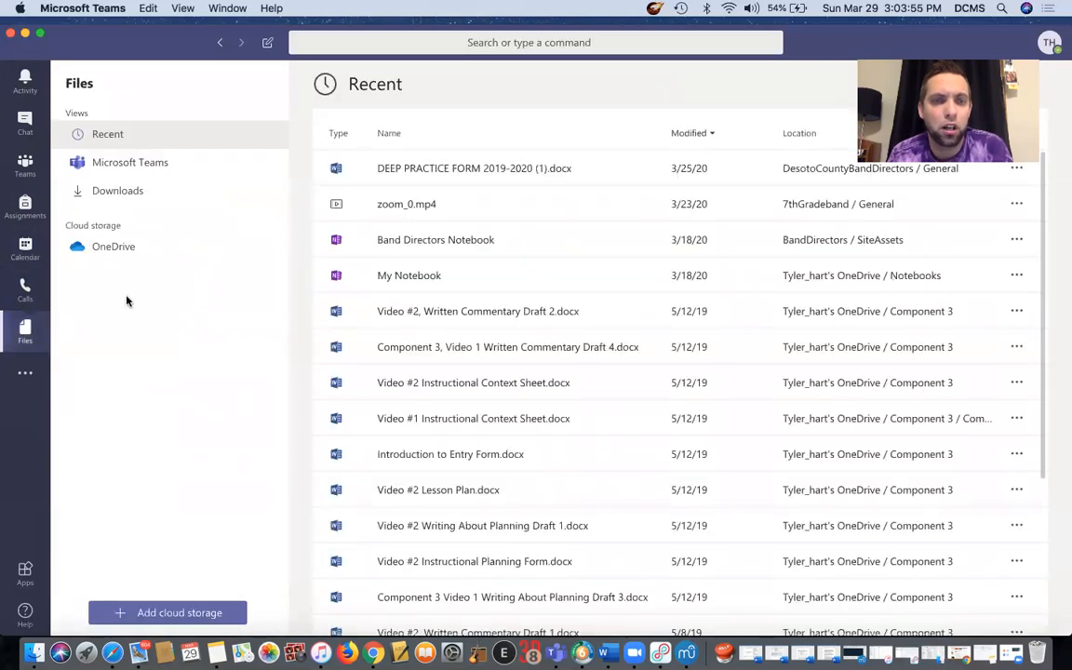
{"action": "left_click", "coordinate": [25, 249]}
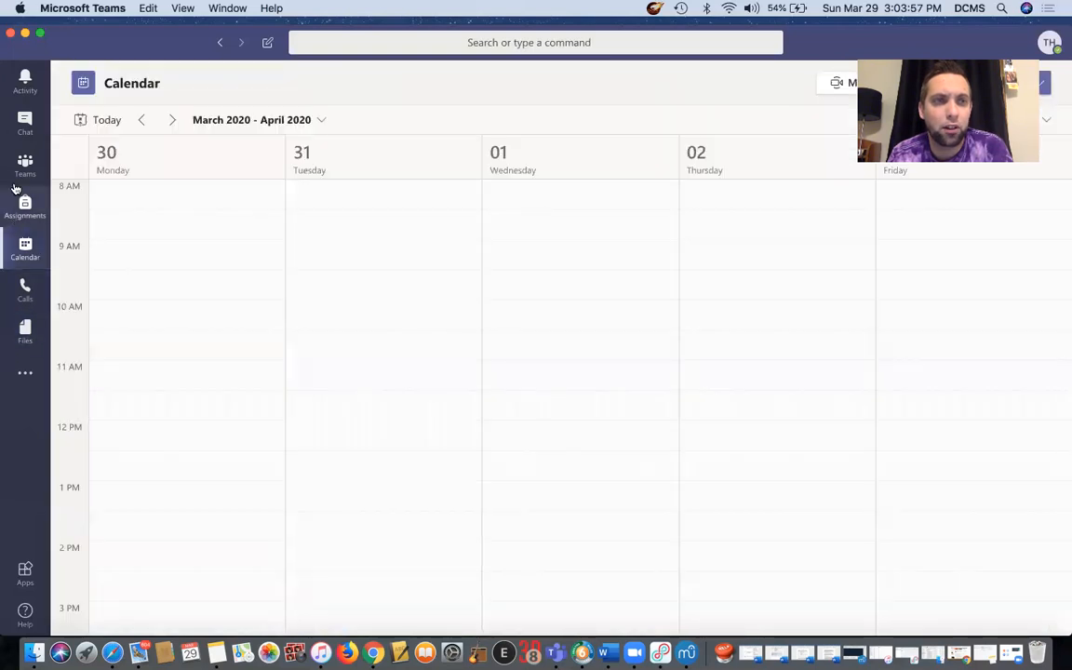
{"action": "mouse_move", "coordinate": [151, 471]}
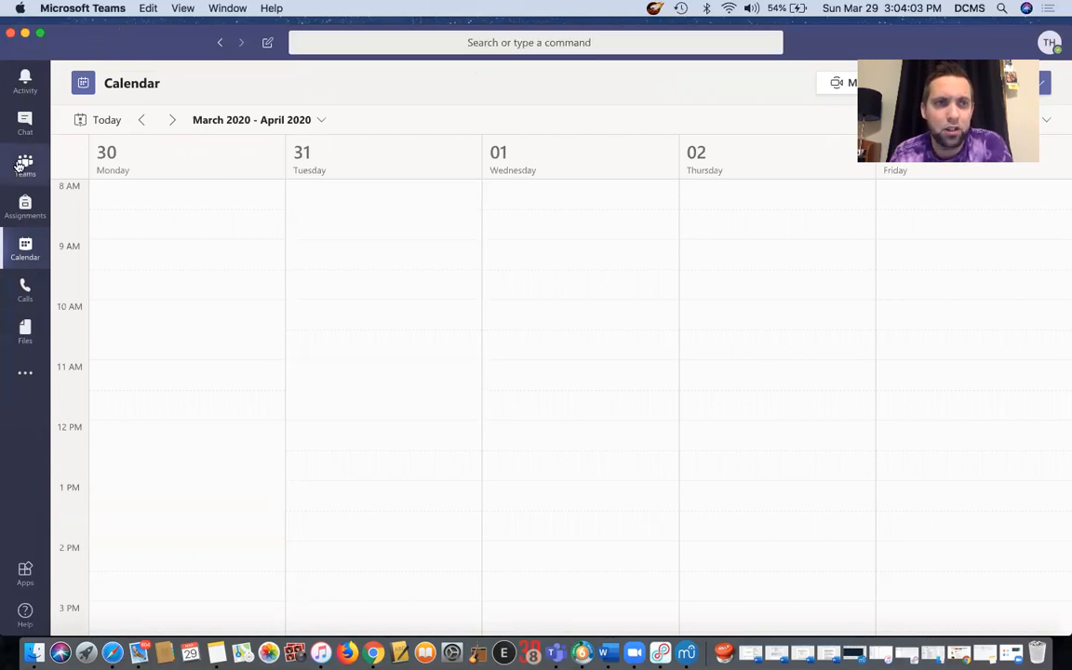
{"action": "mouse_move", "coordinate": [25, 205]}
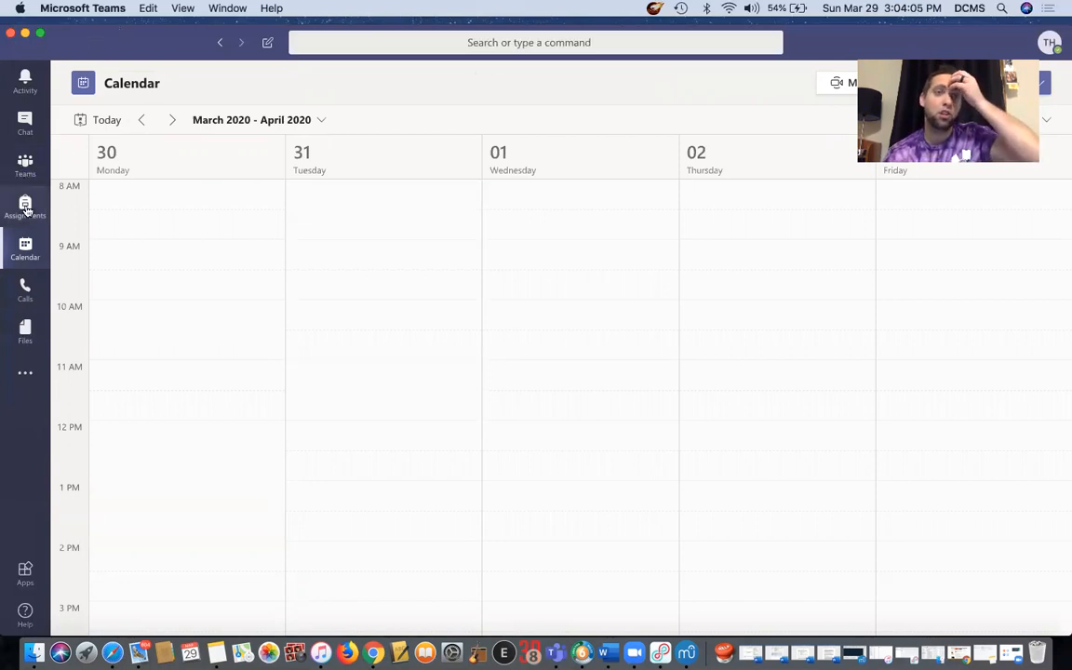
{"action": "left_click", "coordinate": [25, 207]}
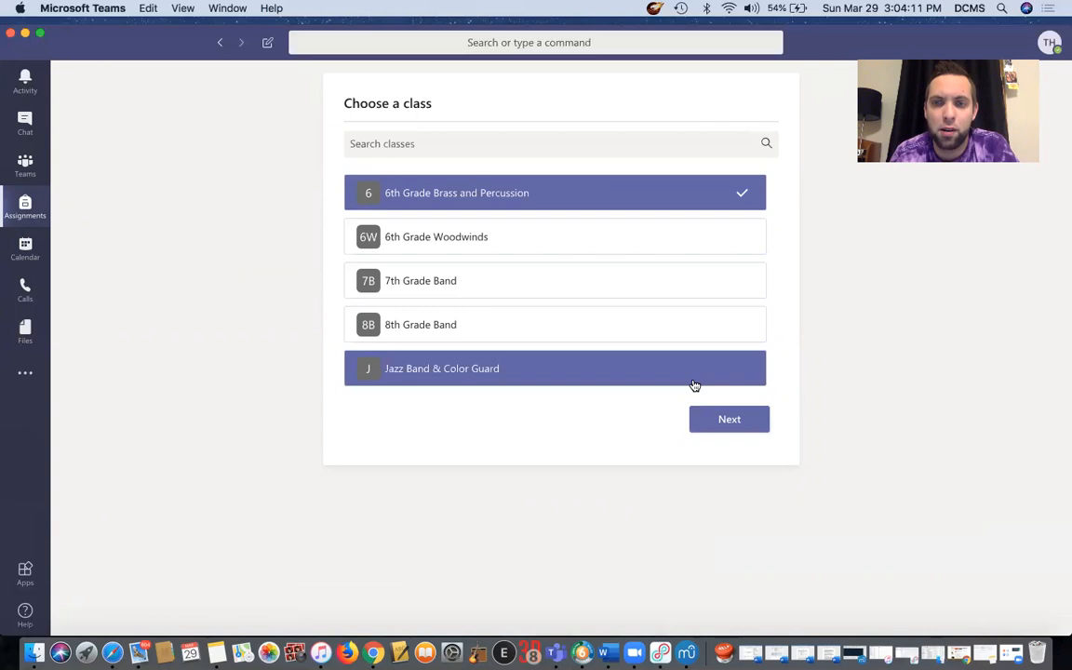
Confirm the 6th Grade Brass and Percussion class to show its assignments list
{"action": "left_click", "coordinate": [729, 418]}
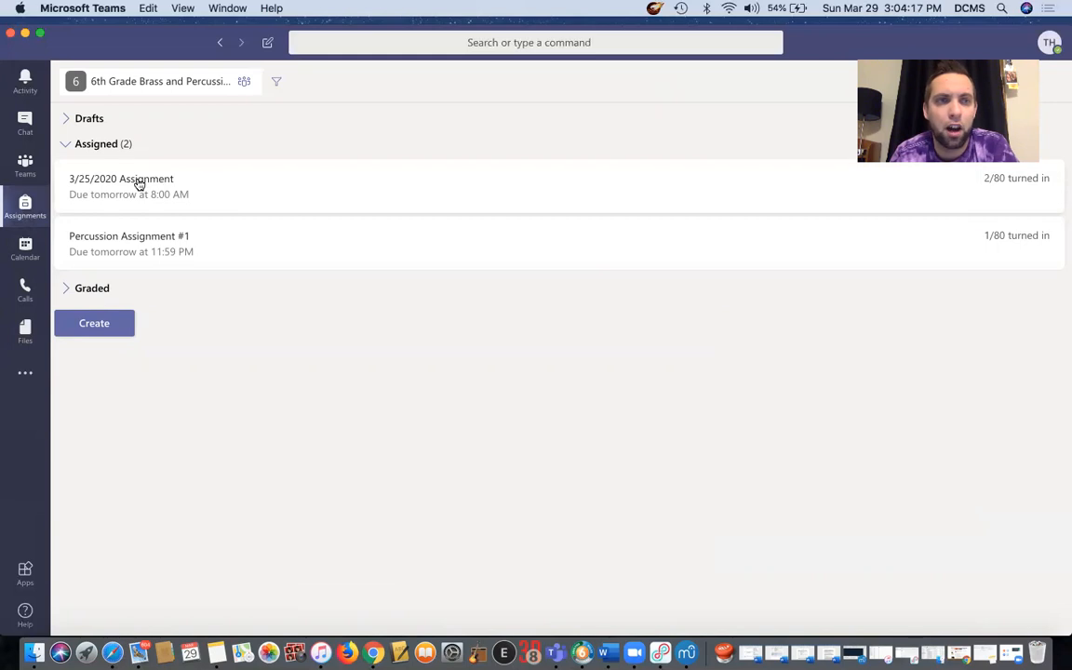
Open the 3/25/2020 Assignment's grading list and switch to the student view
{"action": "left_click", "coordinate": [121, 178]}
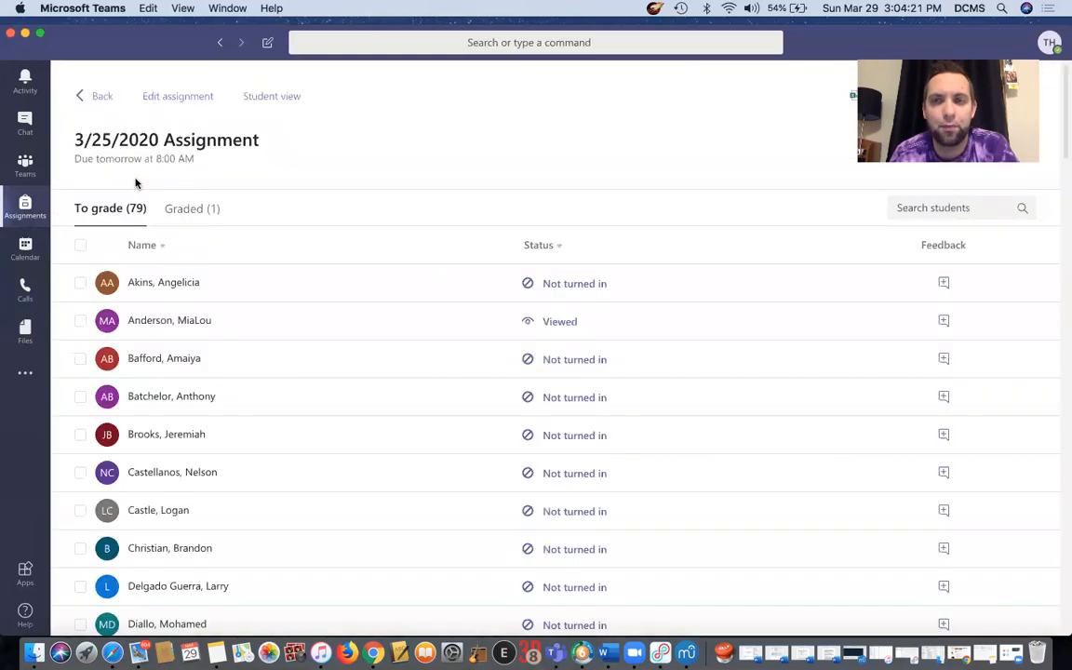
{"action": "mouse_move", "coordinate": [255, 107]}
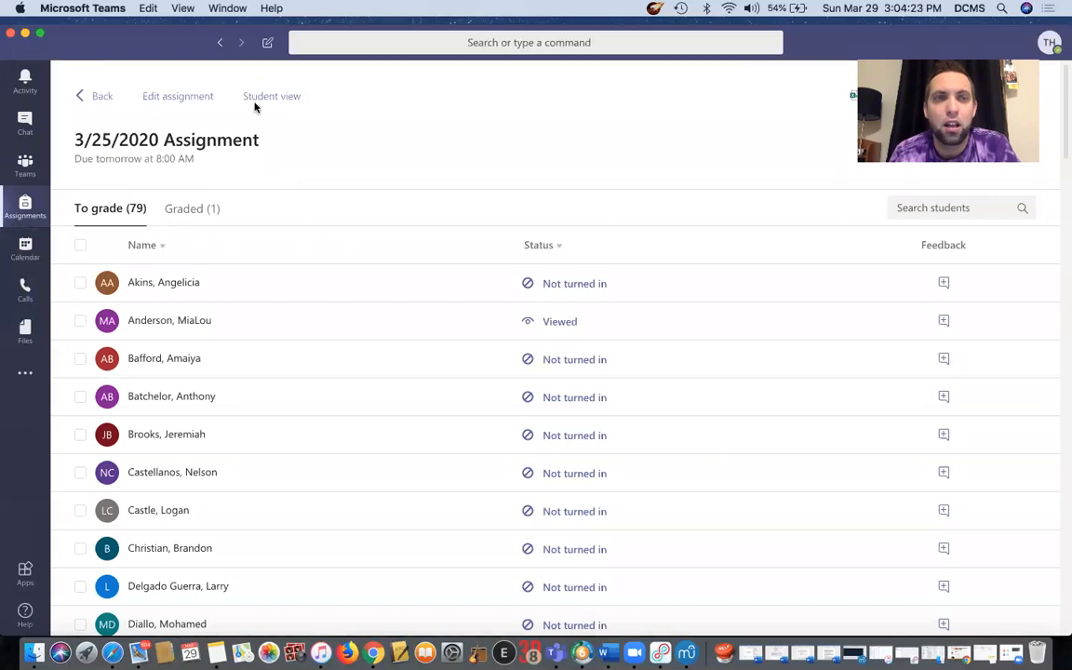
{"action": "left_click", "coordinate": [272, 96]}
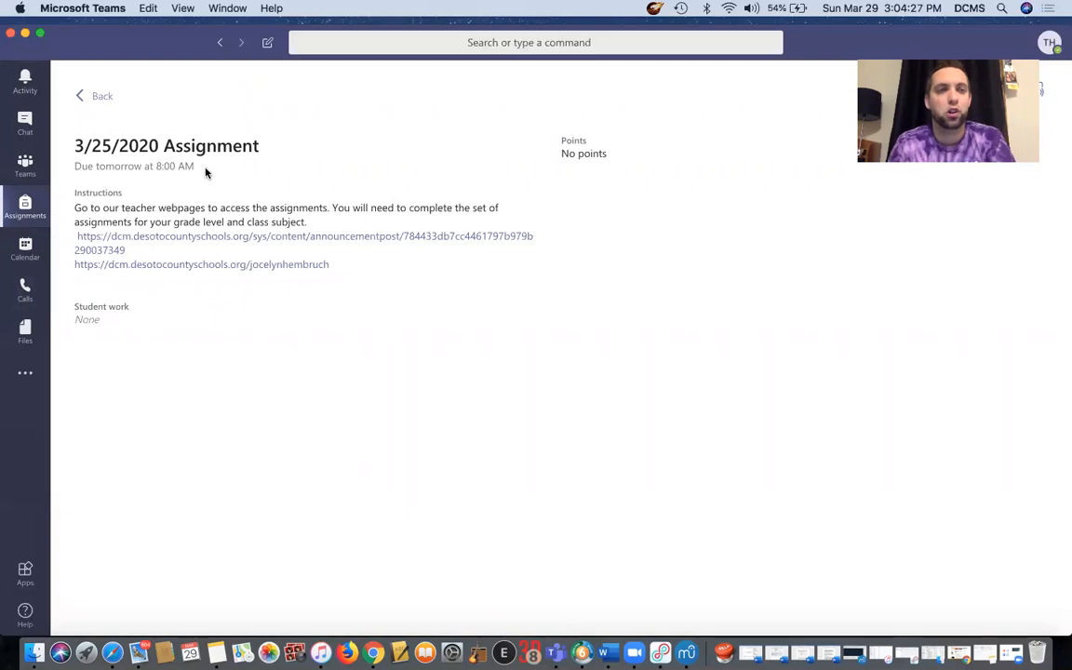
{"action": "mouse_move", "coordinate": [282, 169]}
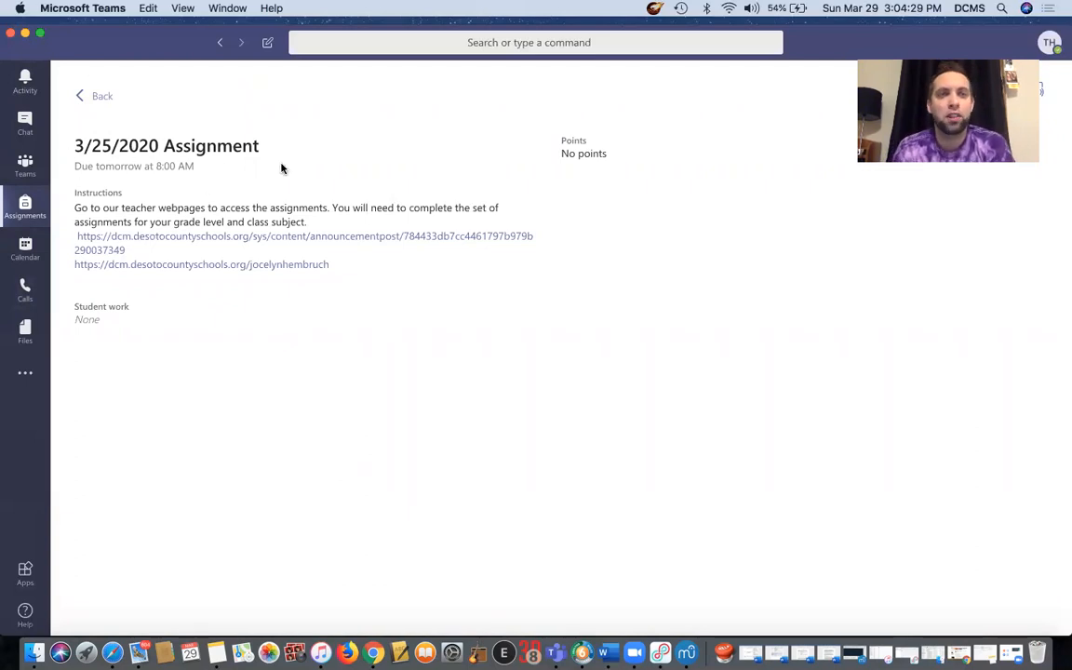
{"action": "mouse_move", "coordinate": [187, 183]}
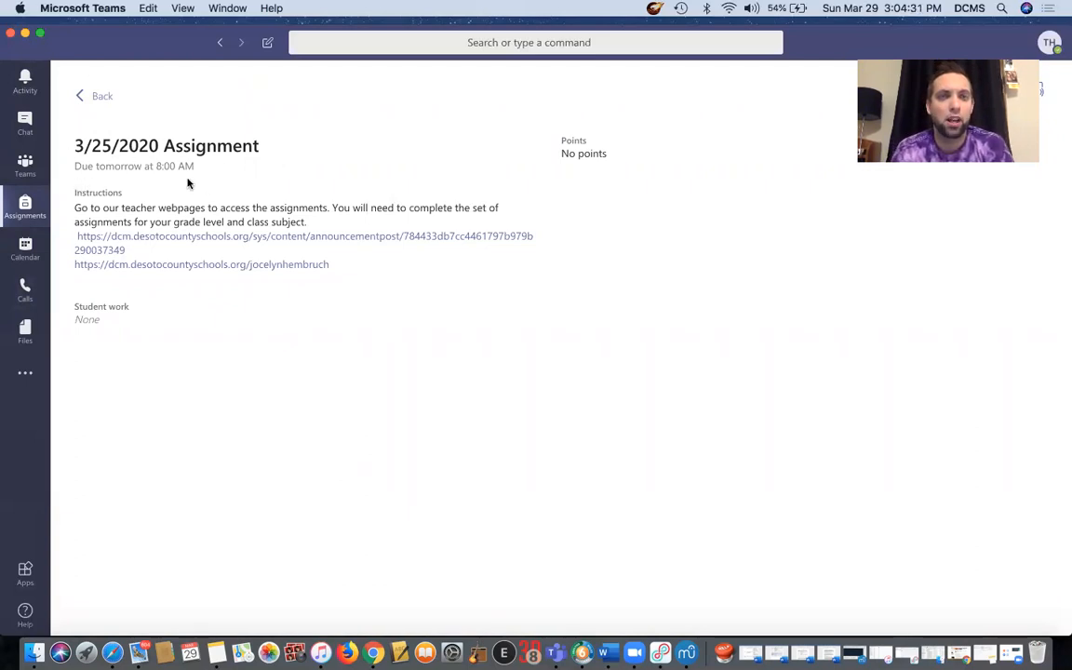
{"action": "mouse_move", "coordinate": [573, 171]}
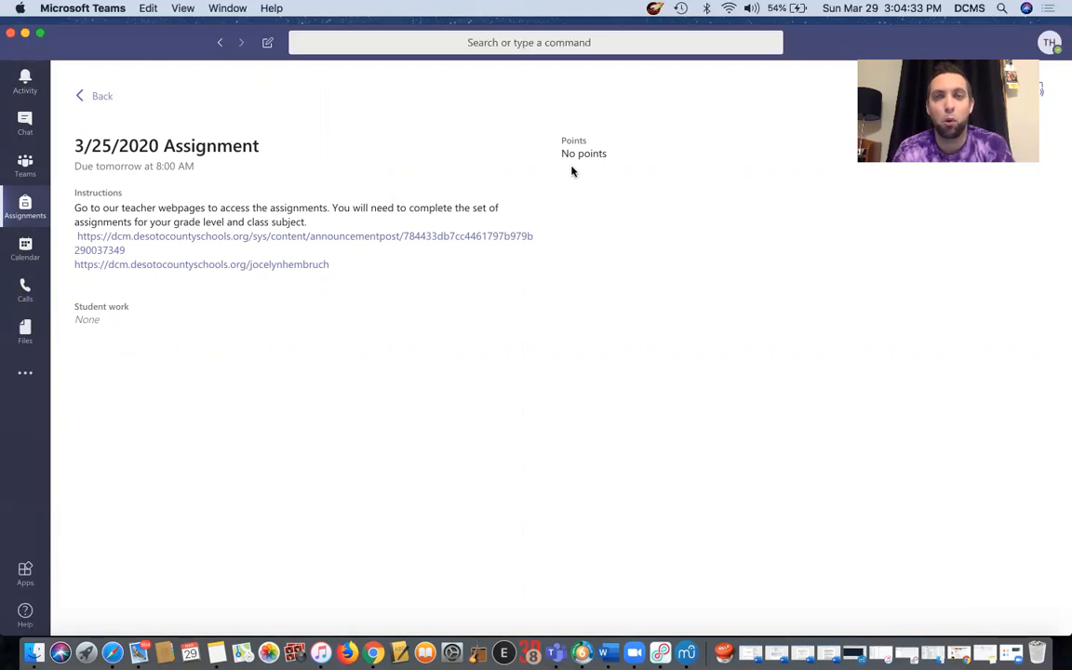
{"action": "mouse_move", "coordinate": [81, 199]}
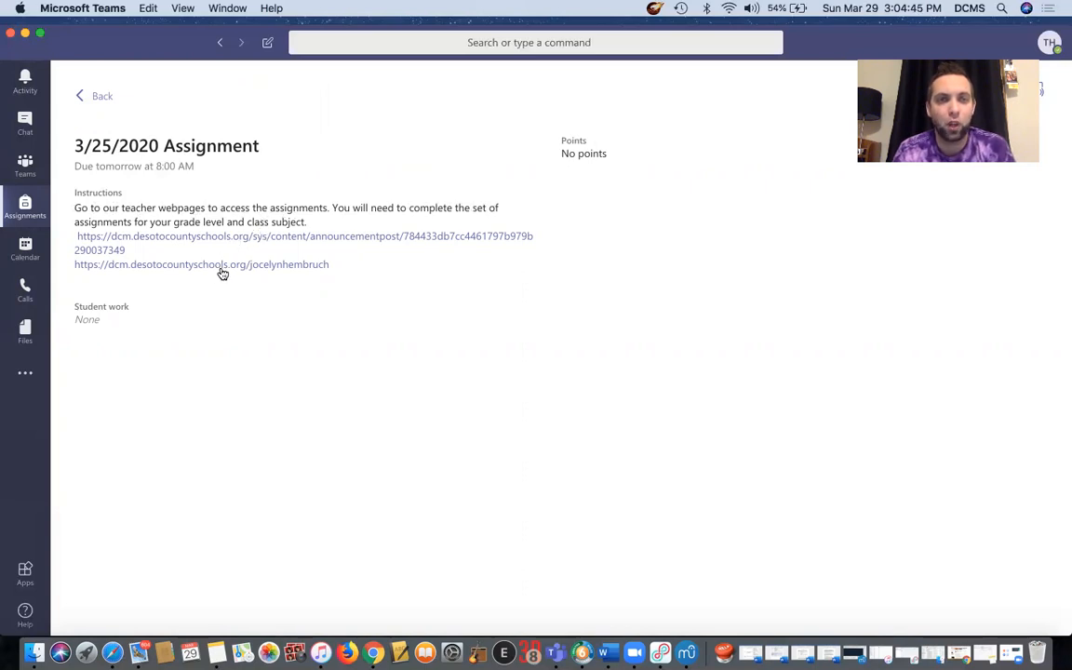
{"action": "mouse_move", "coordinate": [175, 240]}
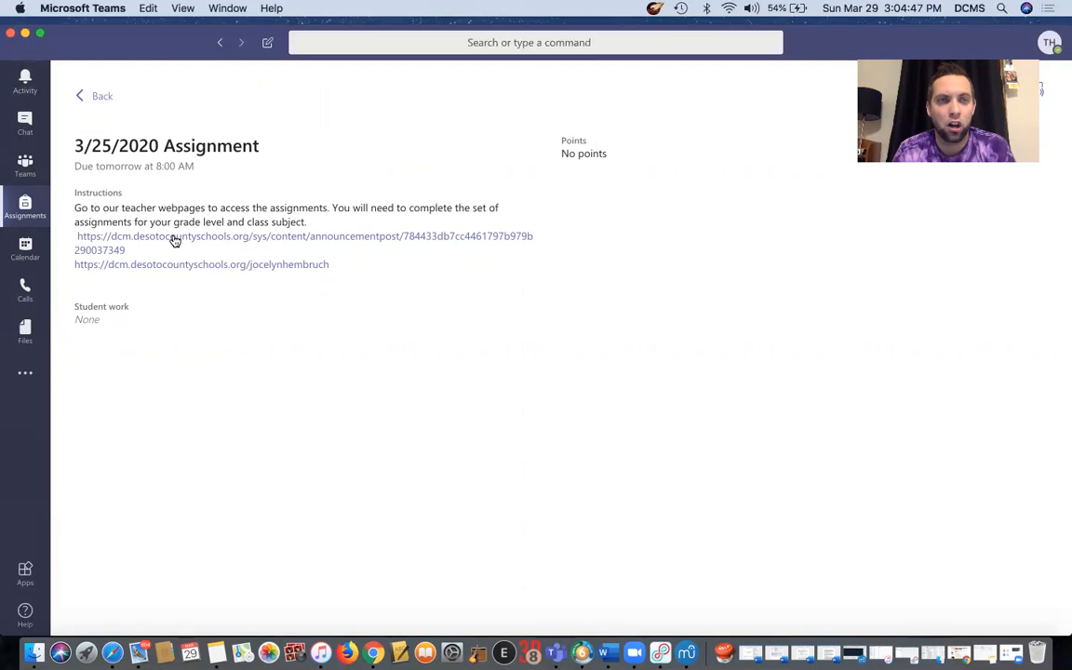
{"action": "mouse_move", "coordinate": [184, 259]}
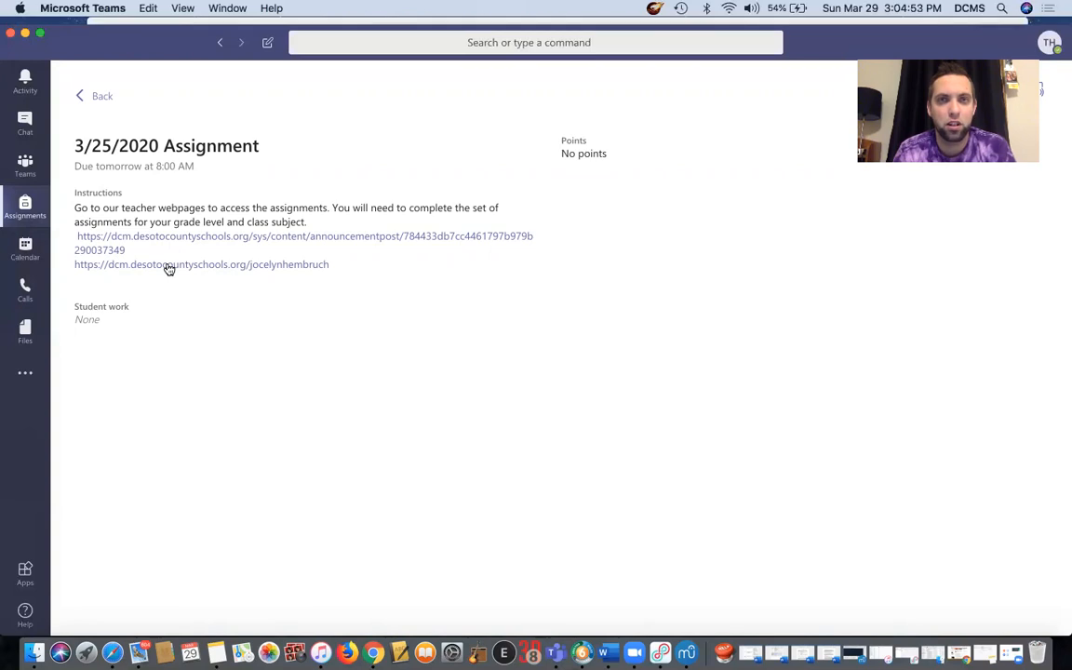
{"action": "left_click", "coordinate": [201, 264]}
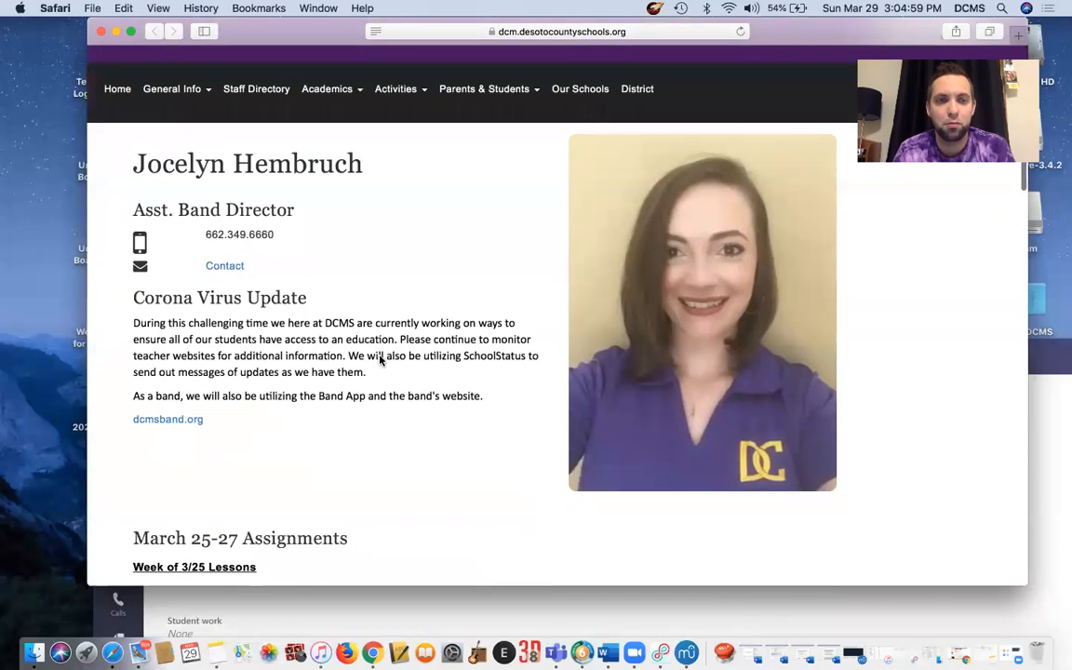
{"action": "scroll", "scroll_direction": "down", "scroll_amount": 3}
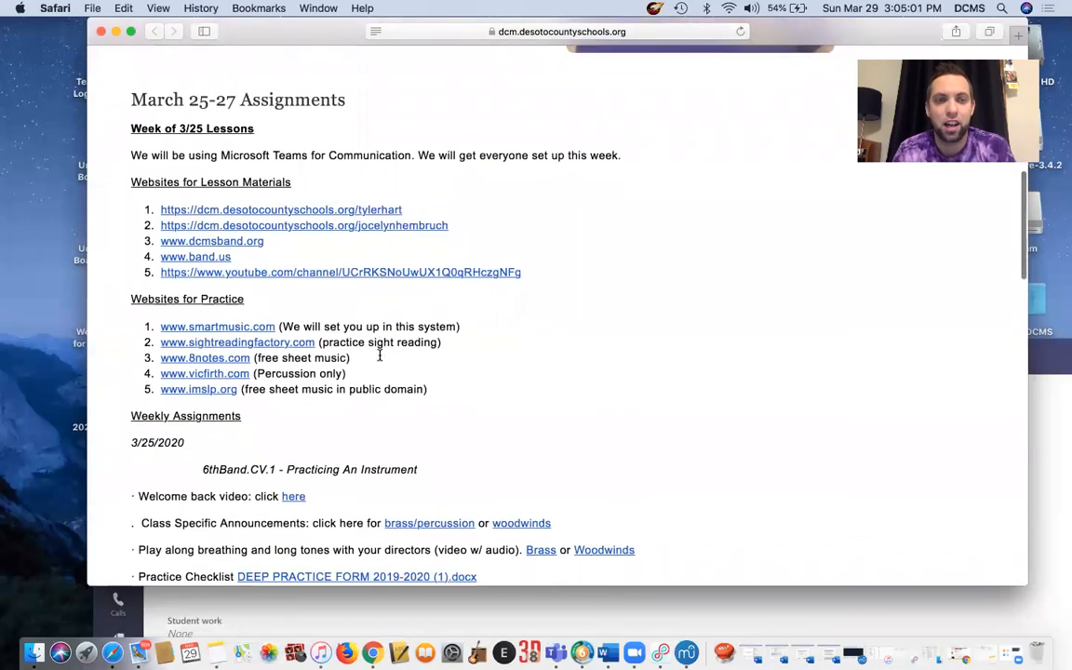
{"action": "scroll", "scroll_direction": "down", "scroll_amount": 3}
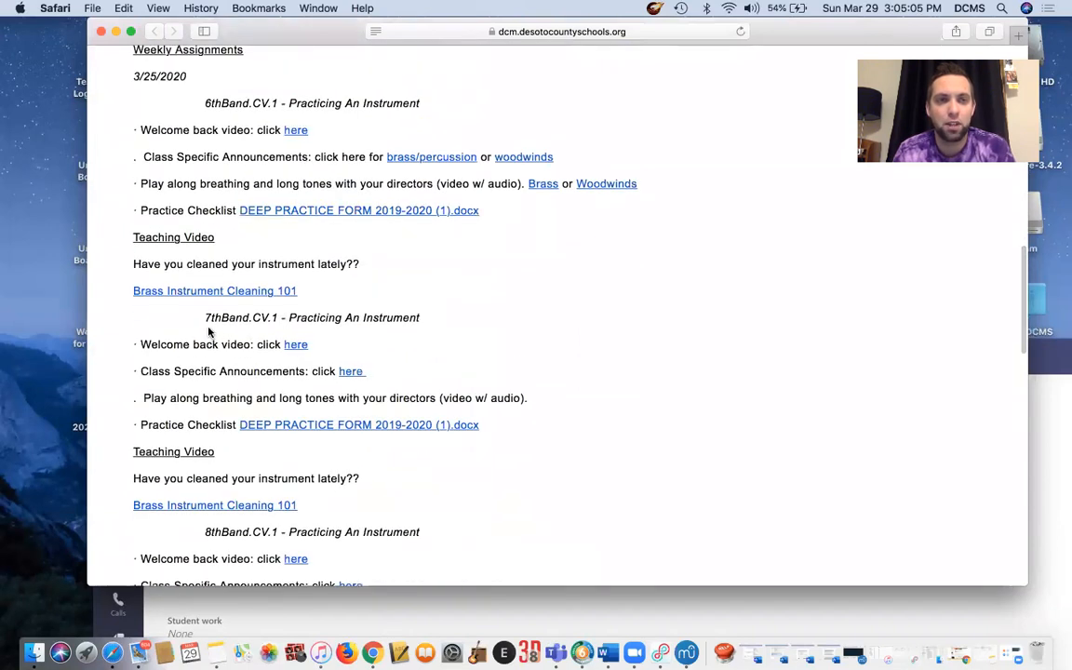
{"action": "scroll", "scroll_direction": "up", "scroll_amount": 3}
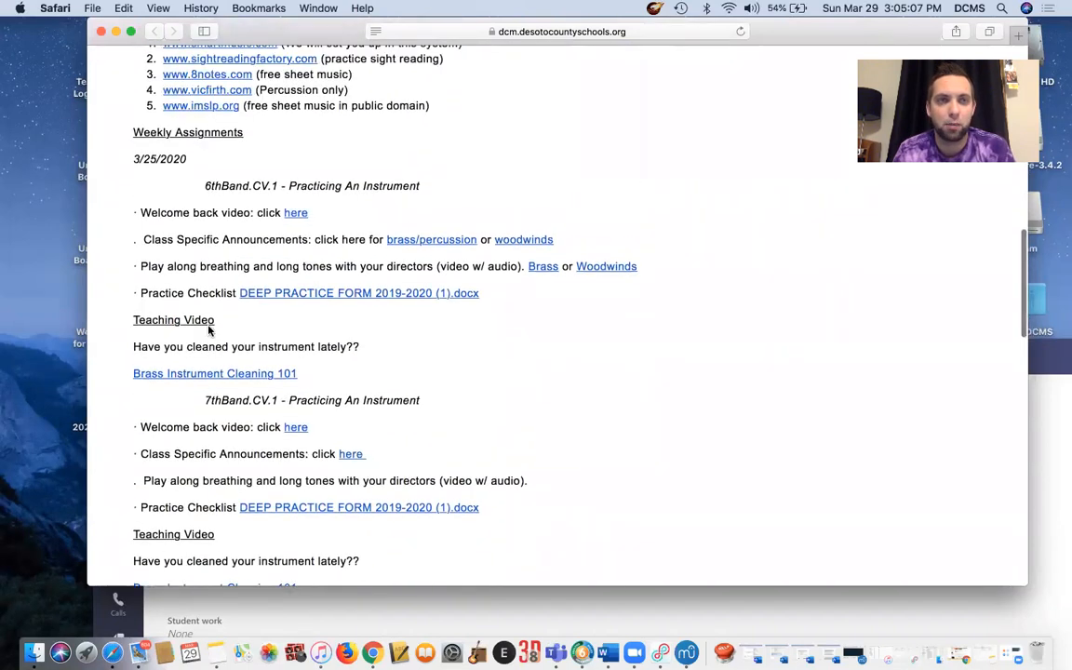
{"action": "scroll", "scroll_direction": "up", "scroll_amount": 3}
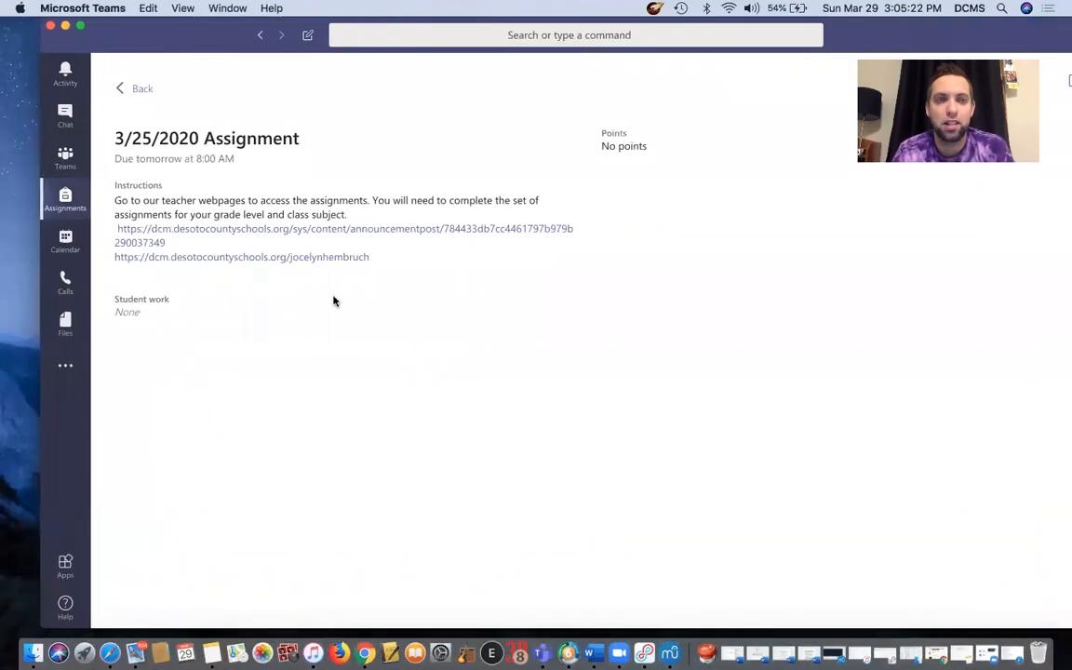
{"action": "mouse_move", "coordinate": [641, 172]}
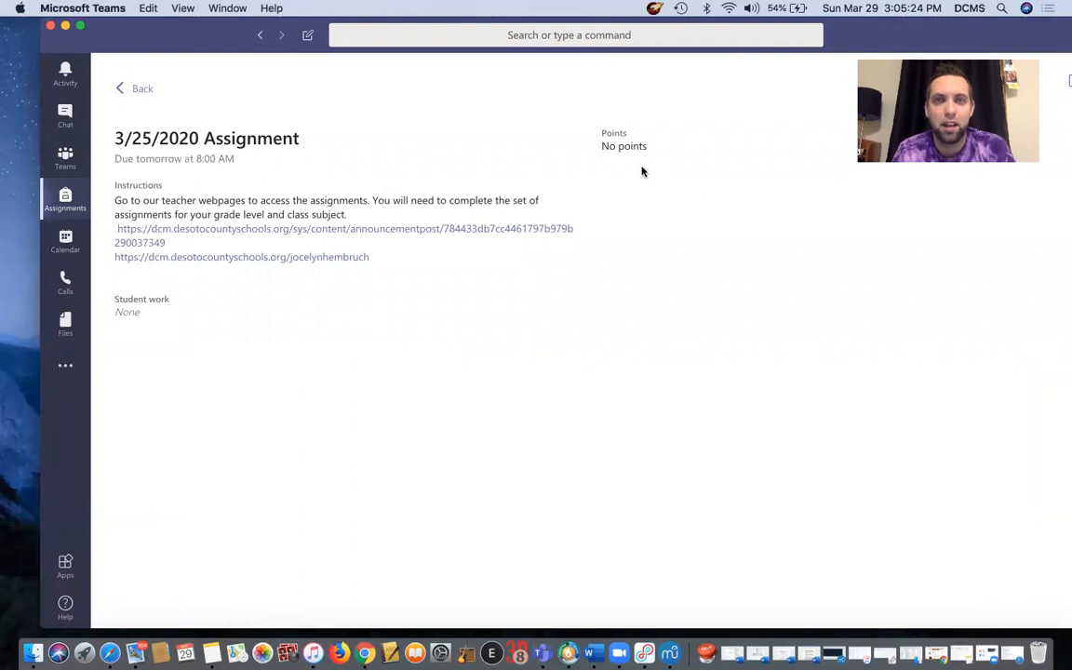
{"action": "mouse_move", "coordinate": [448, 104]}
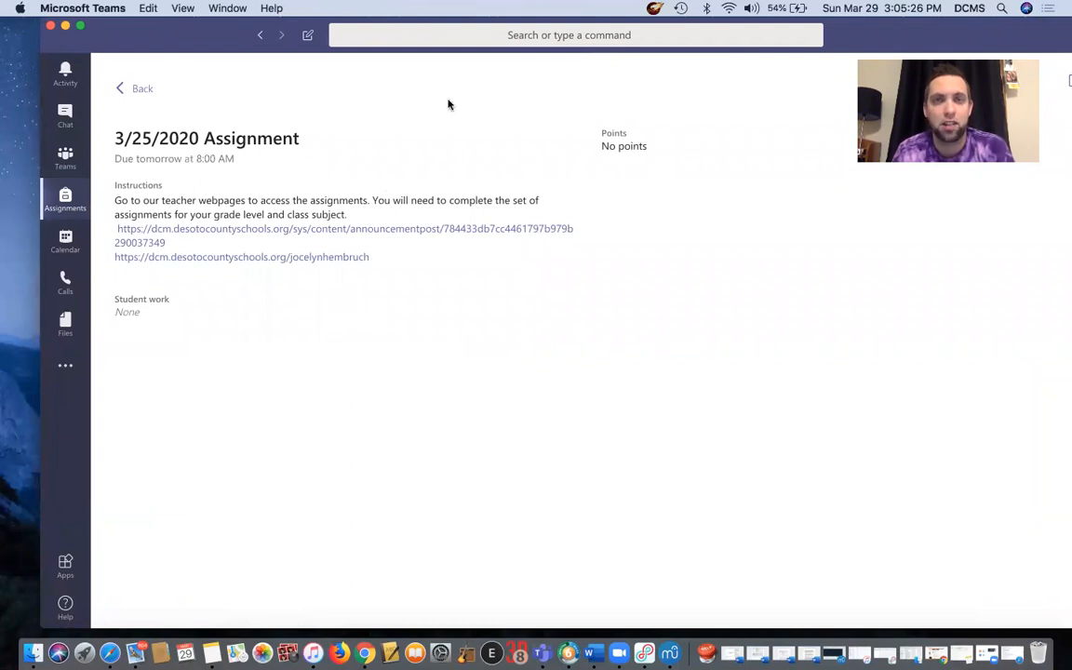
{"action": "mouse_move", "coordinate": [141, 151]}
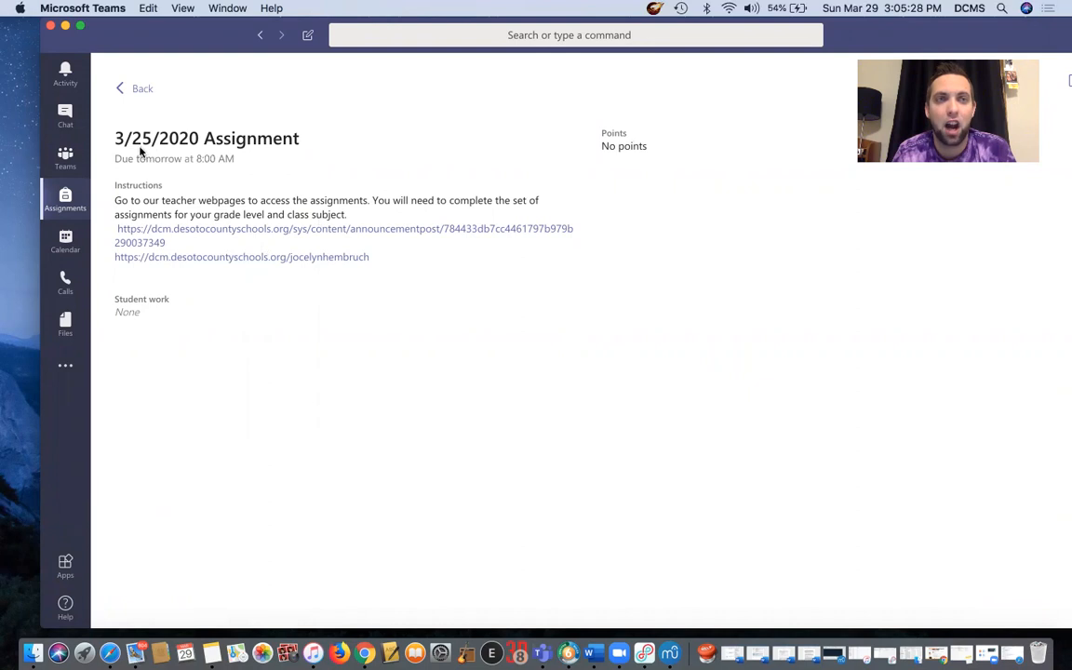
{"action": "mouse_move", "coordinate": [782, 285]}
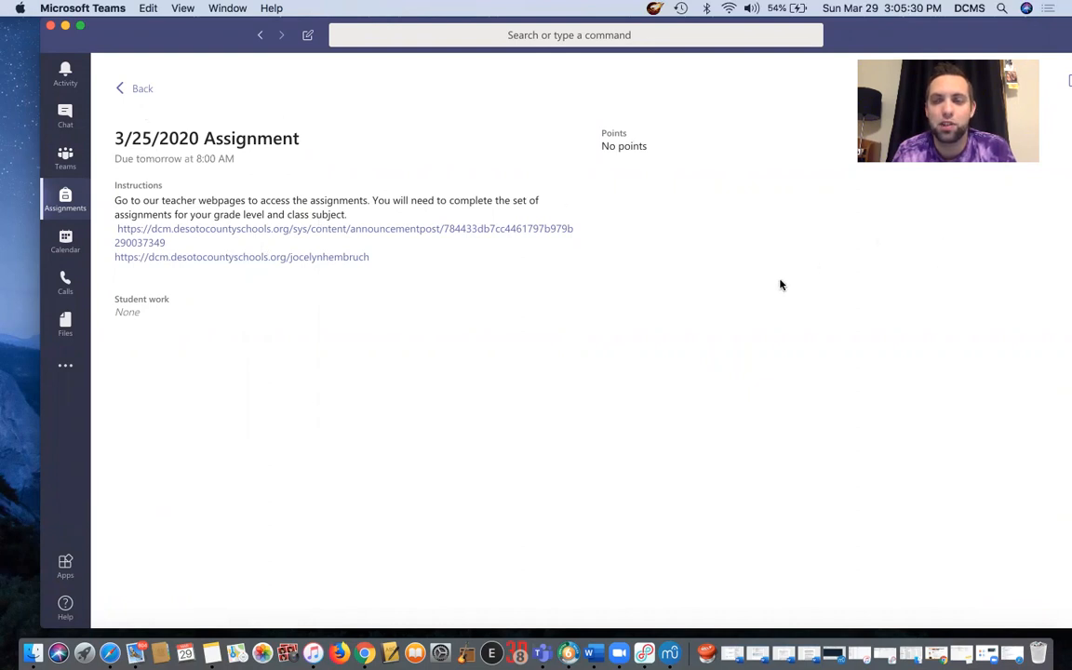
{"action": "mouse_move", "coordinate": [774, 173]}
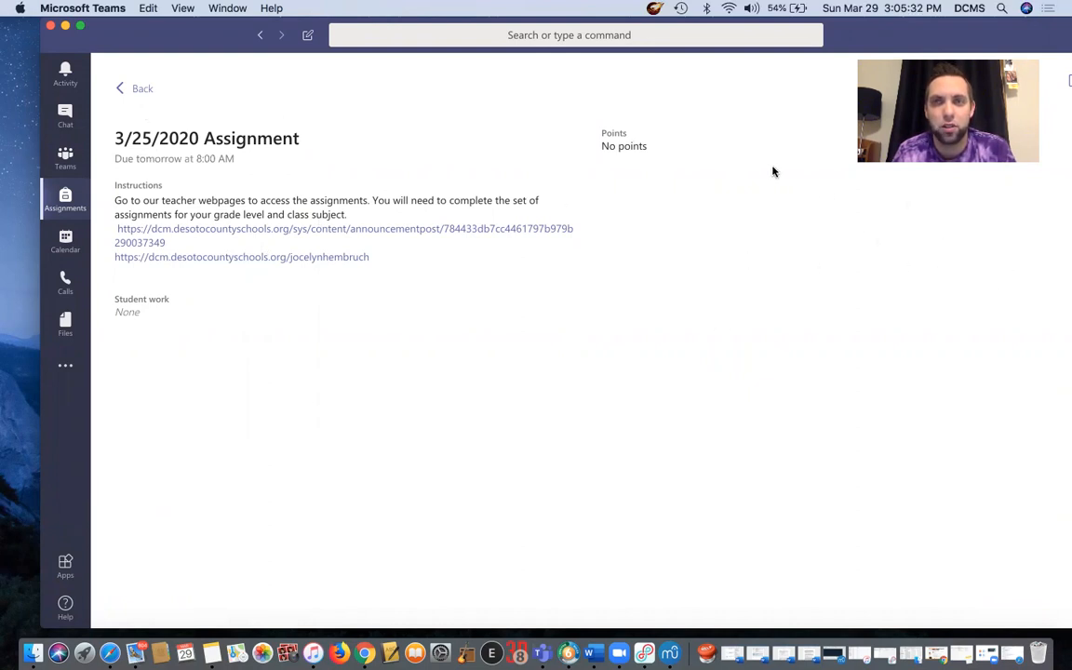
{"action": "mouse_move", "coordinate": [561, 514]}
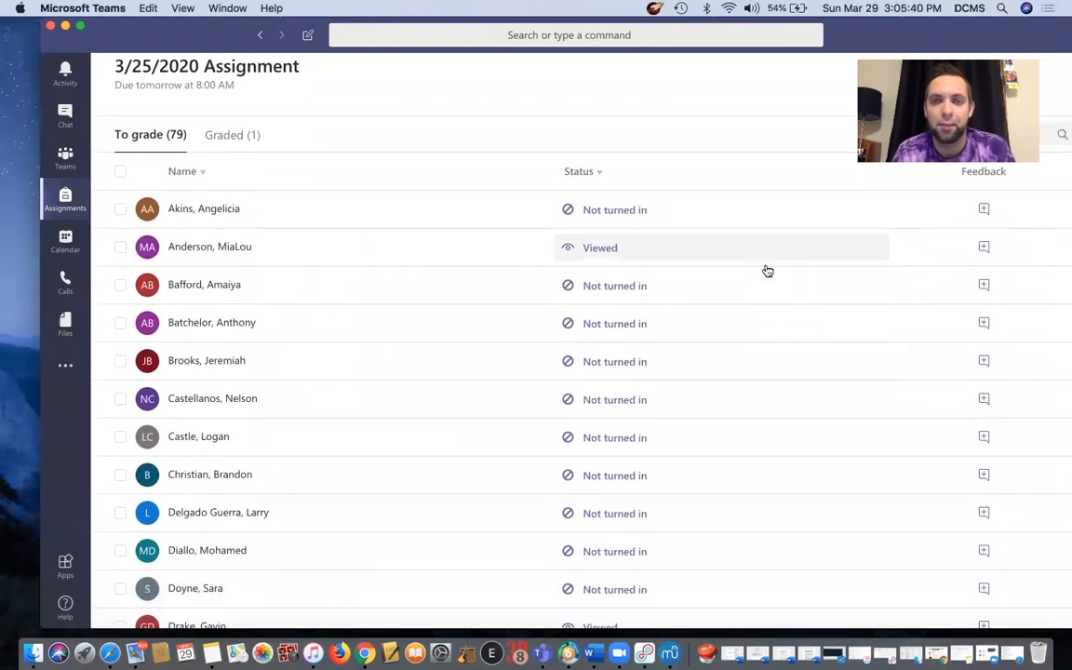
{"action": "scroll", "scroll_direction": "down", "scroll_amount": 3}
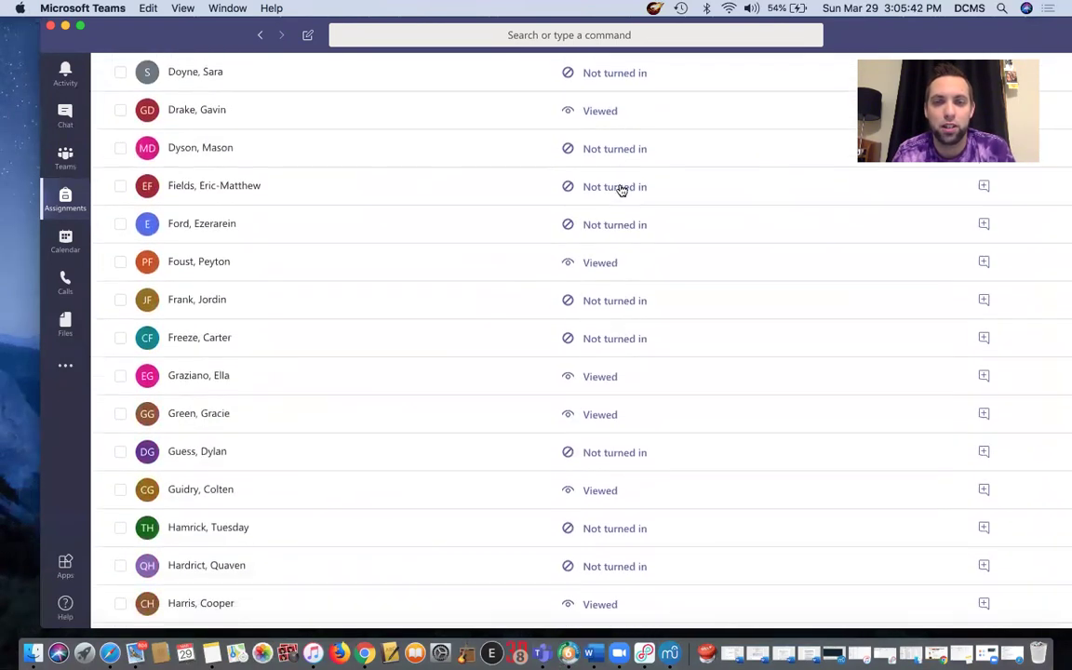
{"action": "scroll", "scroll_direction": "down", "scroll_amount": 3}
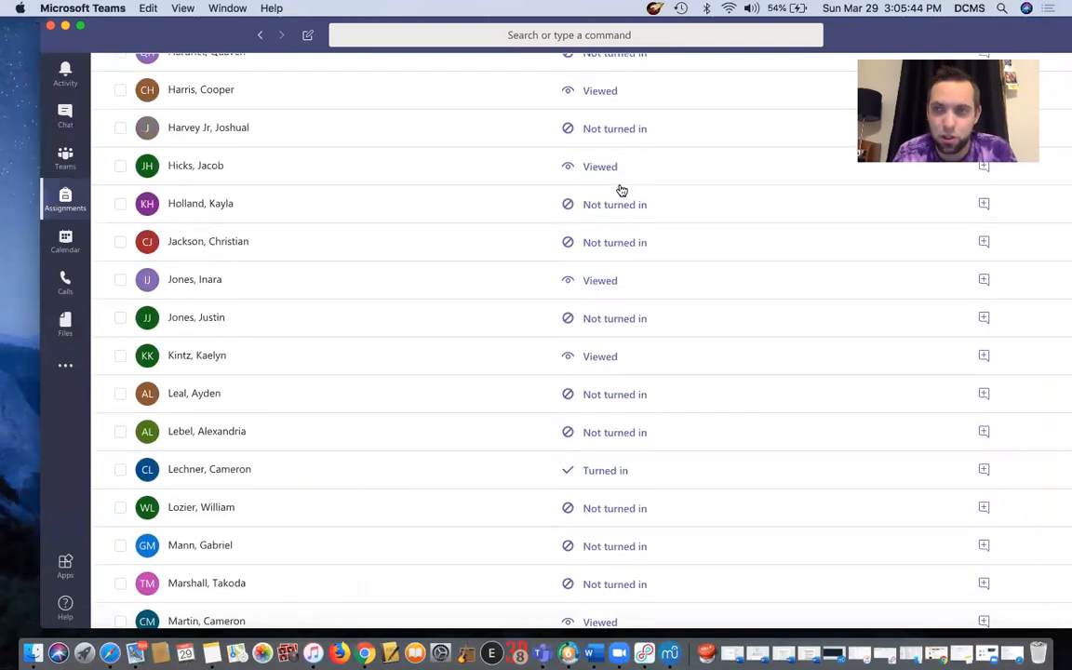
{"action": "scroll", "scroll_direction": "down", "scroll_amount": 3}
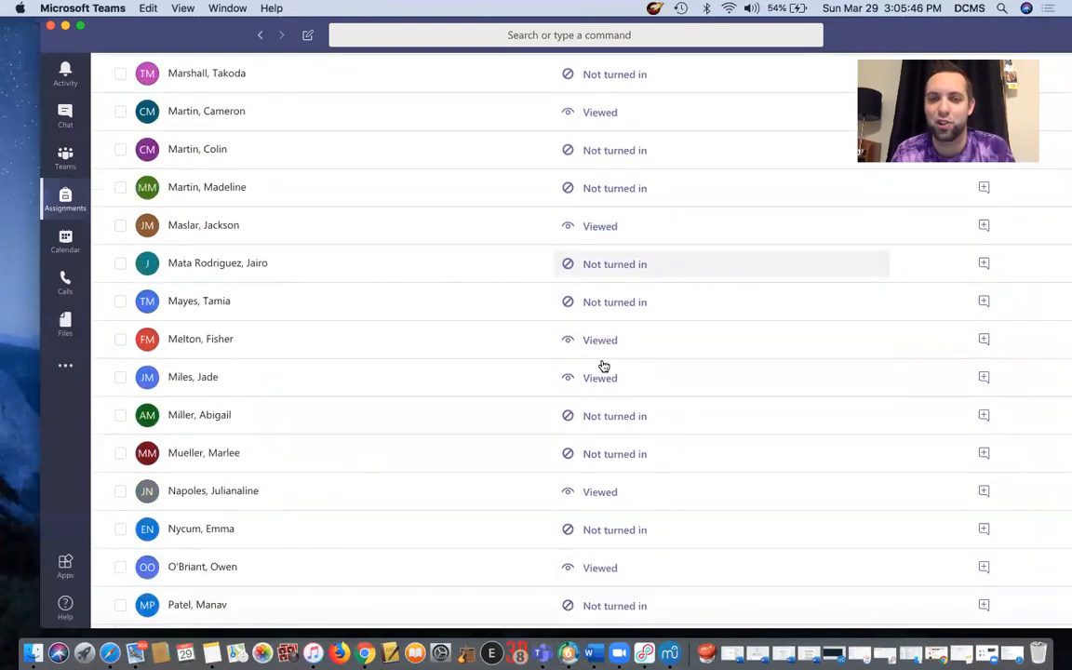
{"action": "scroll", "scroll_direction": "down", "scroll_amount": 3}
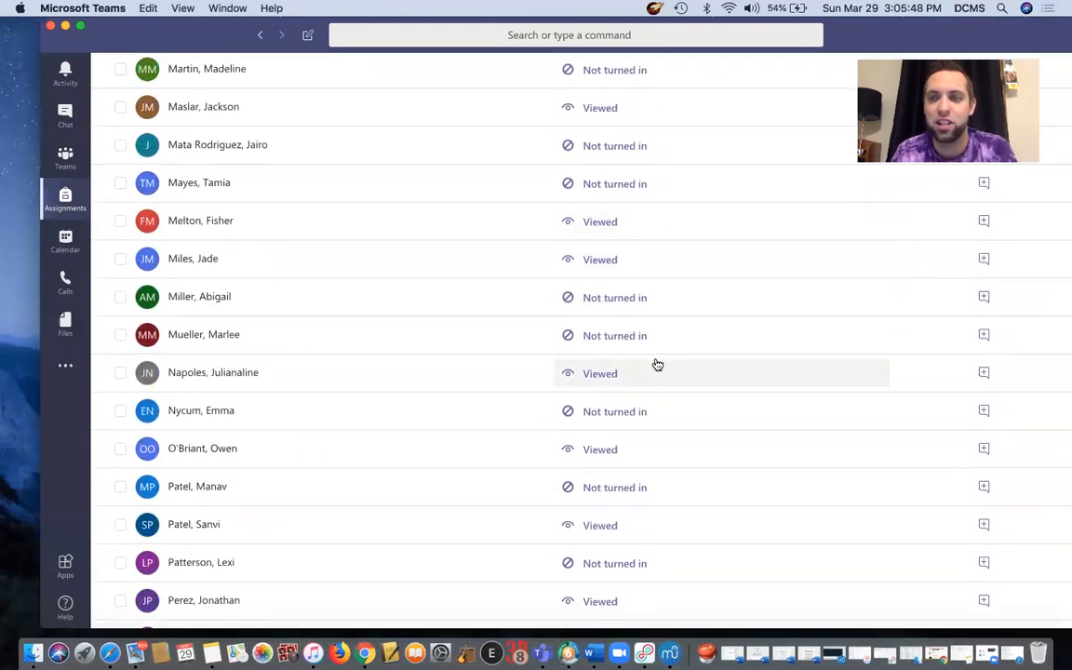
{"action": "scroll", "scroll_direction": "up", "scroll_amount": 3}
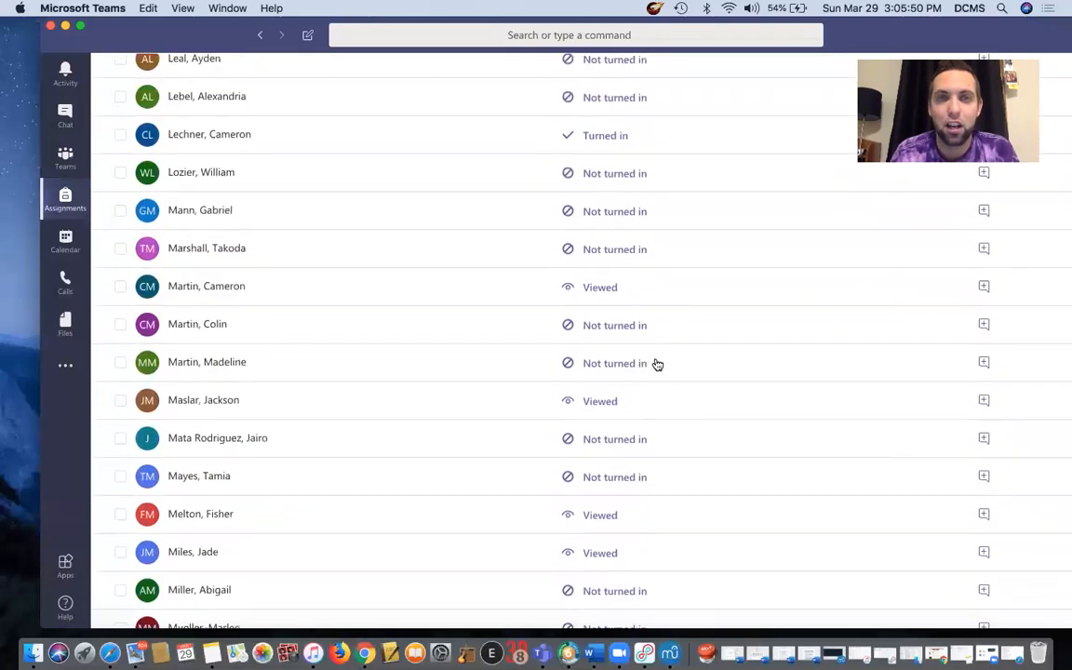
{"action": "scroll", "scroll_direction": "up", "scroll_amount": 3}
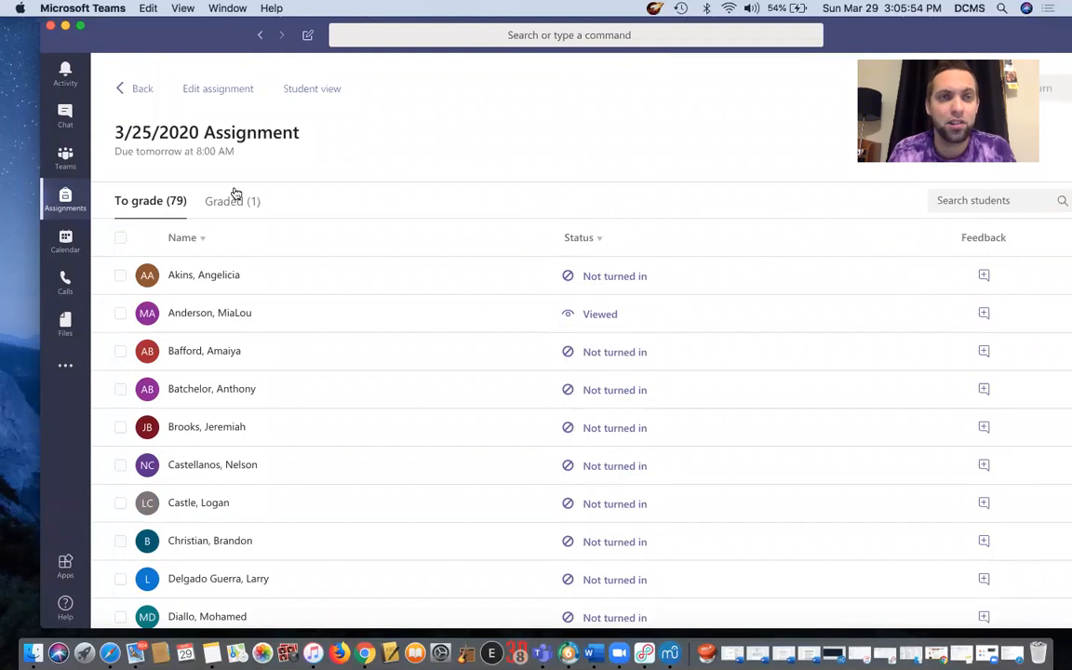
{"action": "left_click", "coordinate": [230, 200]}
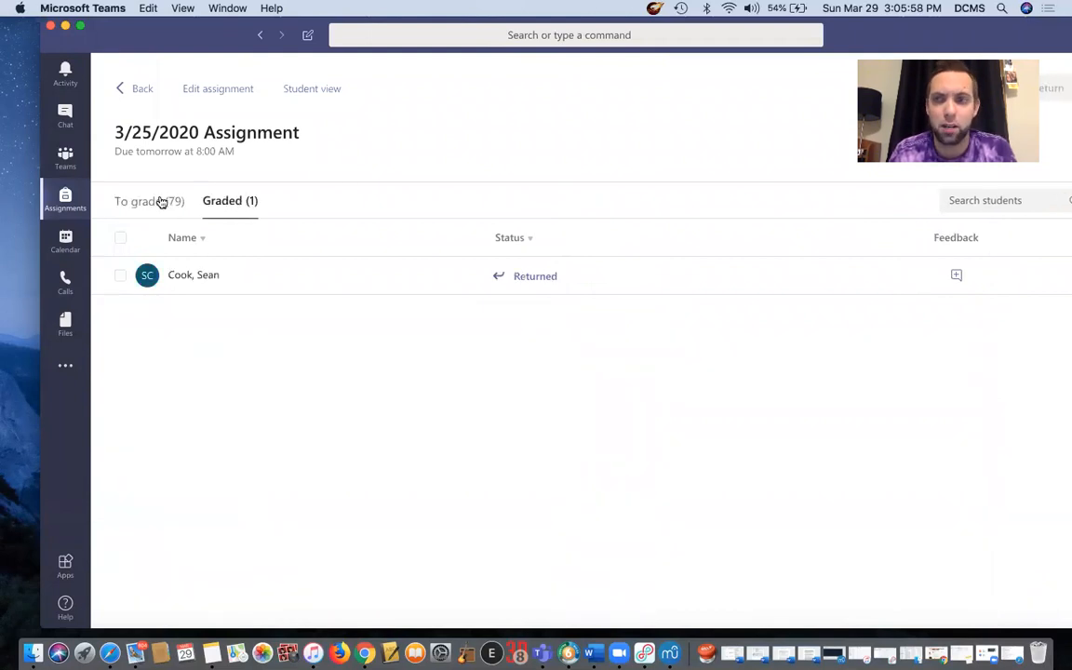
{"action": "left_click", "coordinate": [137, 200]}
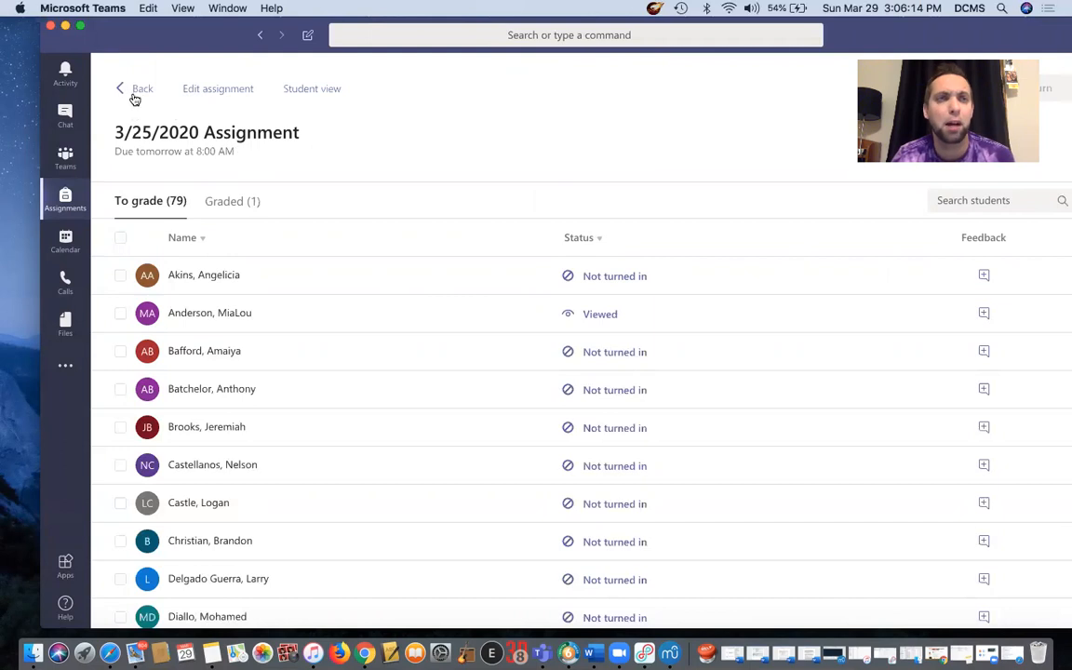
Leave the grading list for the 6th Grade Brass and Percussion assignments list
{"action": "left_click", "coordinate": [119, 87]}
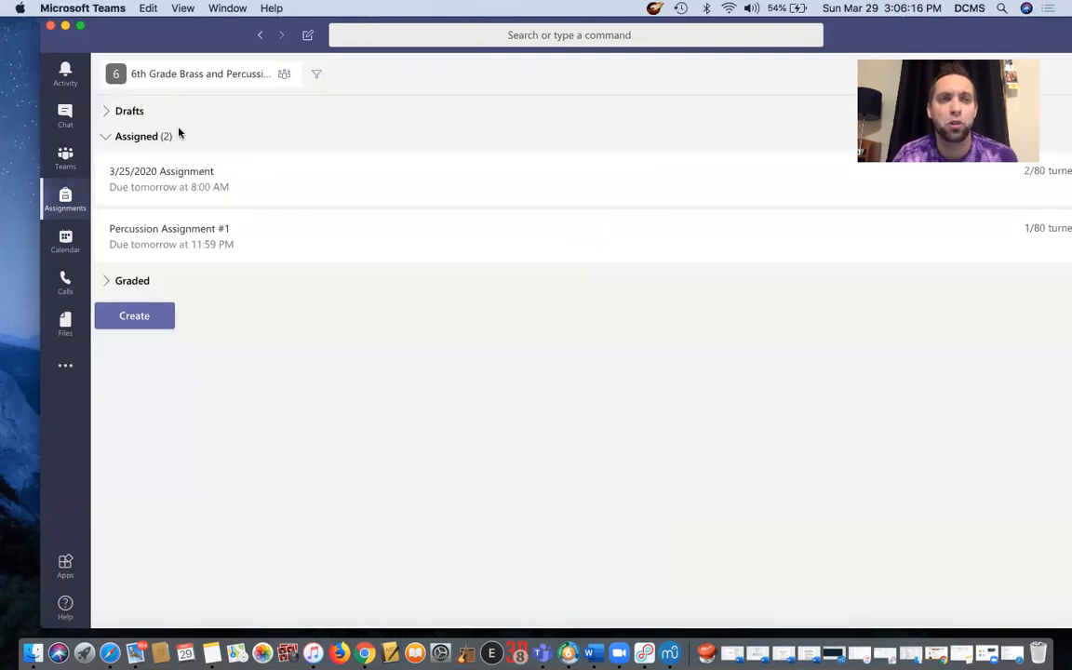
{"action": "mouse_move", "coordinate": [322, 142]}
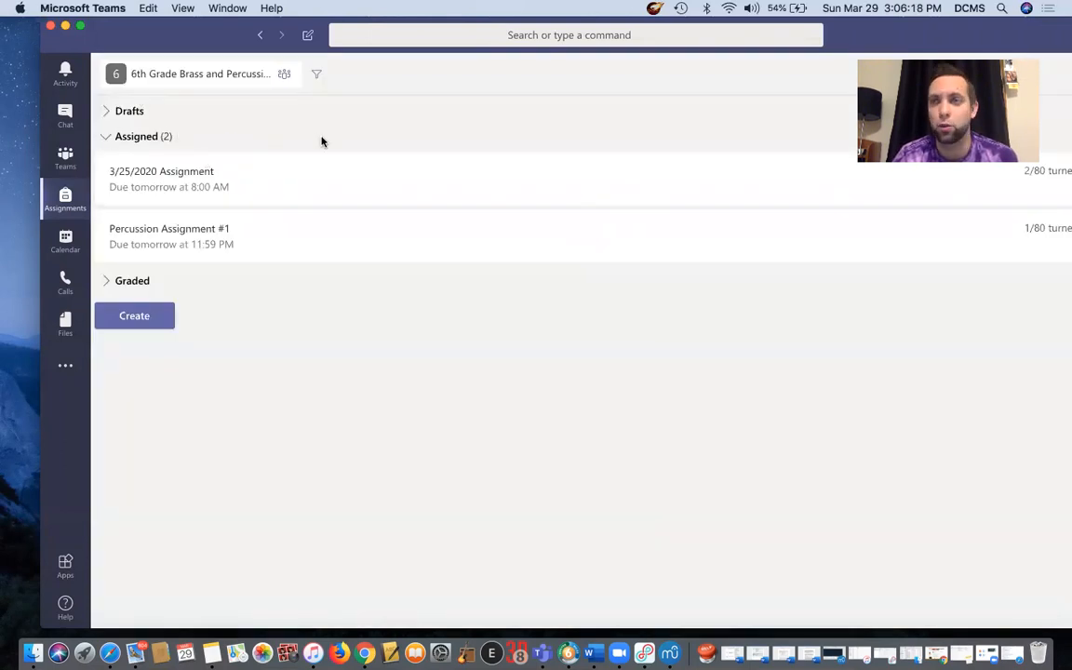
{"action": "mouse_move", "coordinate": [441, 412]}
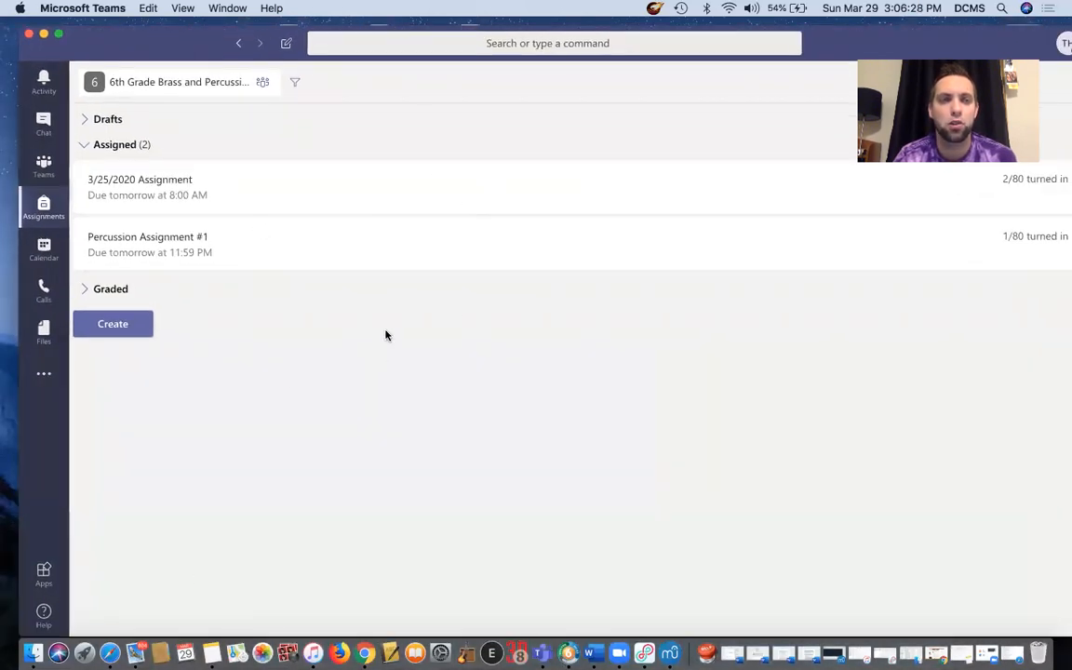
{"action": "mouse_move", "coordinate": [14, 474]}
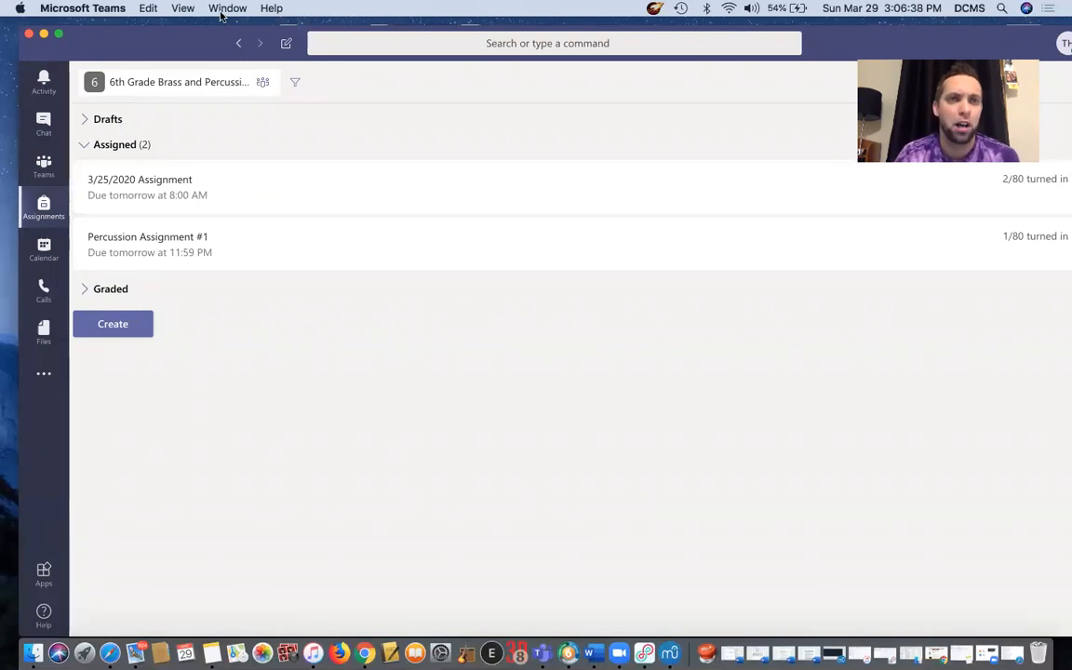
{"action": "mouse_move", "coordinate": [144, 50]}
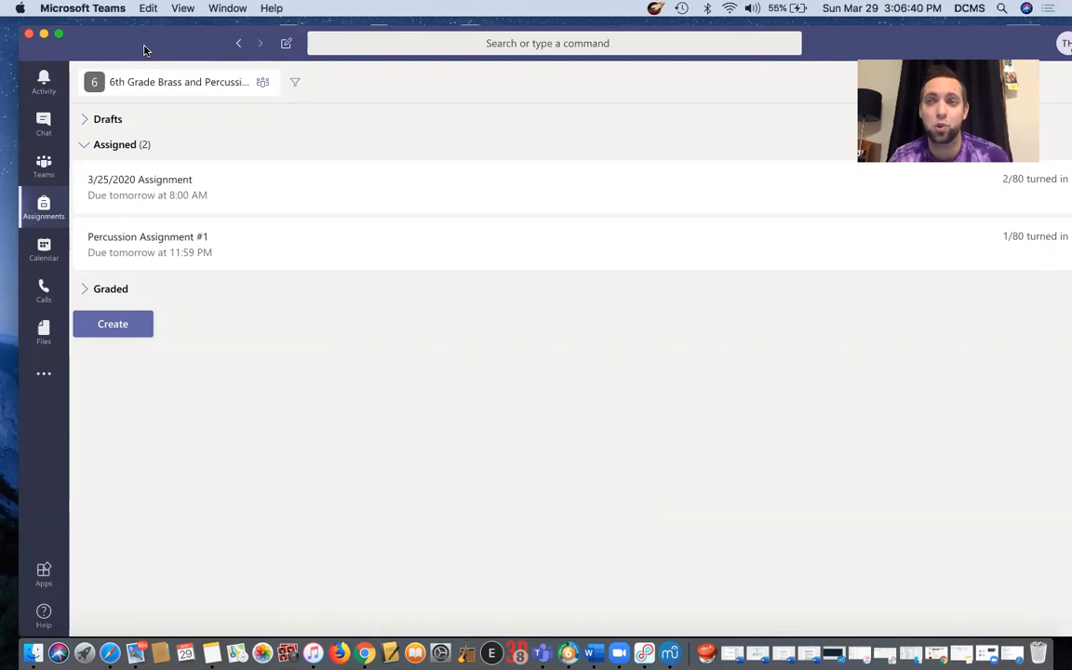